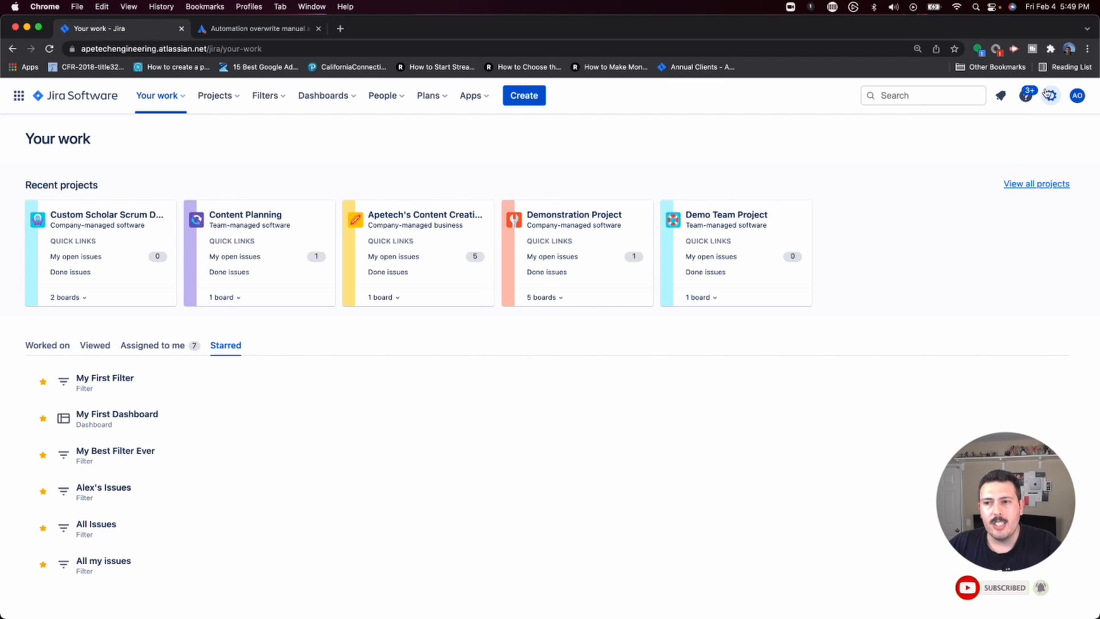
mouse_move(1052, 96)
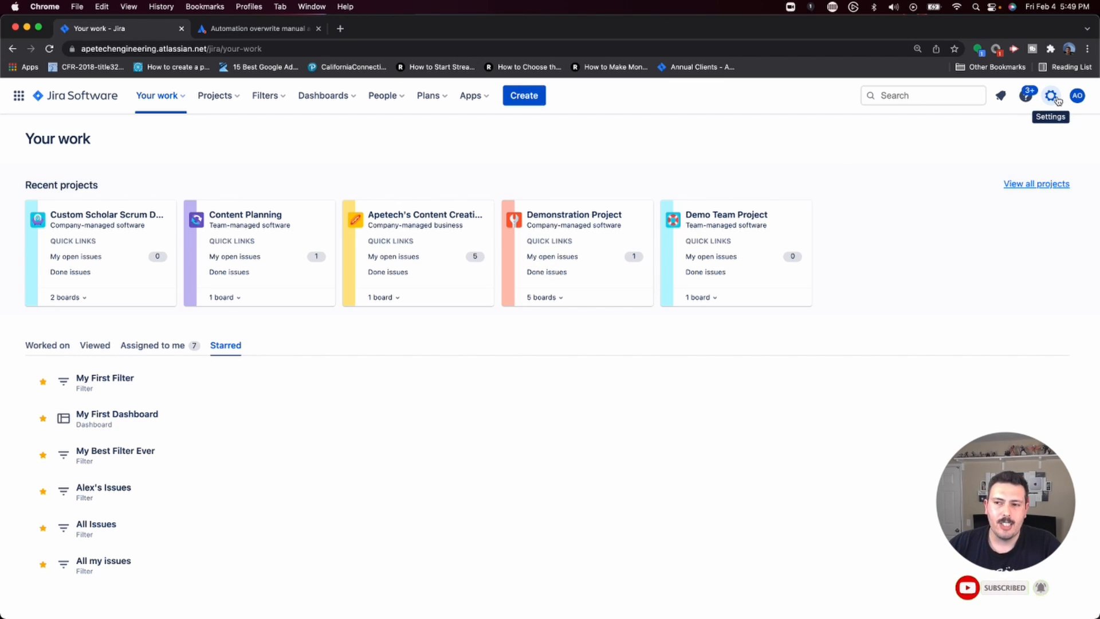
- Open the Jira settings gear menu from the Your work page
click(1051, 96)
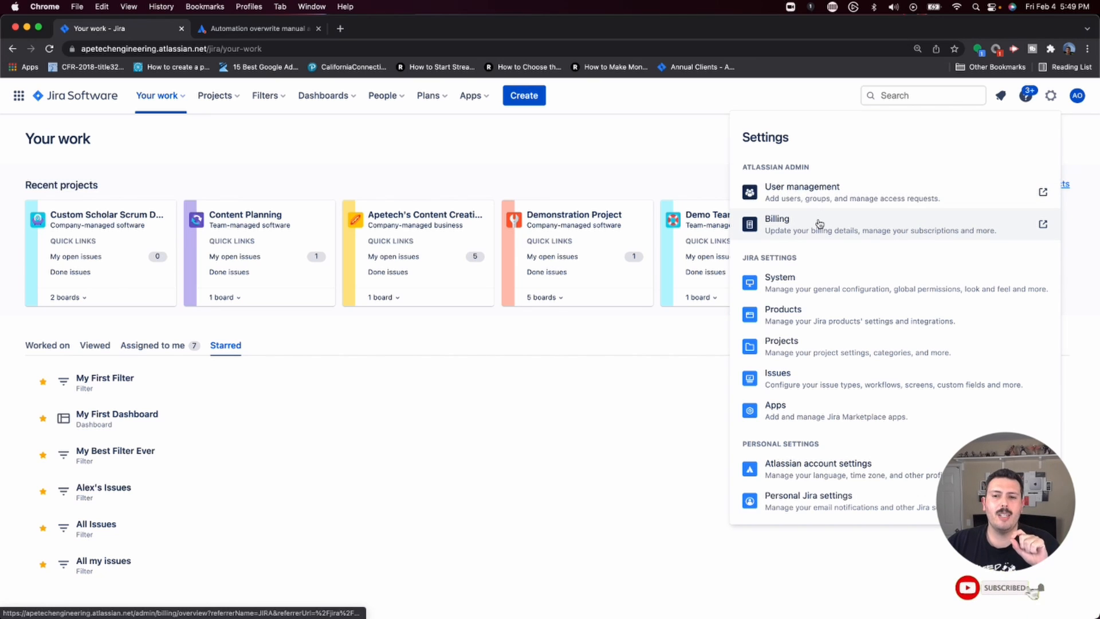
mouse_move(817, 199)
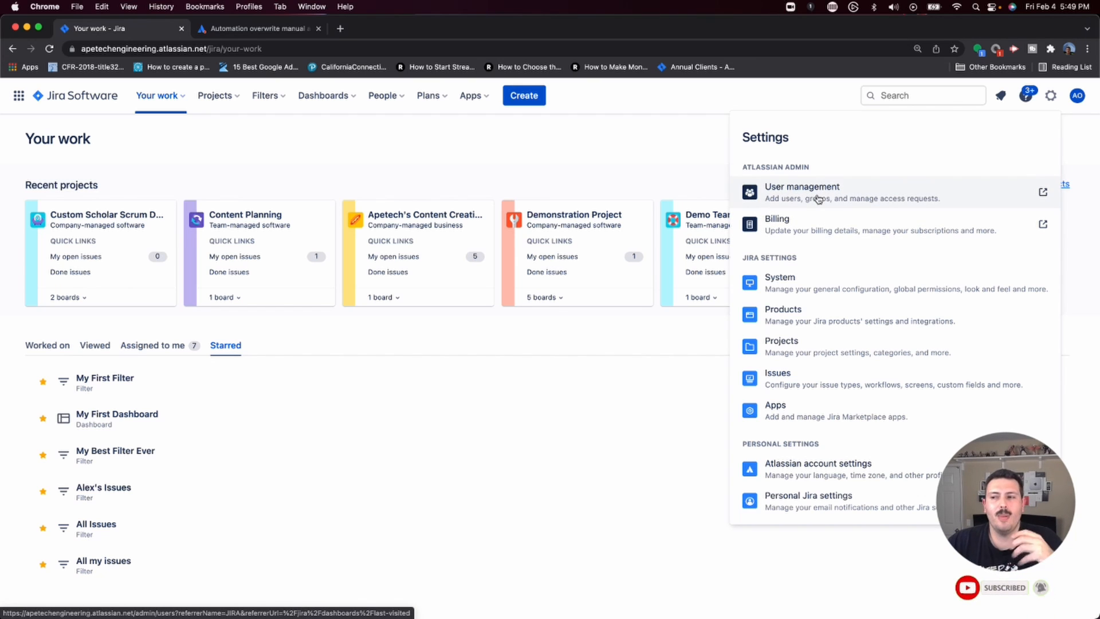
mouse_move(869, 281)
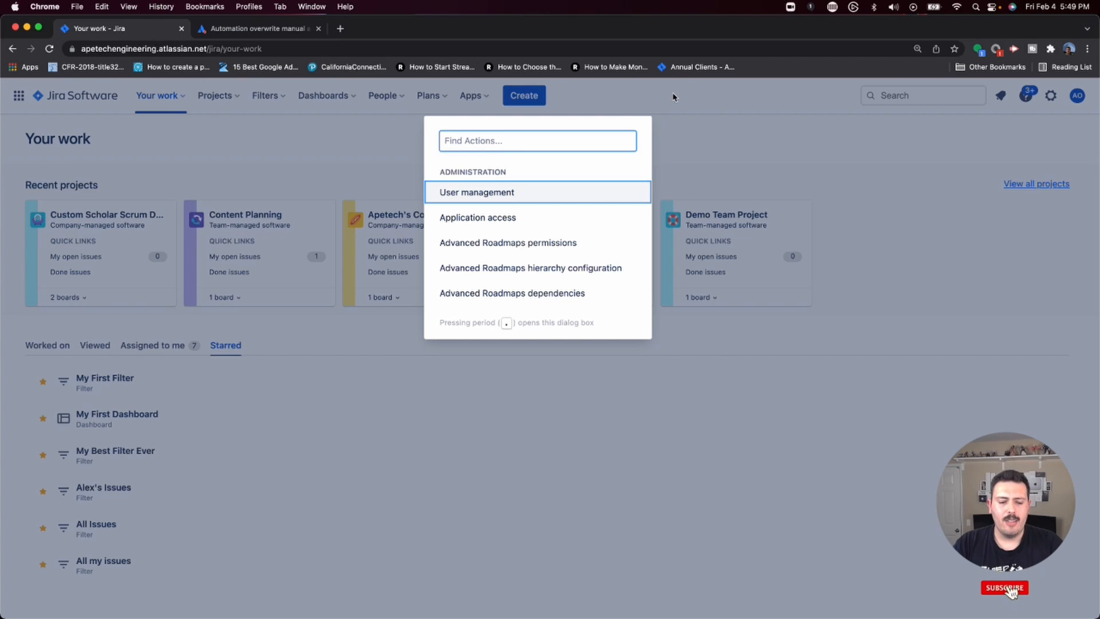
- Search administration actions for 'autom' and open the Automation rules page
click(1005, 590)
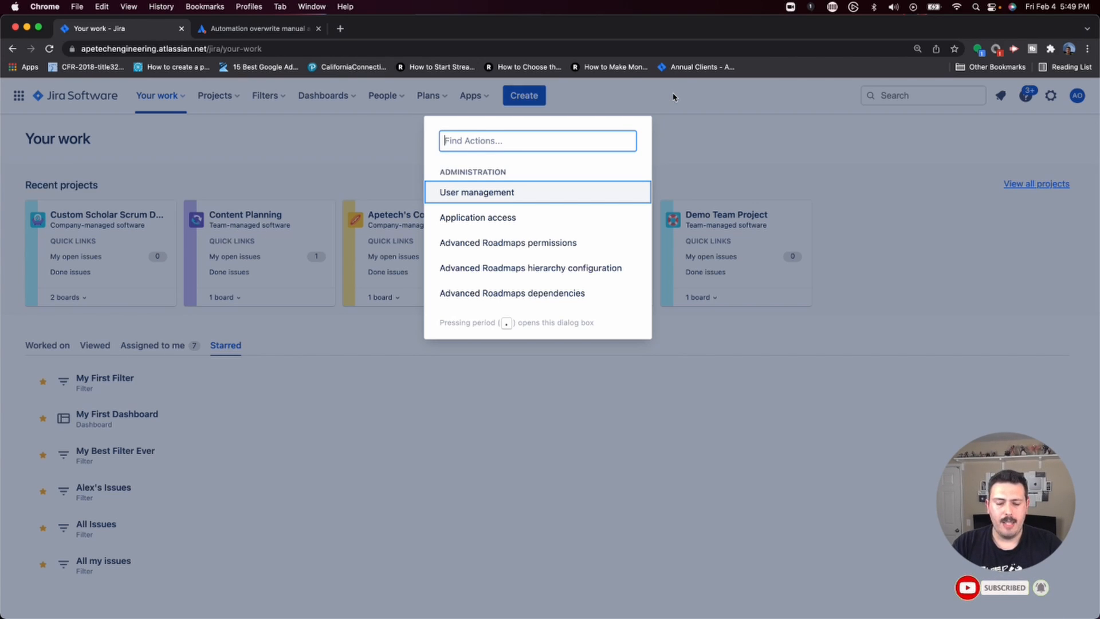
text(autom)
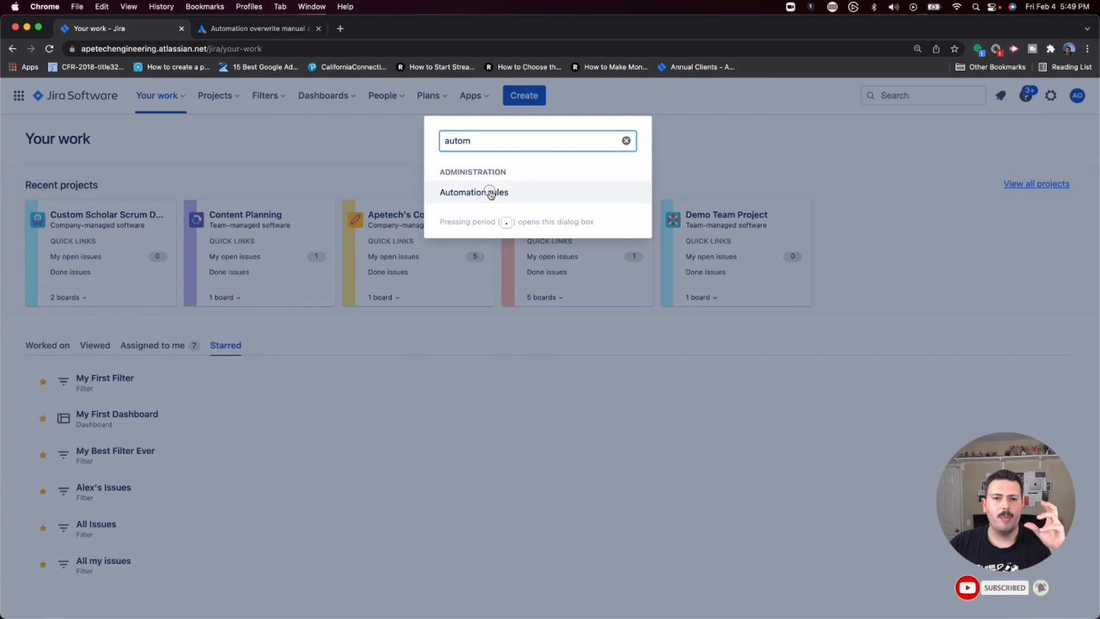
click(474, 192)
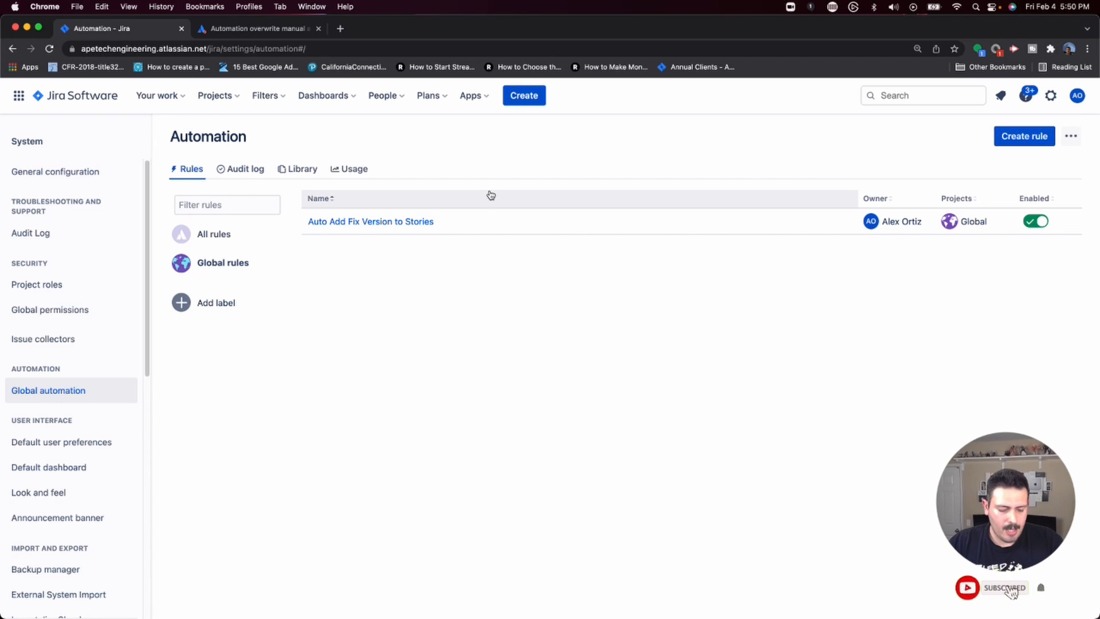
mouse_move(634, 99)
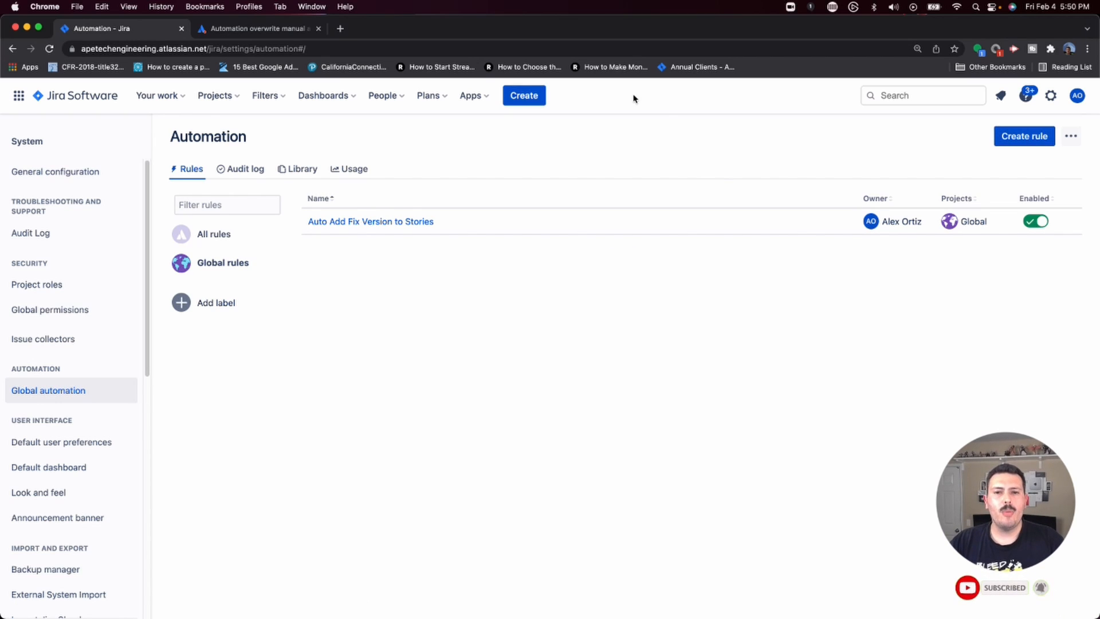
mouse_move(1051, 96)
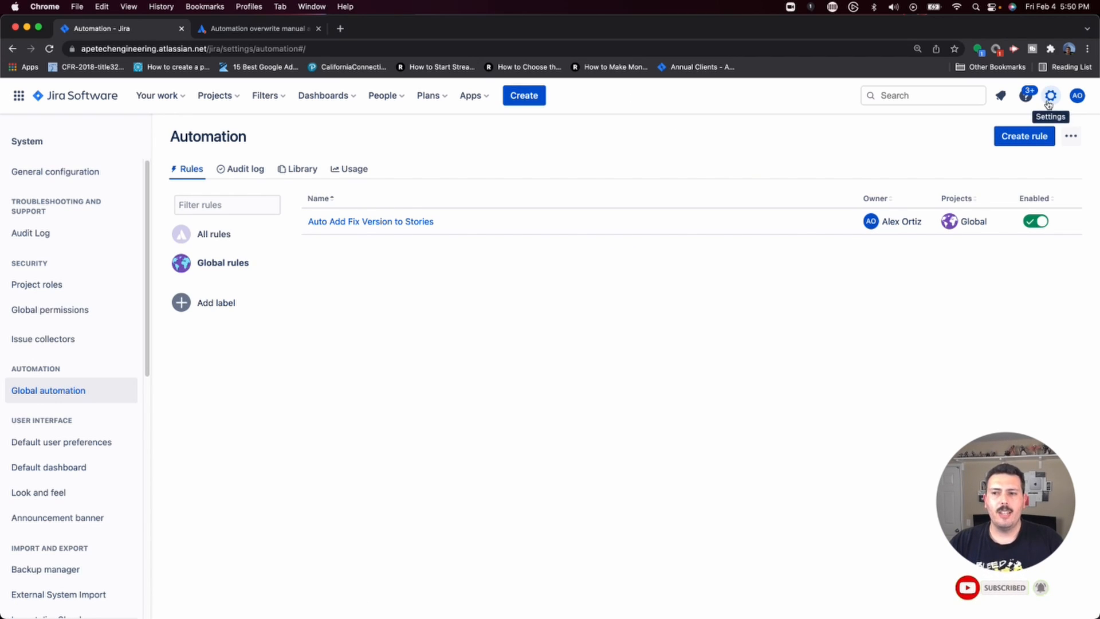
click(1050, 96)
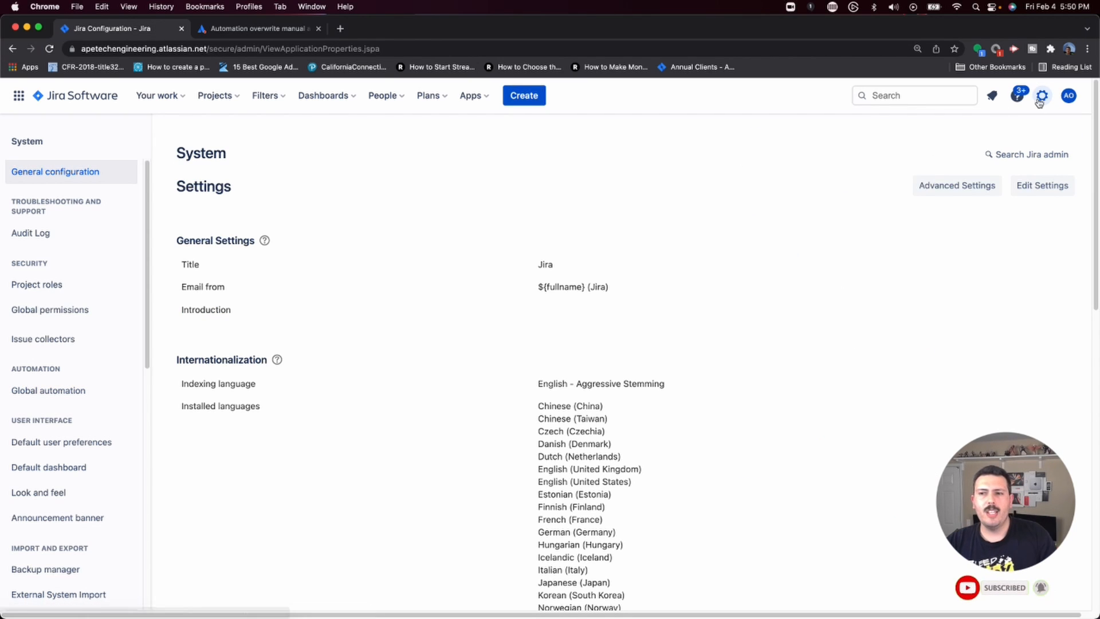
click(1041, 96)
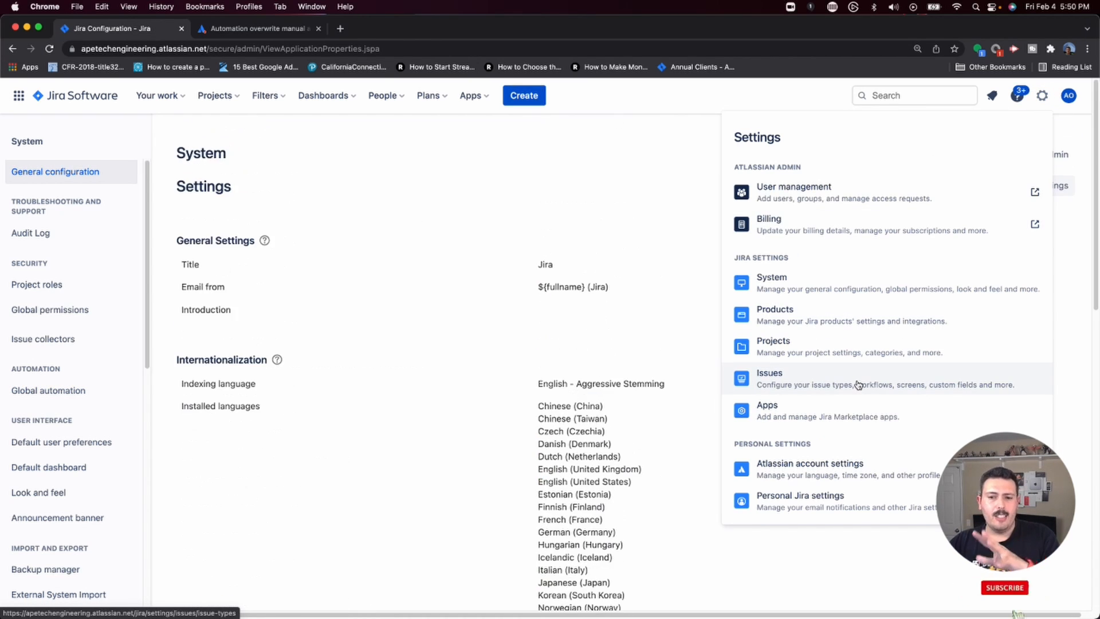
click(591, 152)
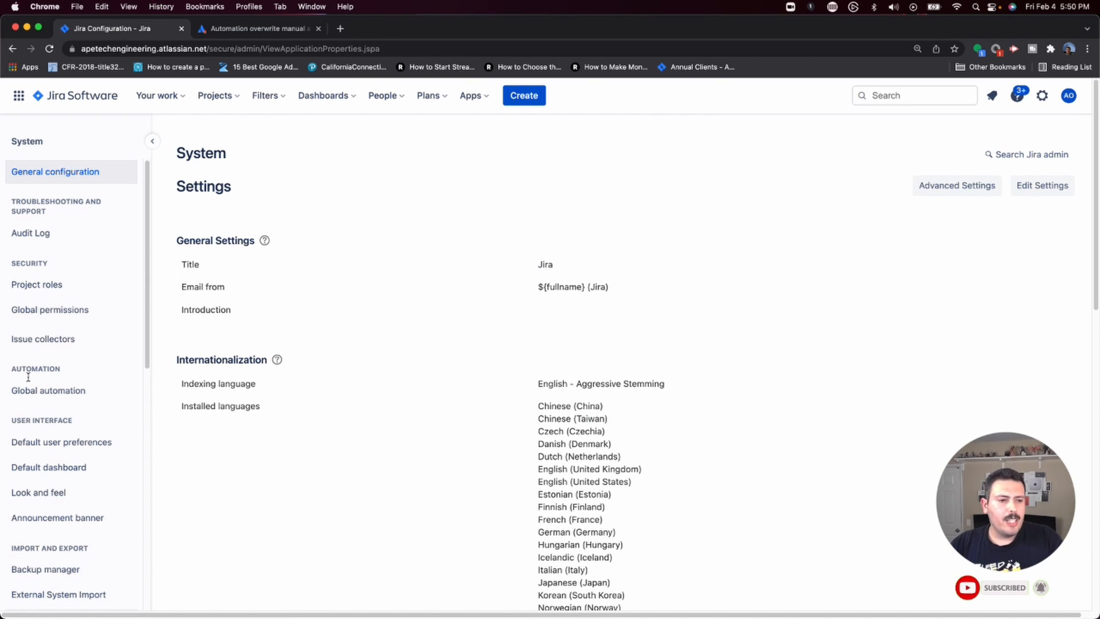
mouse_move(27, 401)
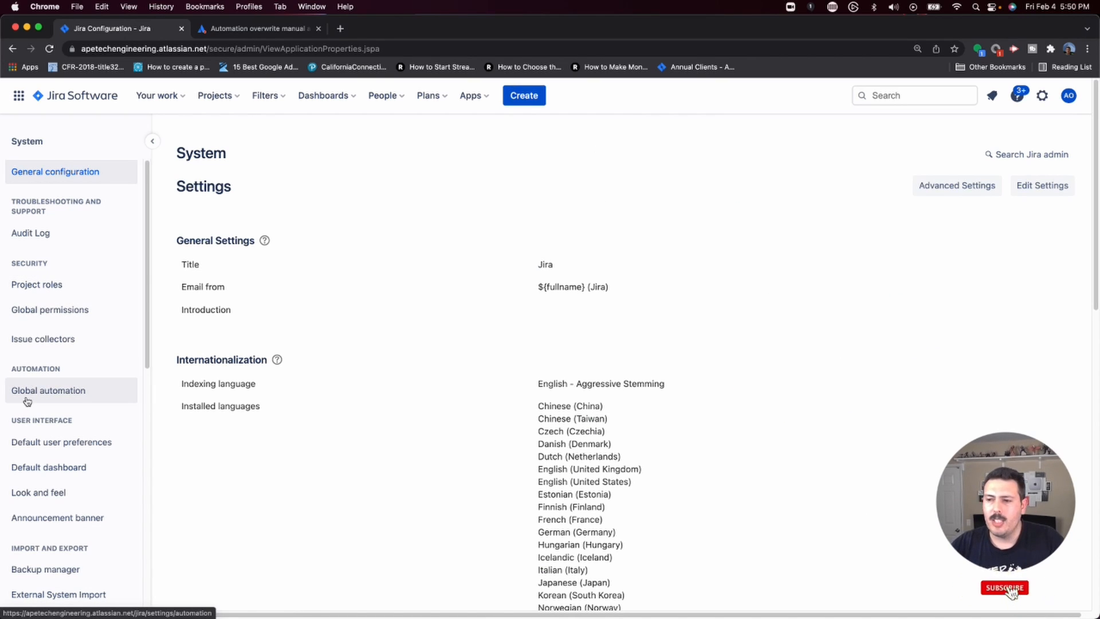
scroll(down, 3)
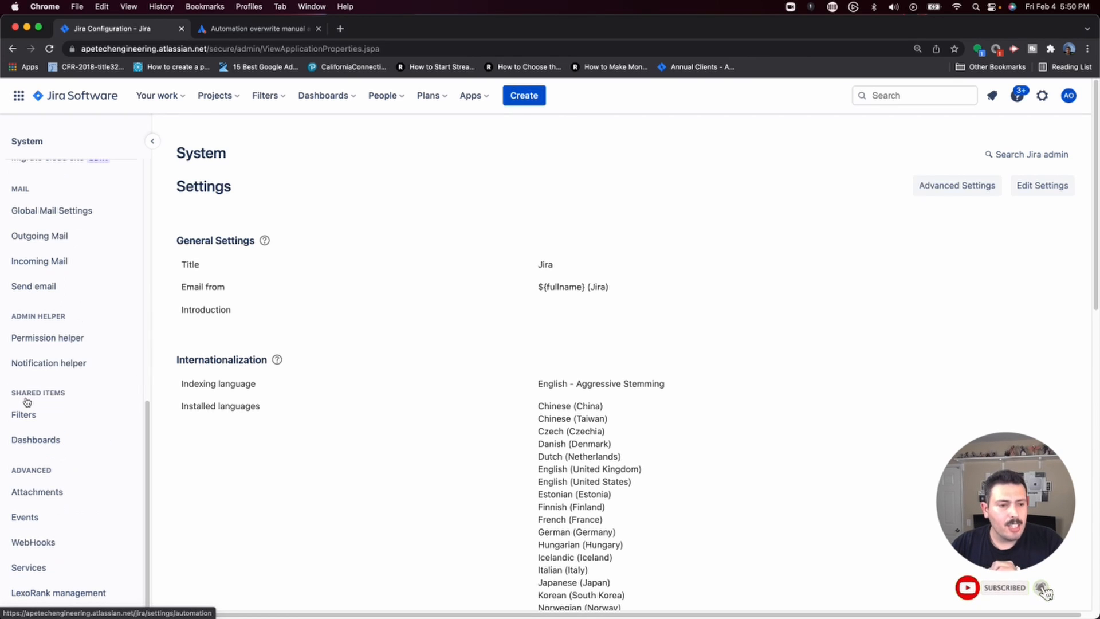
mouse_move(38, 400)
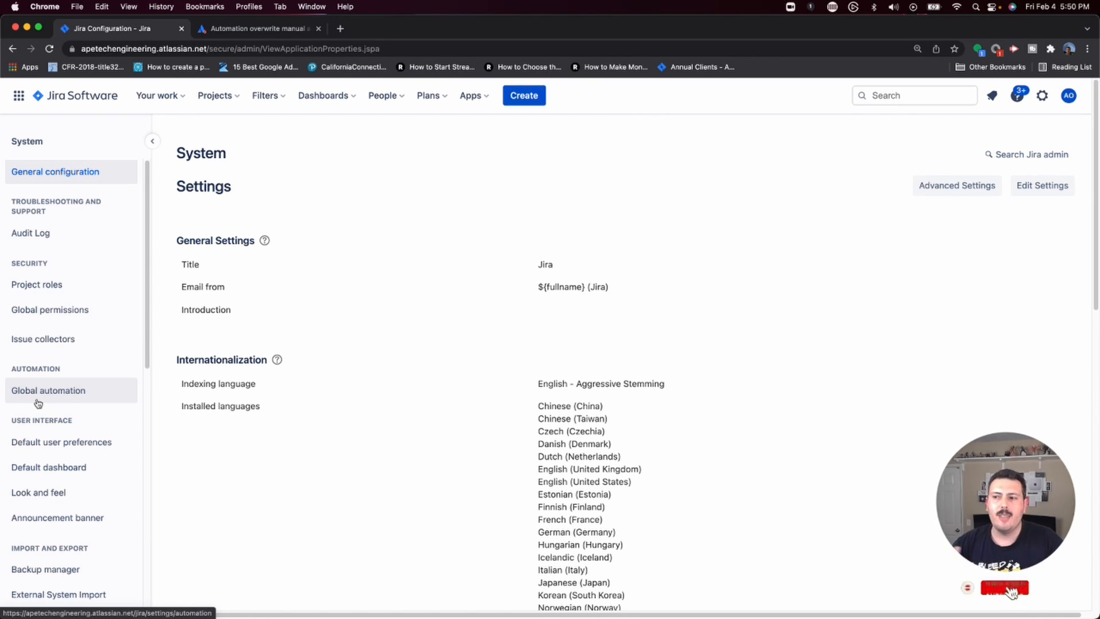
click(48, 391)
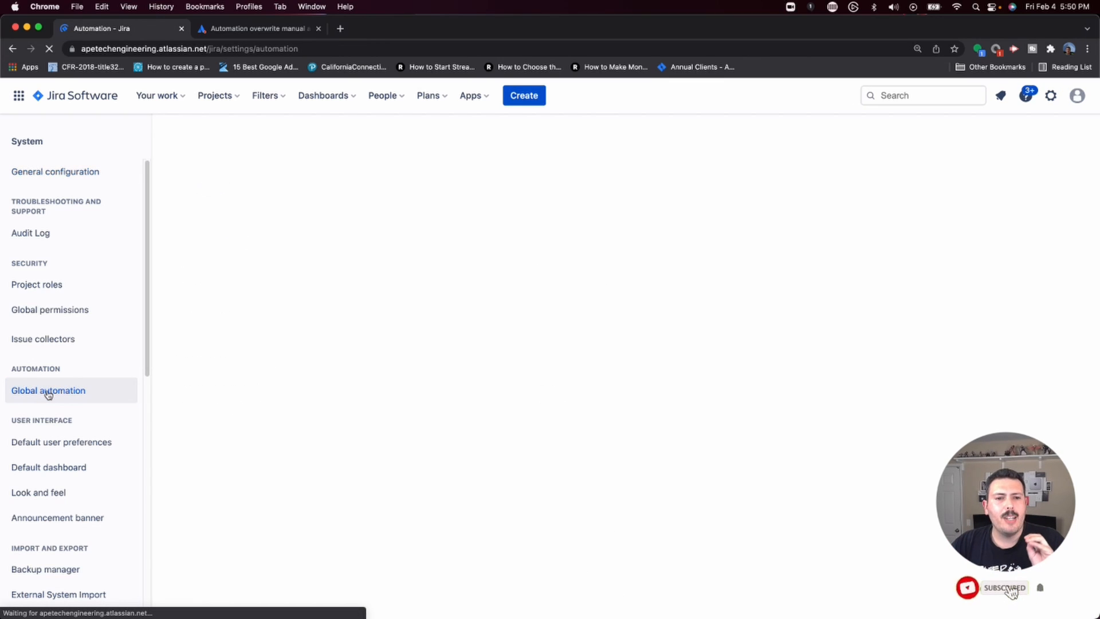
click(48, 390)
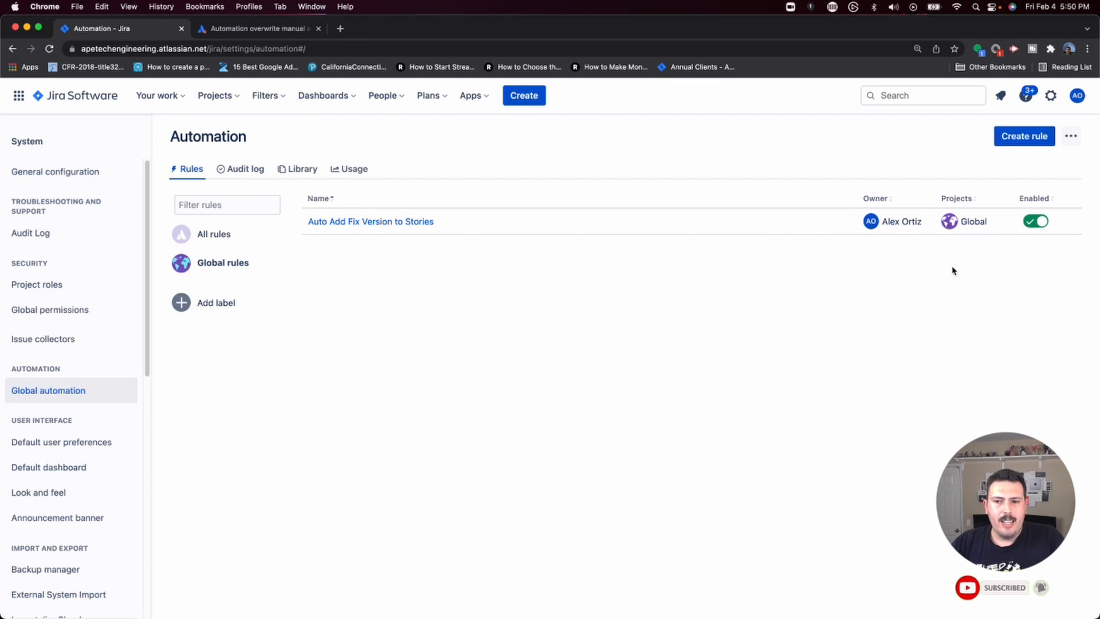
mouse_move(854, 335)
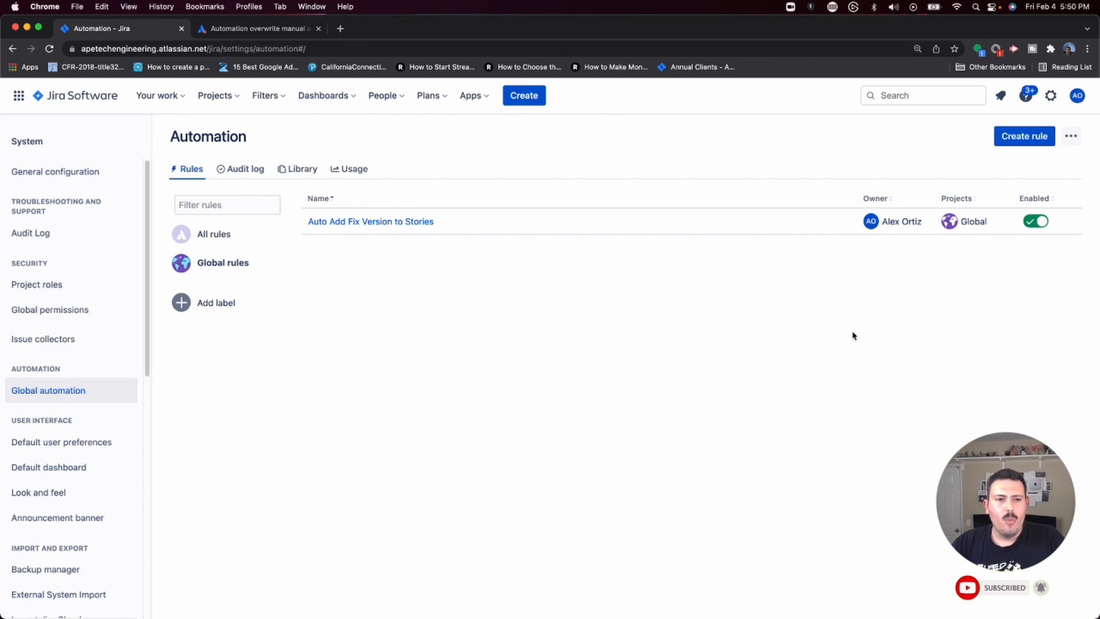
mouse_move(1013, 598)
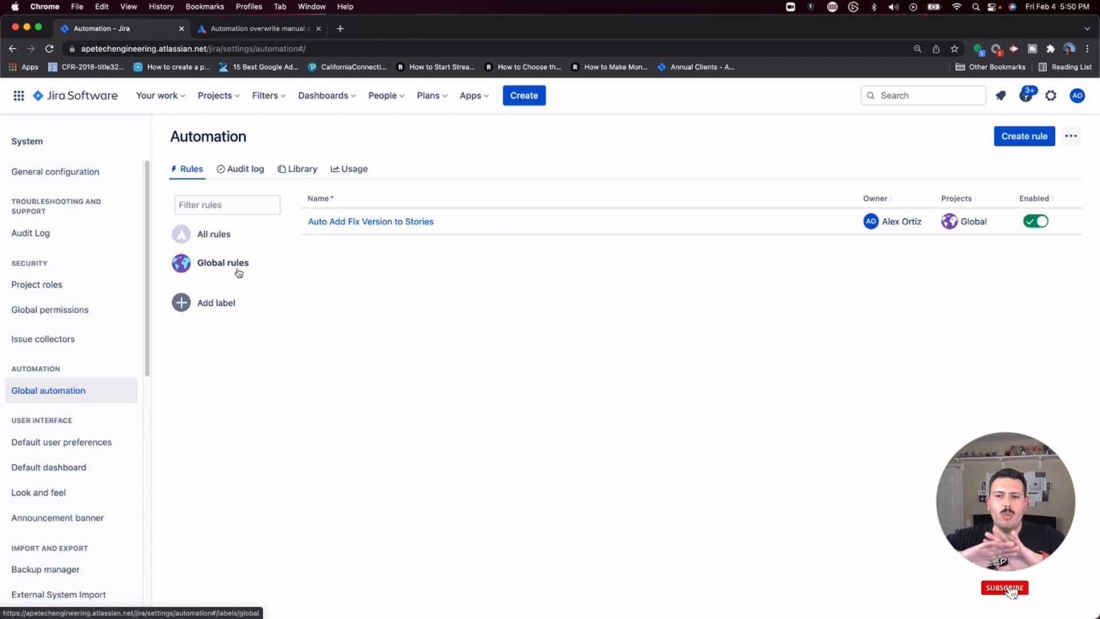
mouse_move(239, 272)
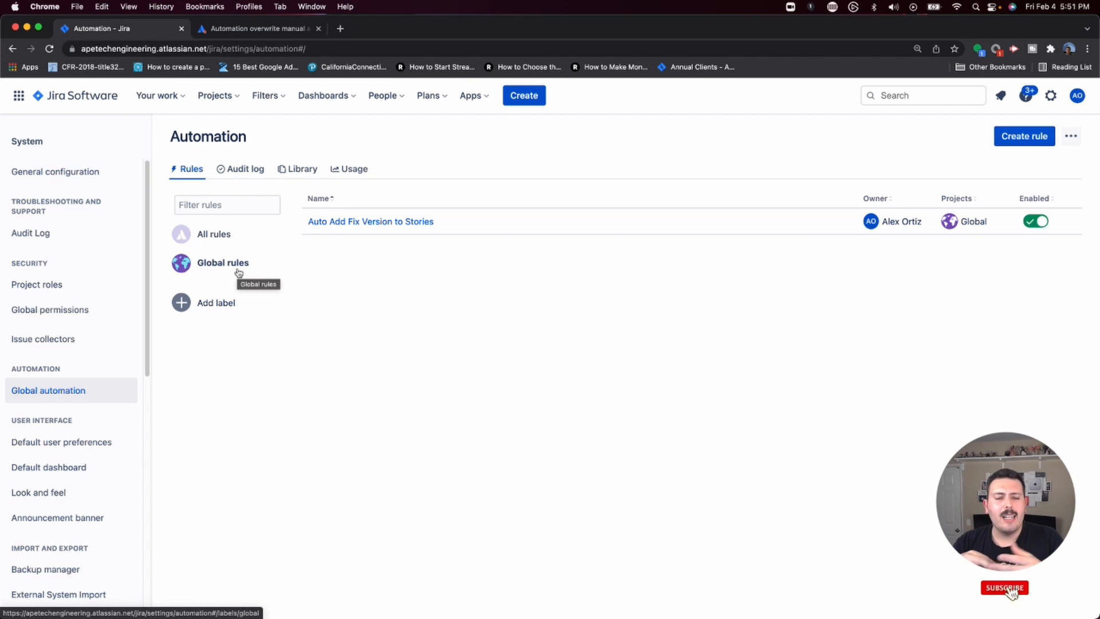
click(1006, 588)
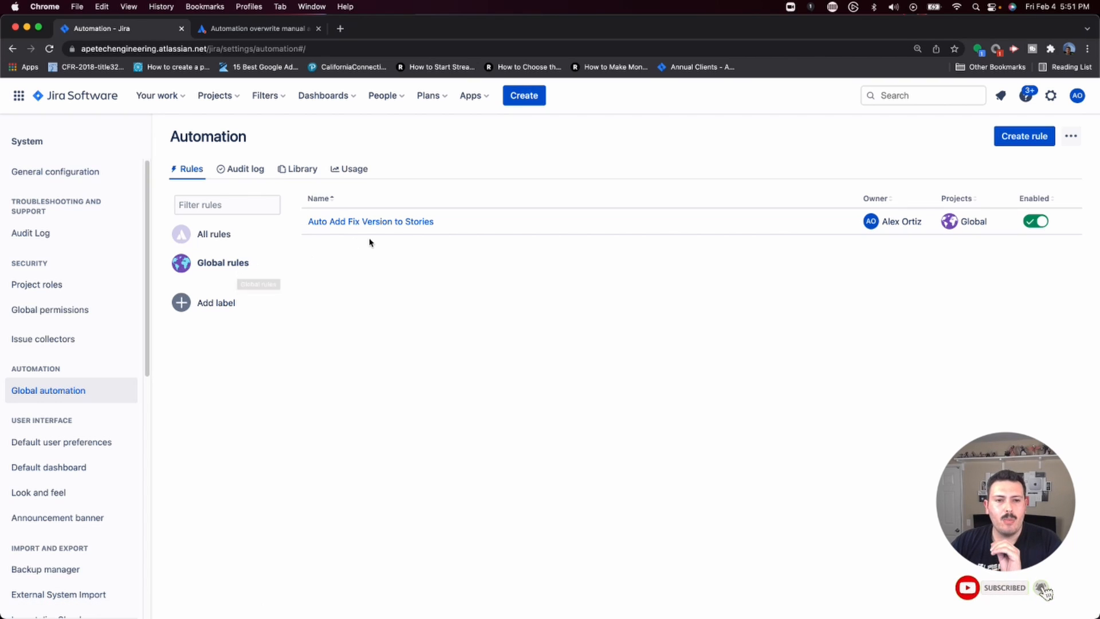
mouse_move(437, 247)
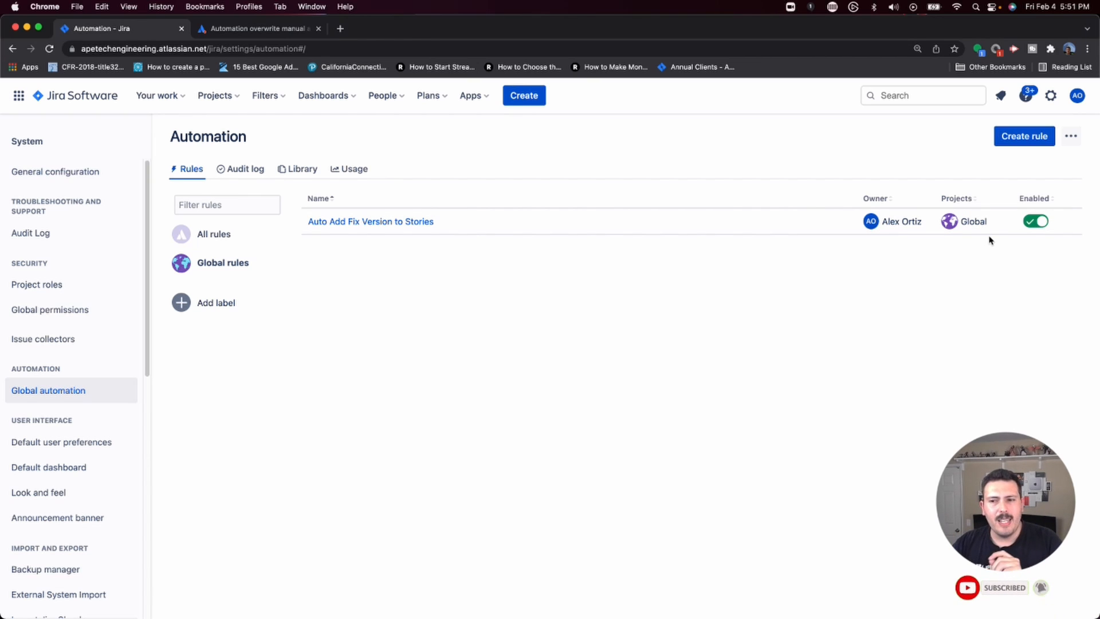
mouse_move(355, 172)
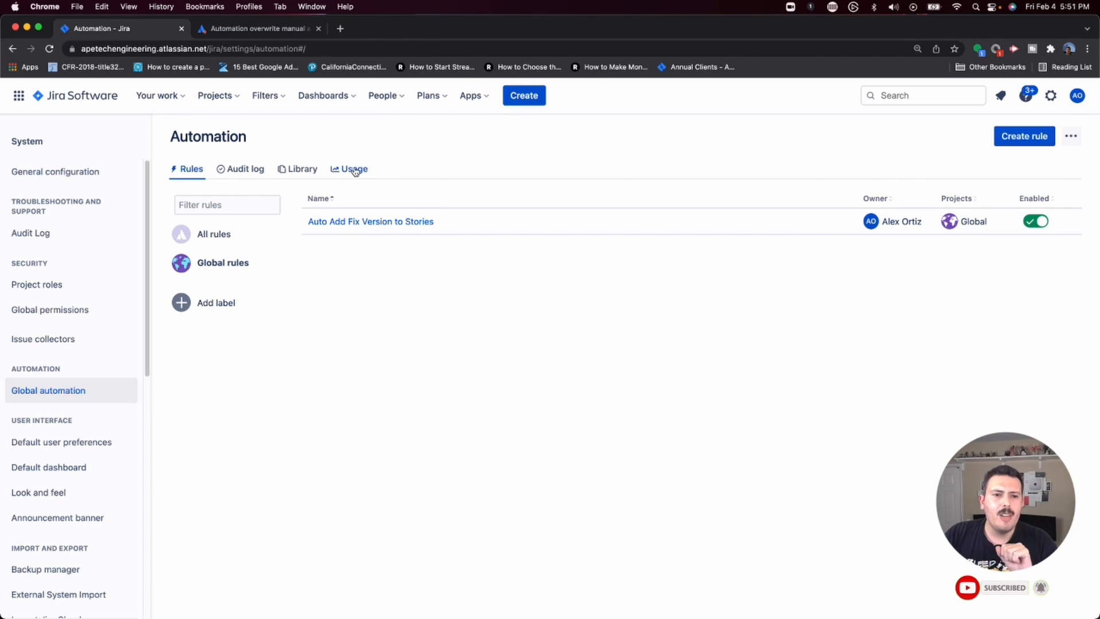
- Review the automation usage figures (22 executions), then return to the Rules list
click(354, 169)
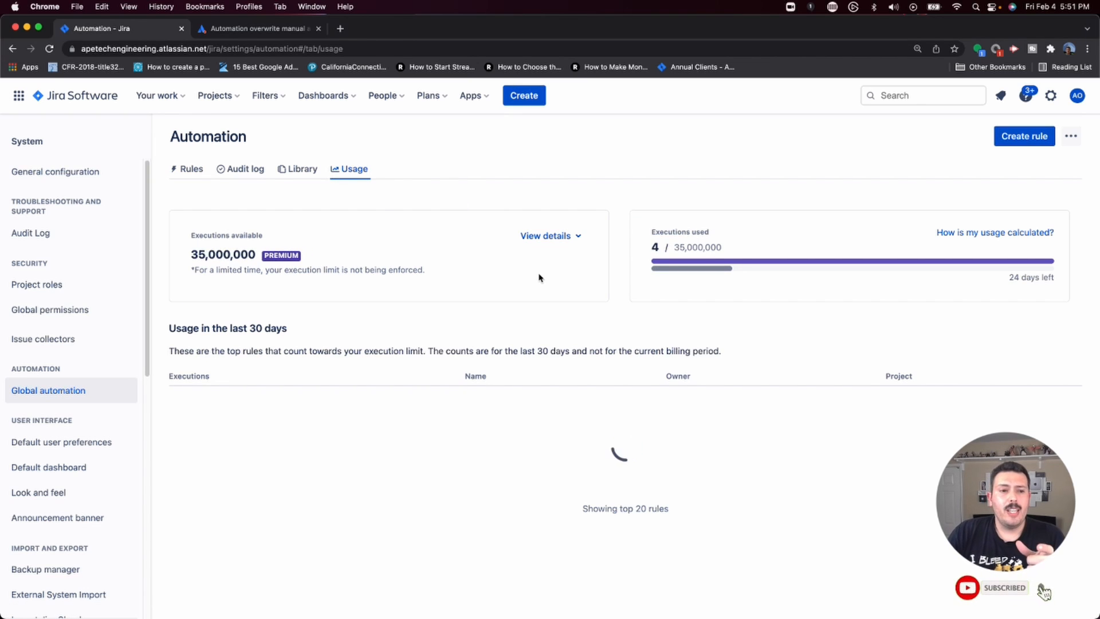
mouse_move(290, 296)
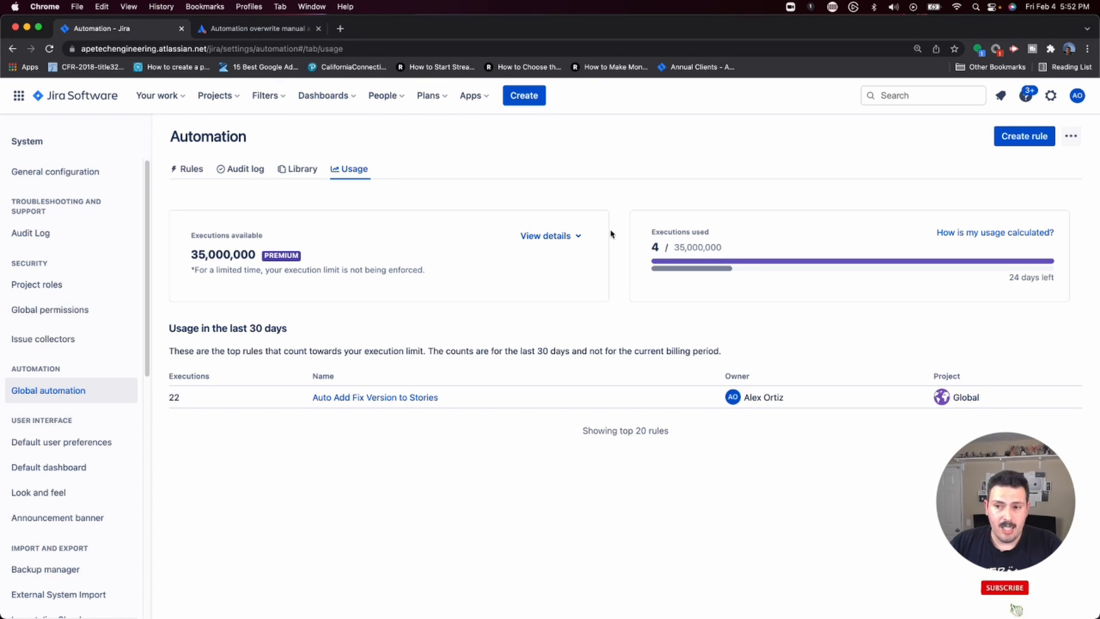
click(1005, 604)
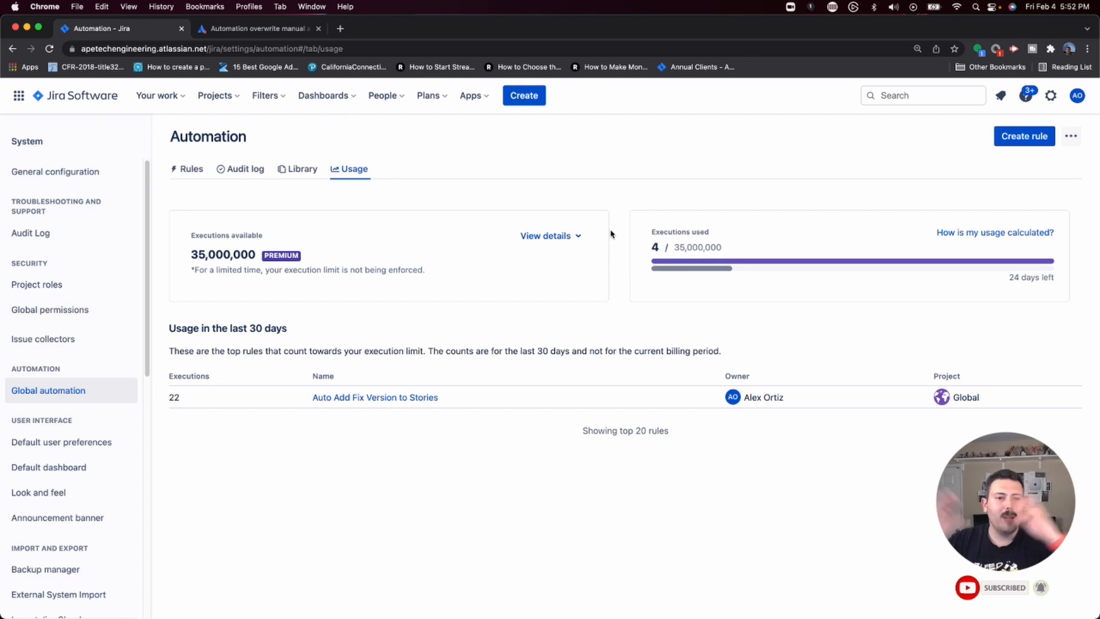
mouse_move(256, 291)
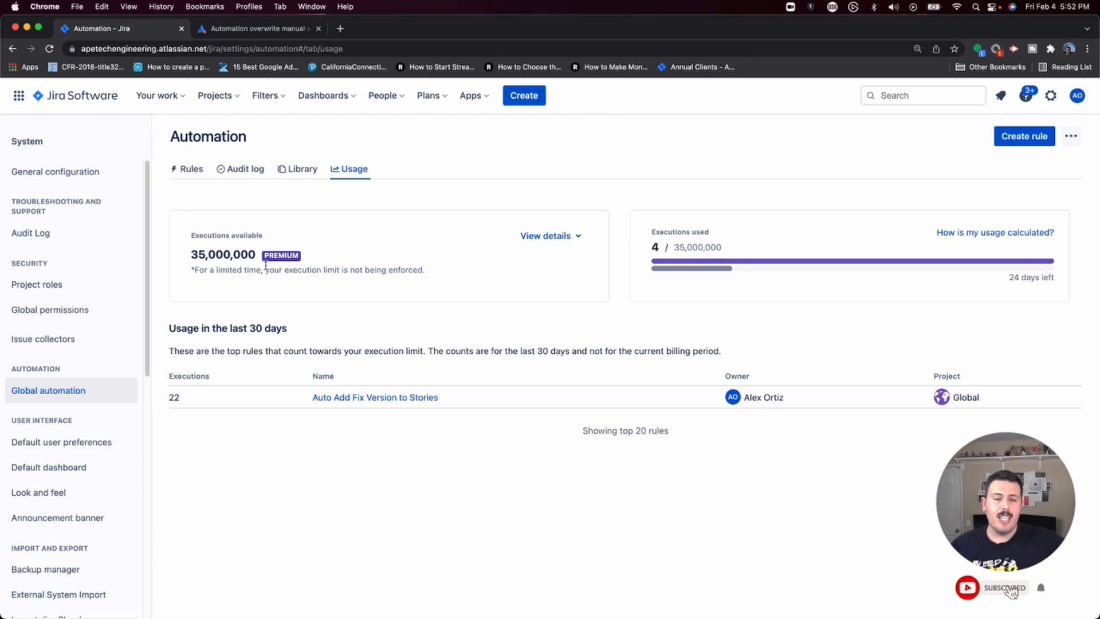
mouse_move(256, 224)
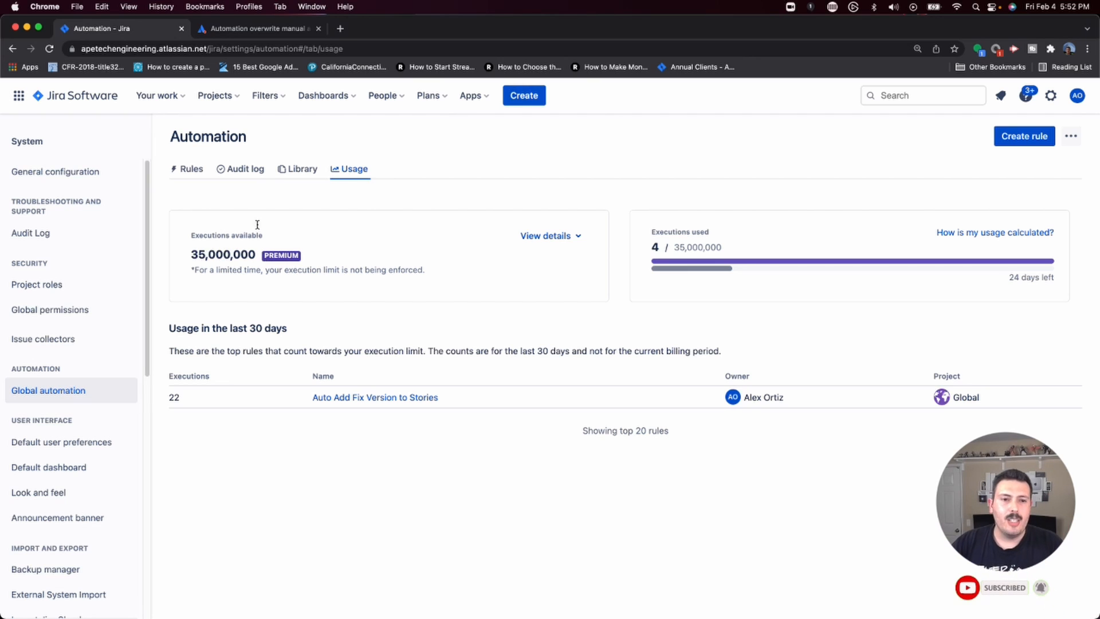
mouse_move(306, 223)
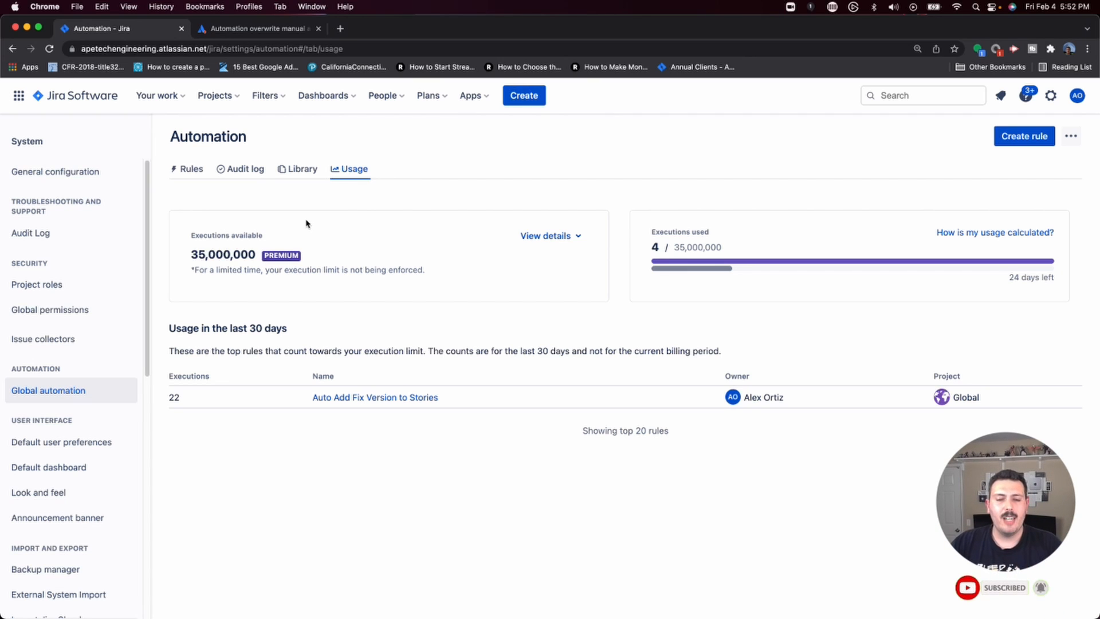
click(192, 169)
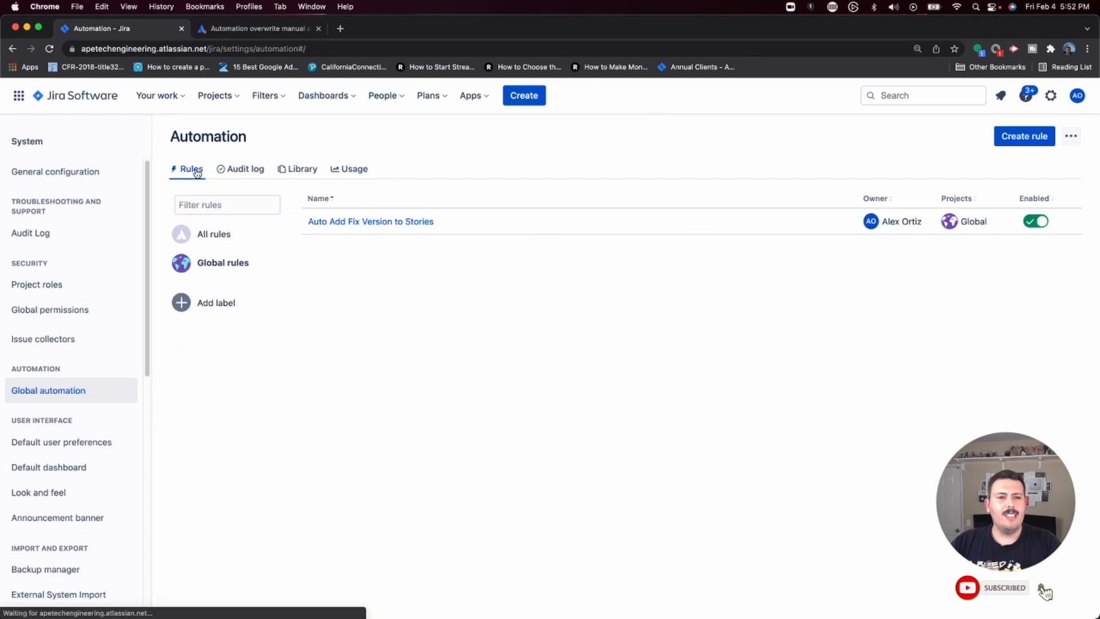
- Read the Community post on automation overwriting assignees, then show recent Jira projects
click(258, 28)
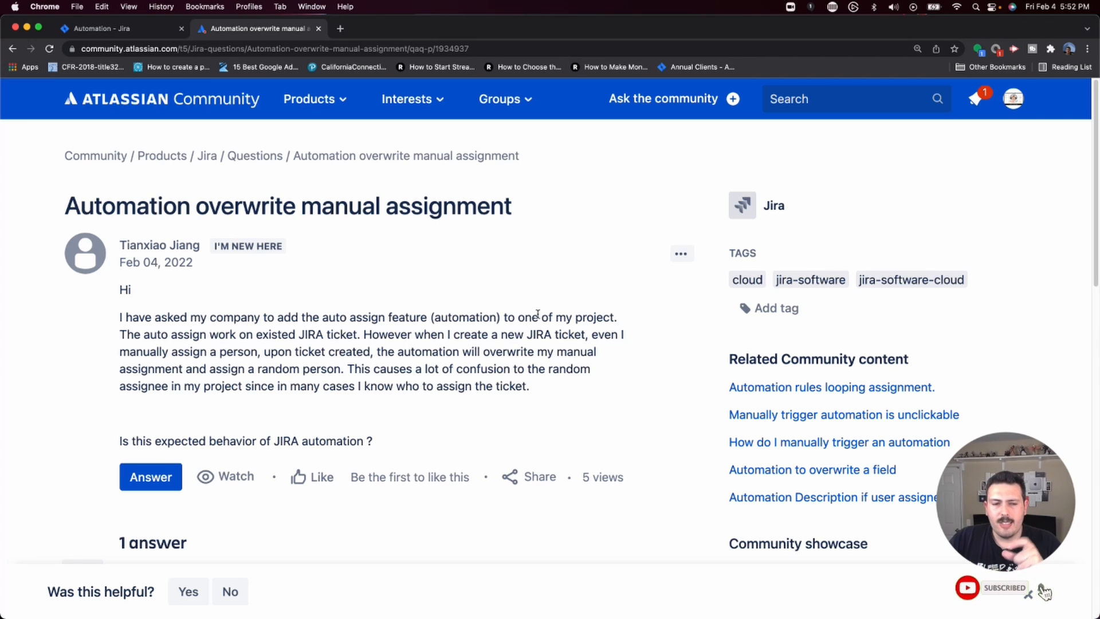
click(103, 29)
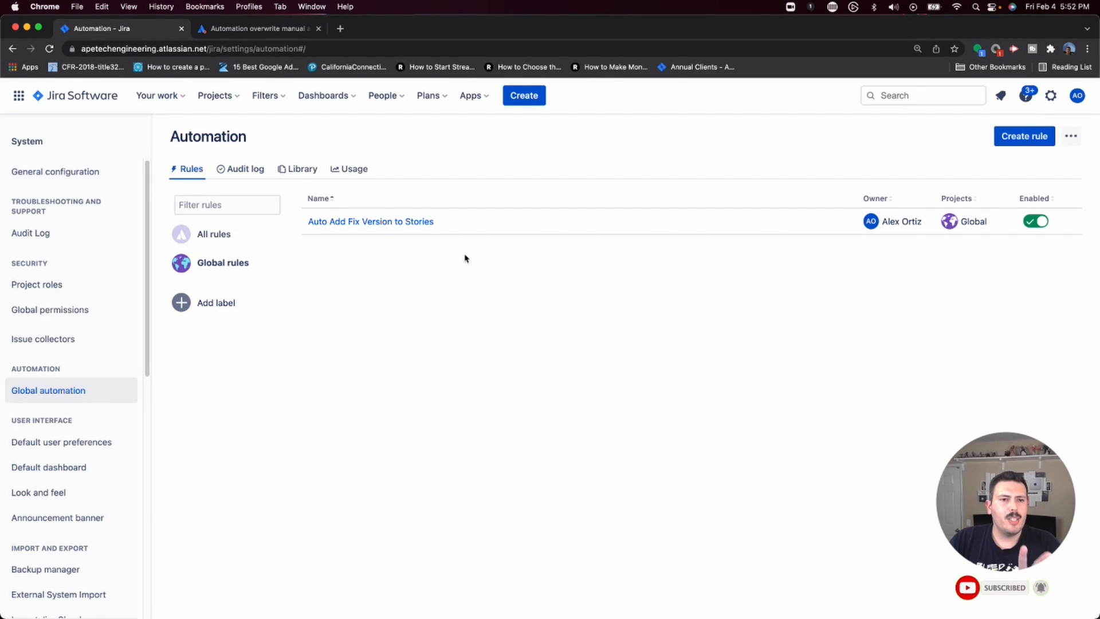
click(214, 95)
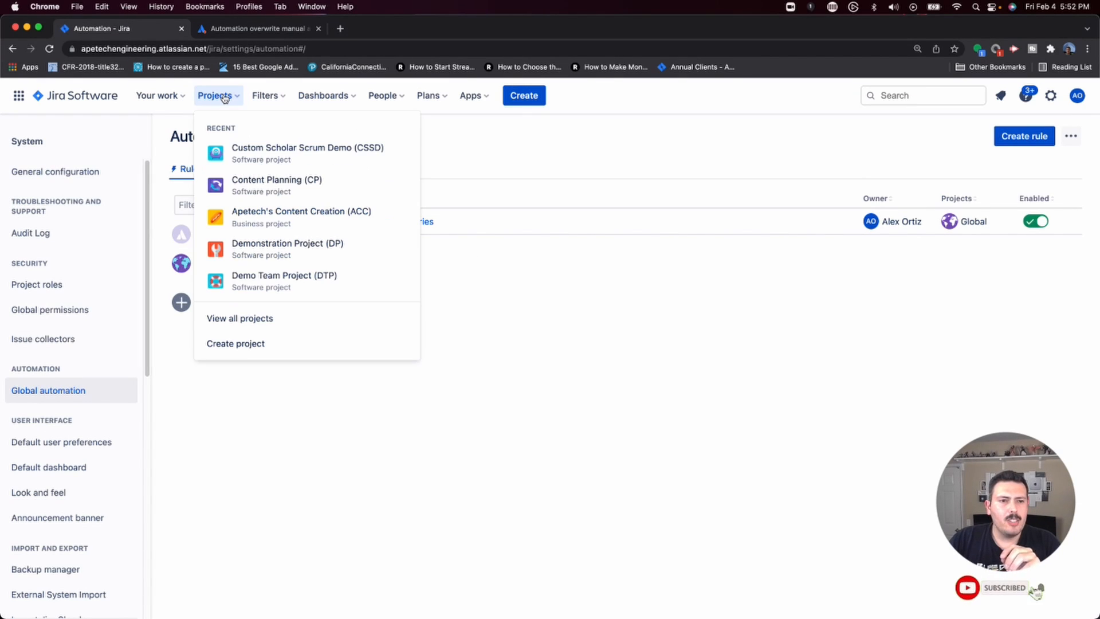
mouse_move(266, 196)
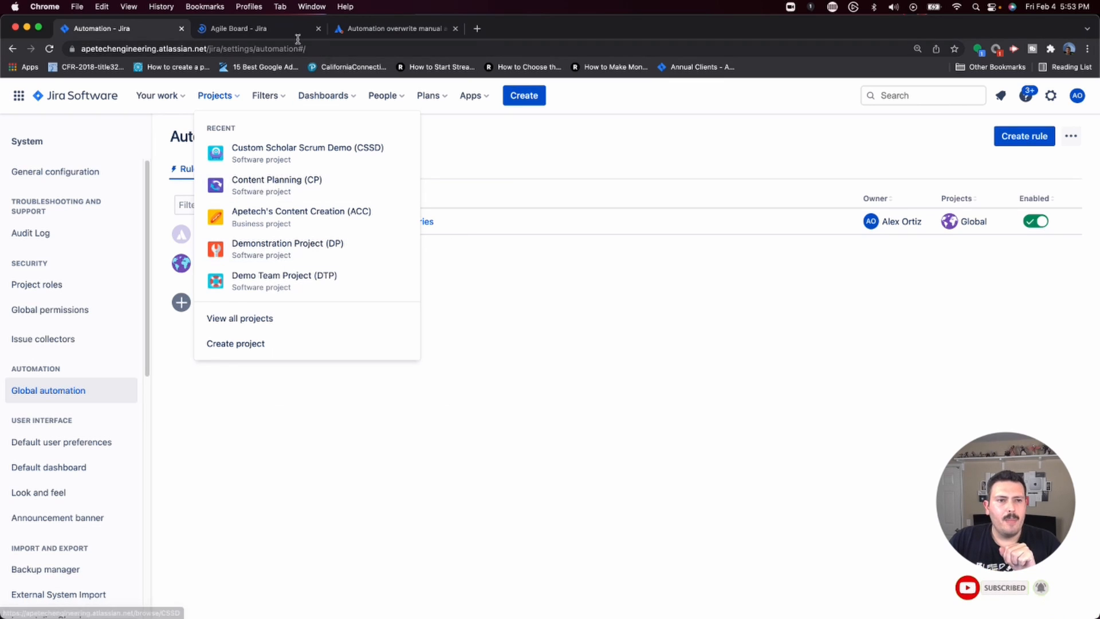
- Inspect Demonstration Project's Default Assignee options, keeping it Unassigned
click(288, 243)
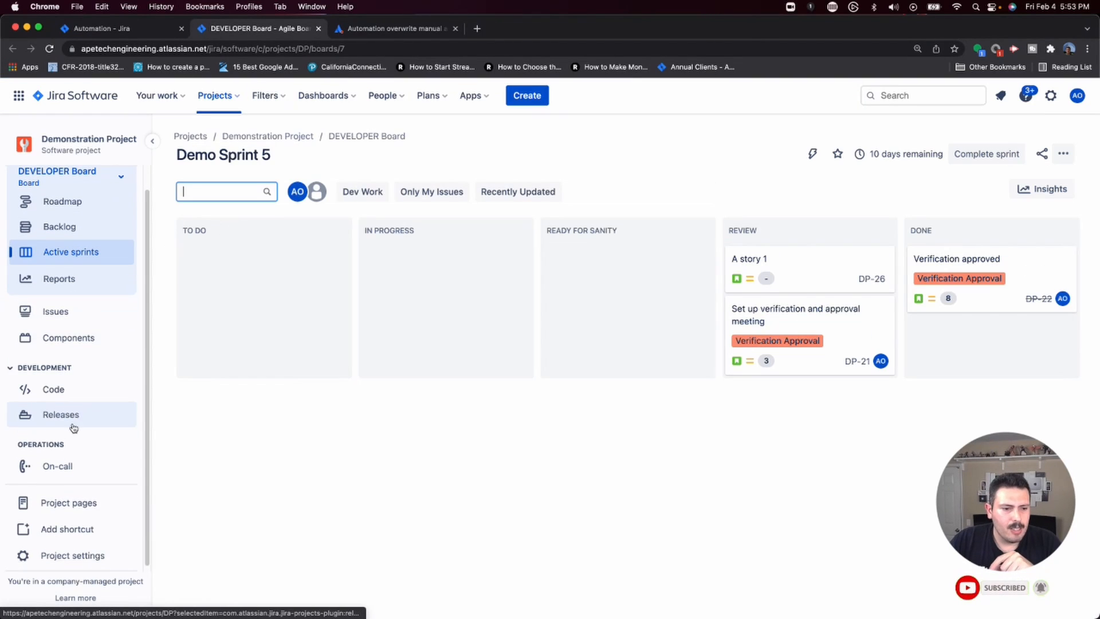
click(72, 555)
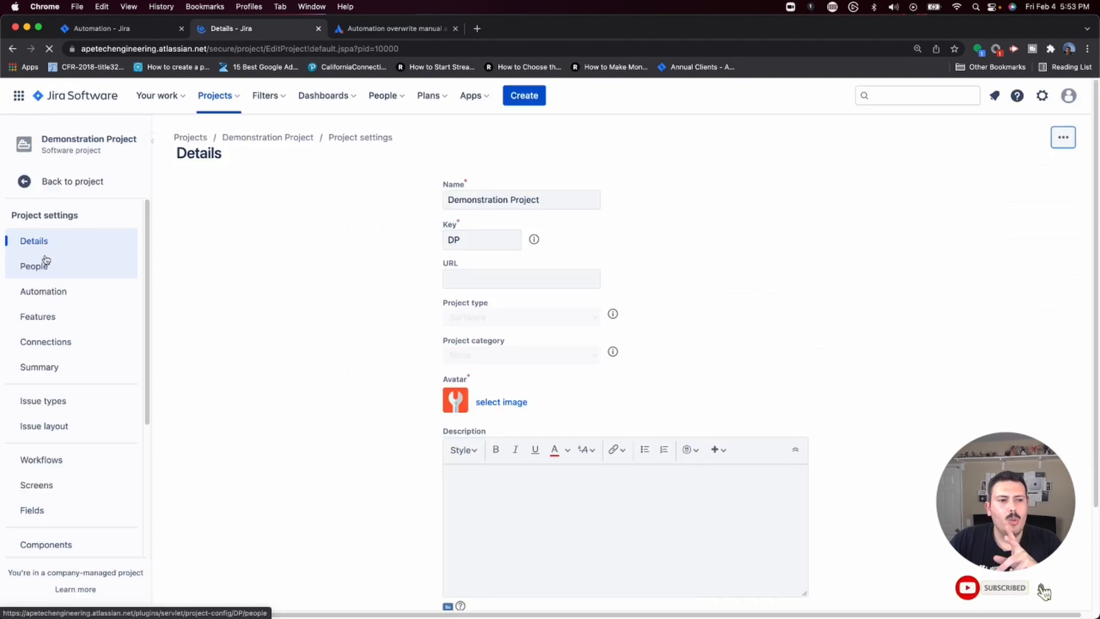
scroll(down, 3)
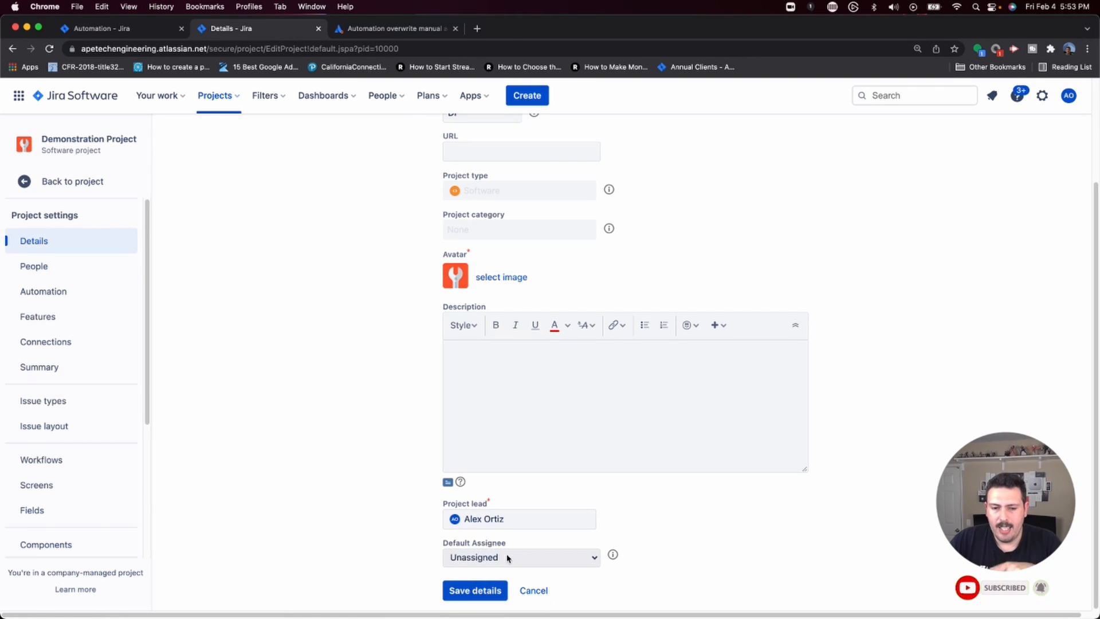
click(520, 558)
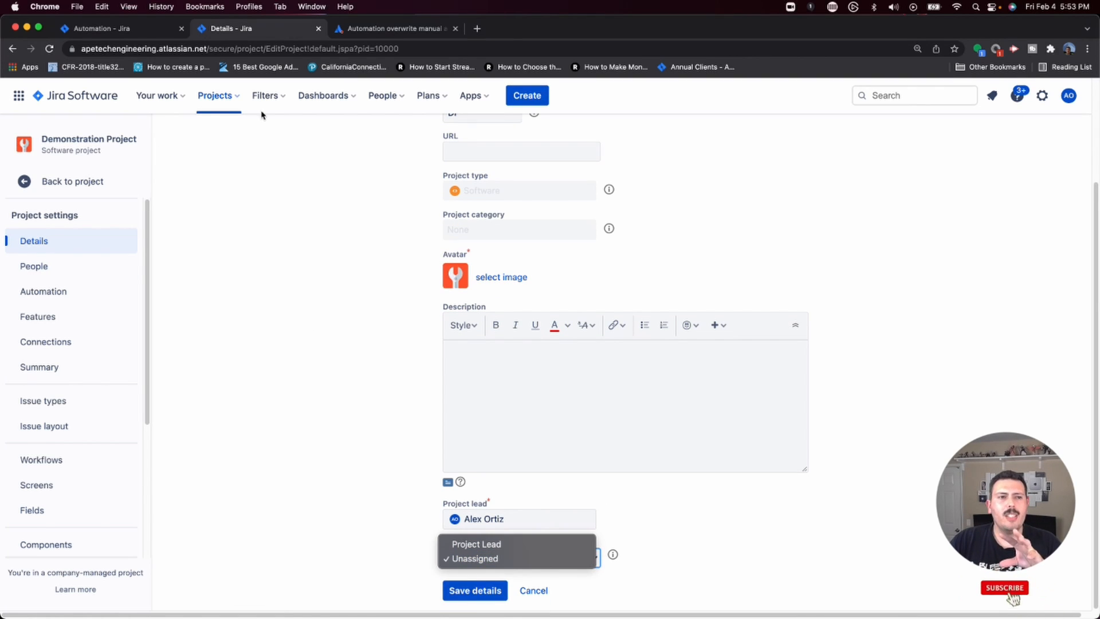
click(399, 29)
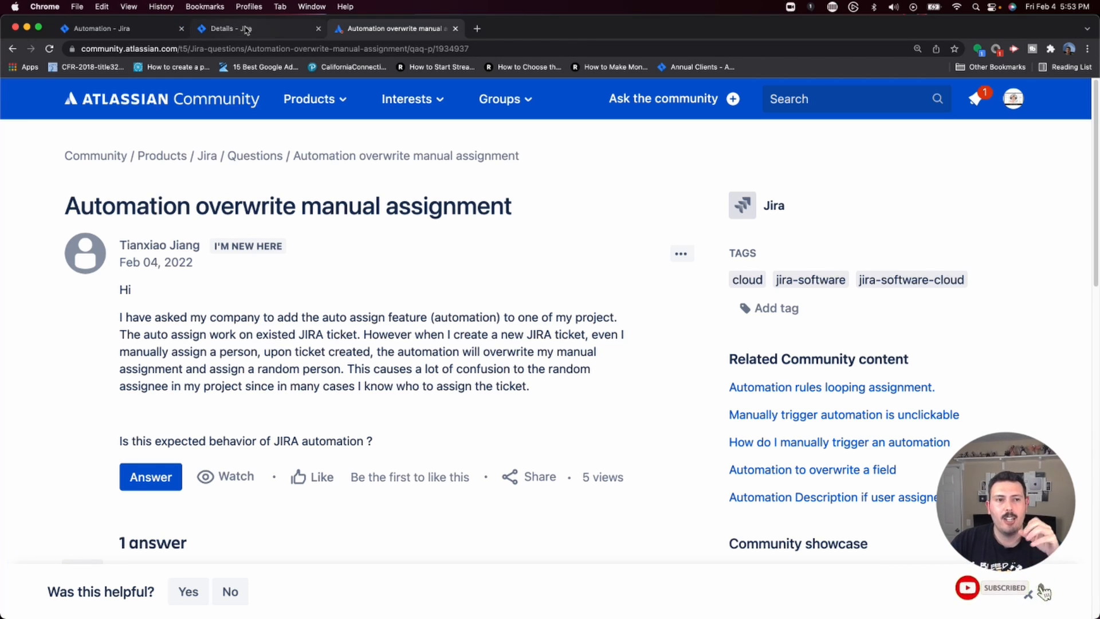
click(231, 29)
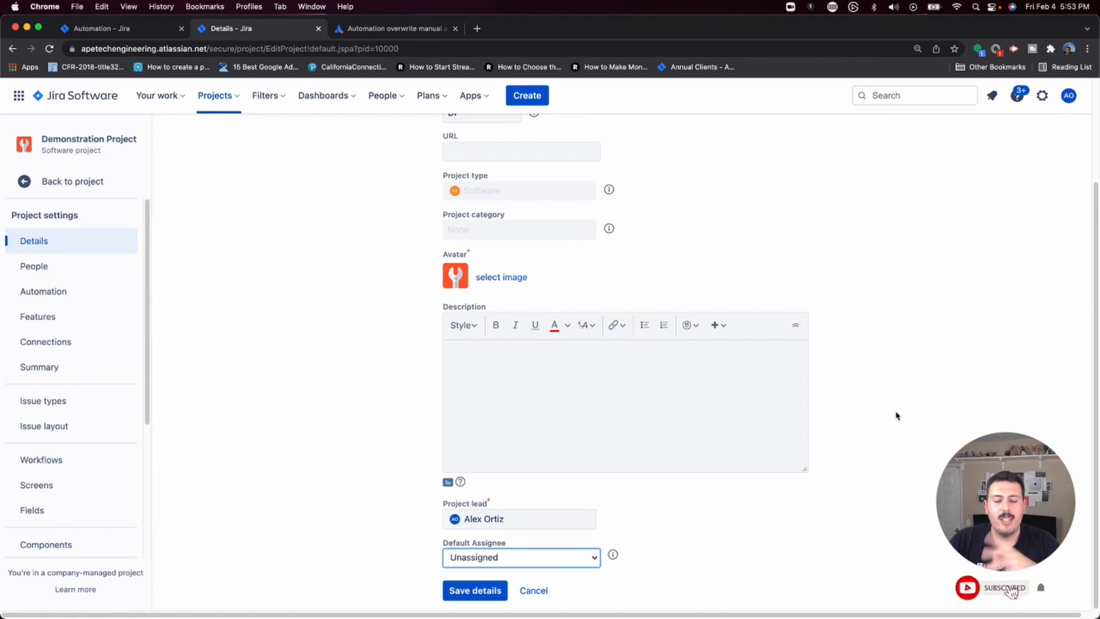
mouse_move(243, 413)
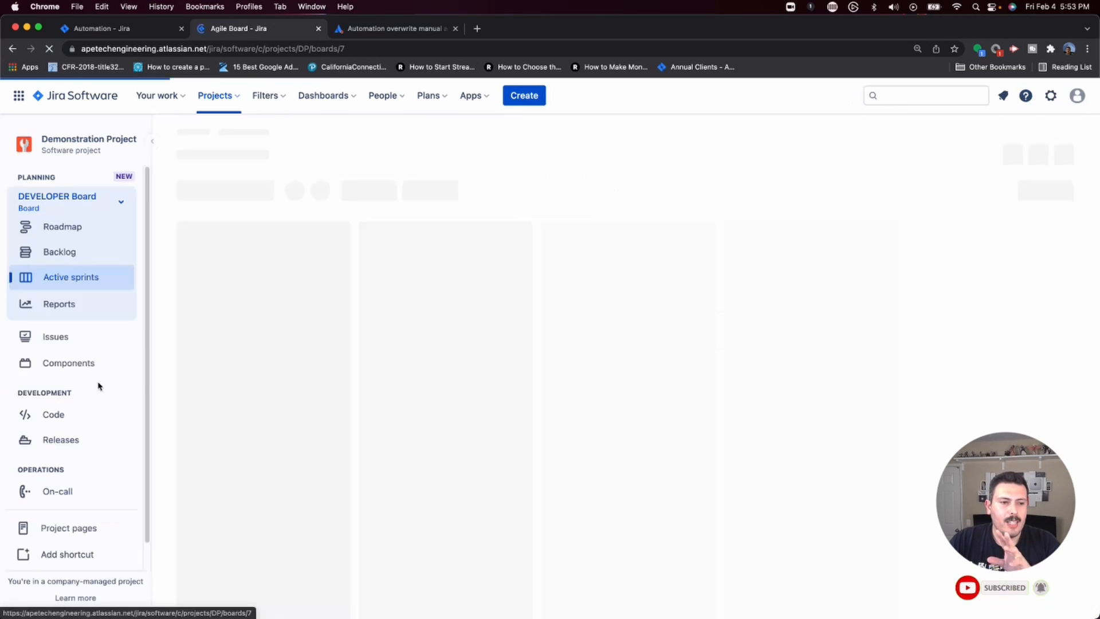
- Show Demonstration Project's Components with their default assignees (UI Unassigned, others Project default)
click(68, 363)
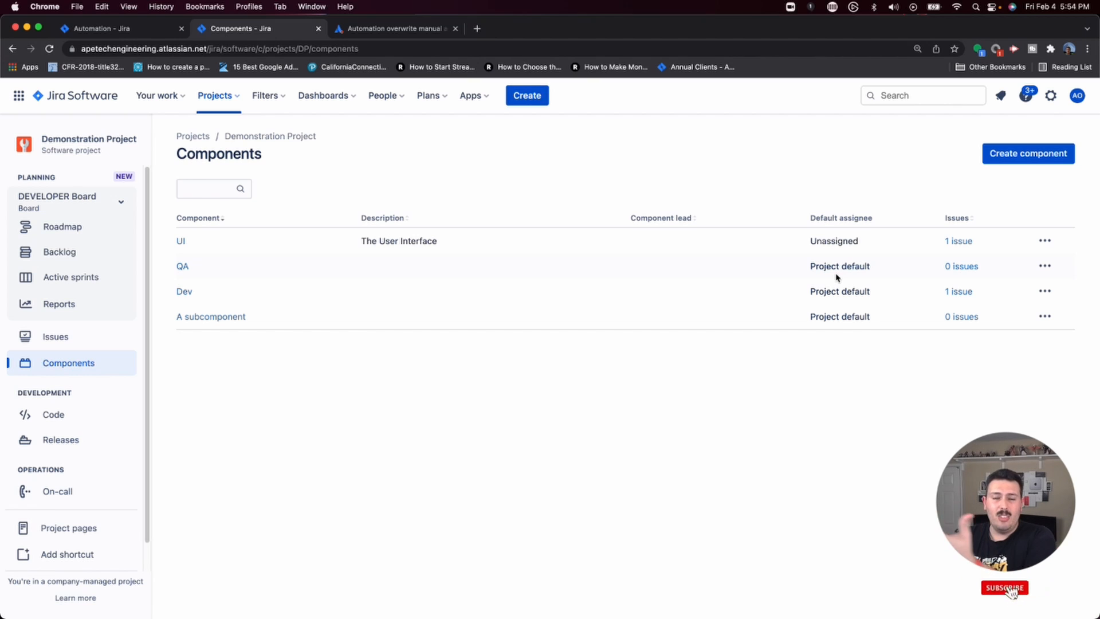
click(1006, 588)
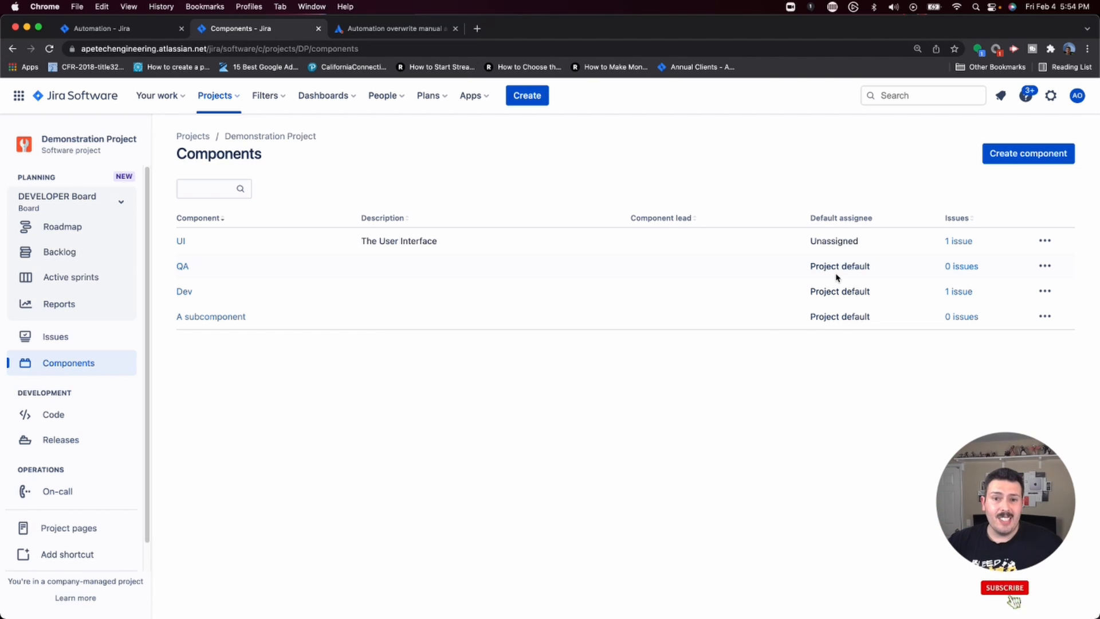
click(1004, 588)
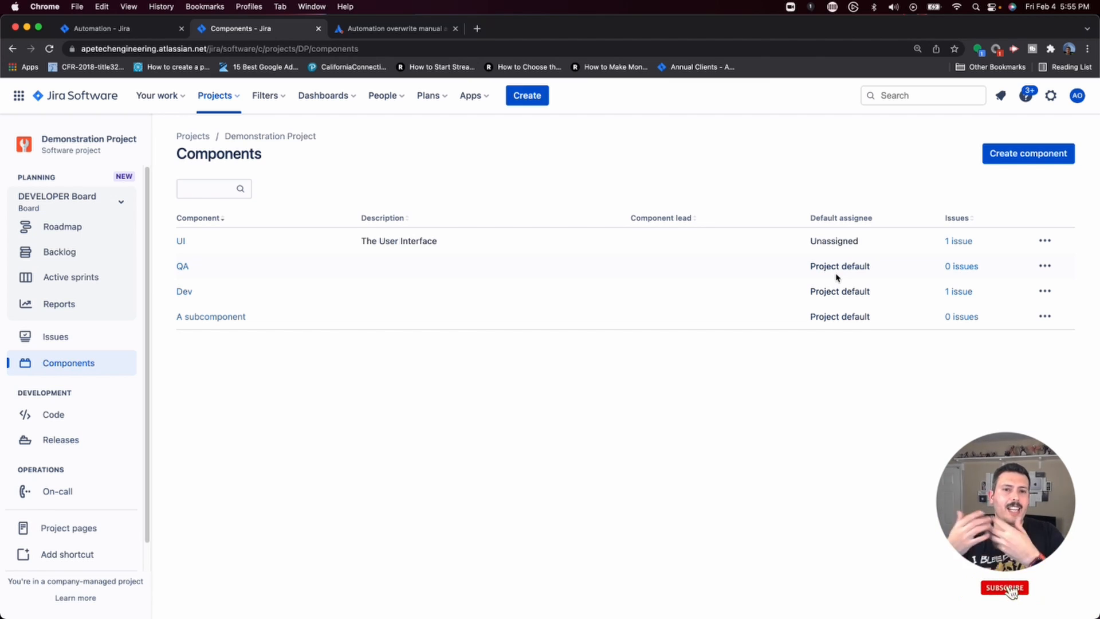
click(1005, 589)
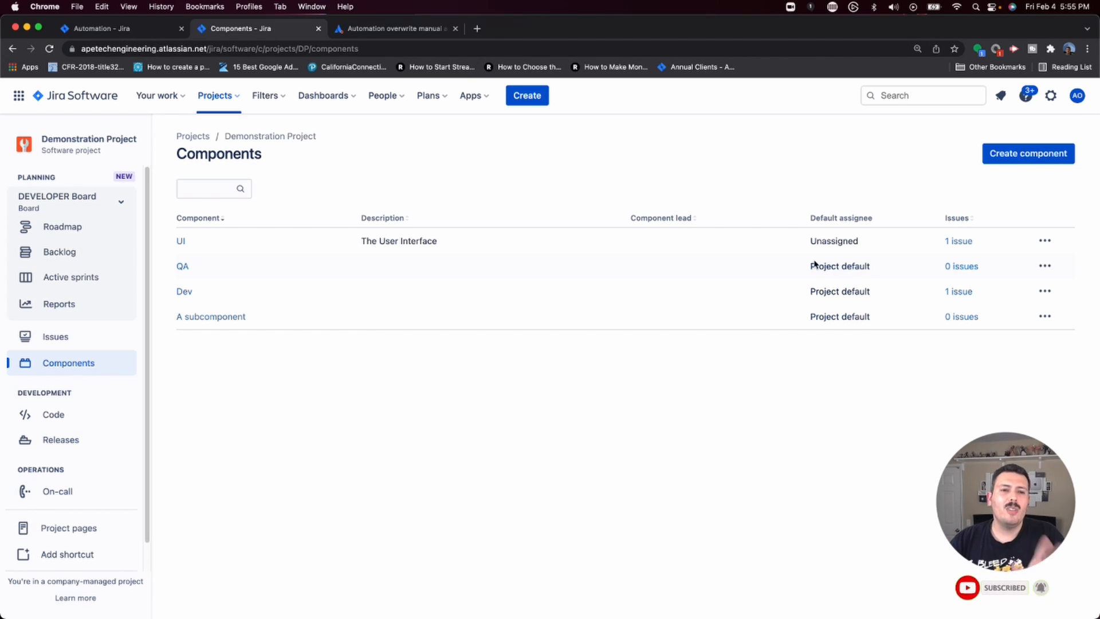
mouse_move(637, 355)
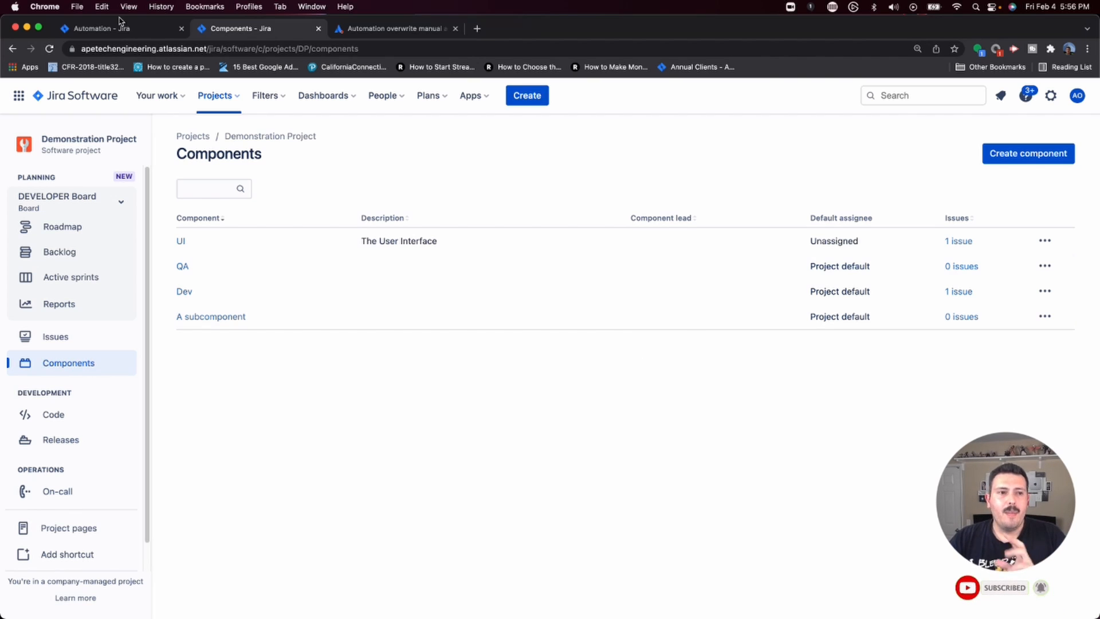
mouse_move(399, 29)
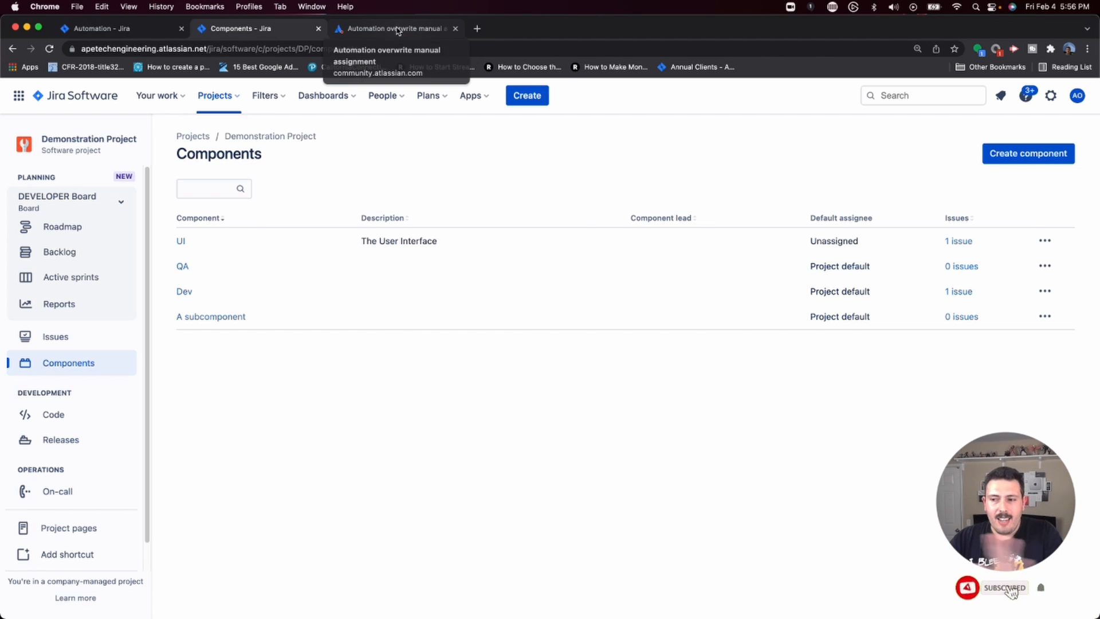
- Create a new global automation rule with the Issue created trigger
click(397, 28)
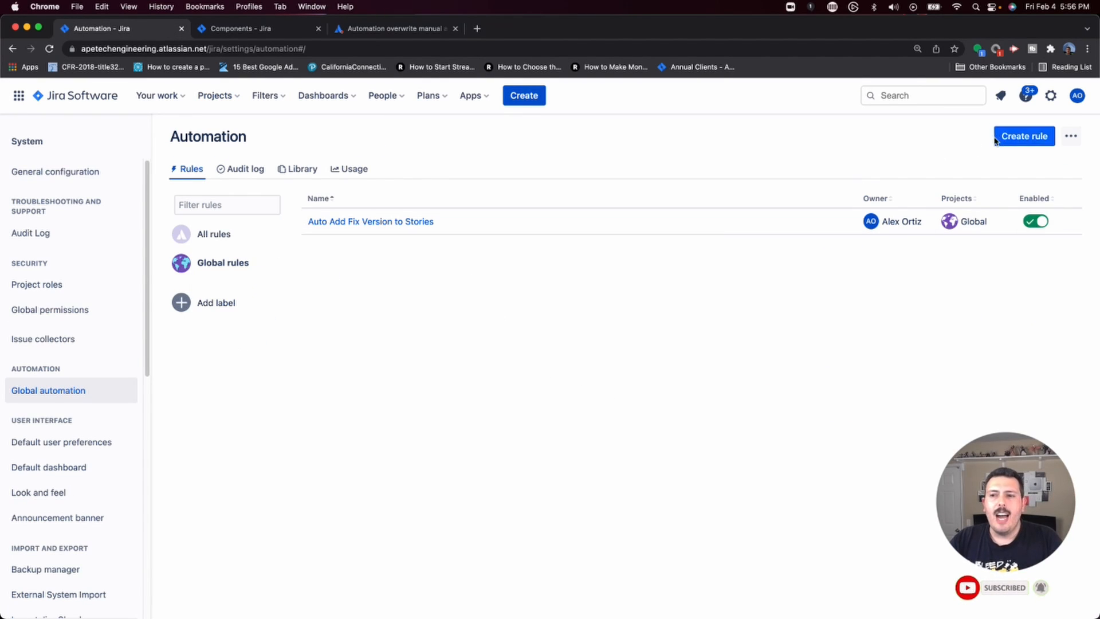
click(1024, 136)
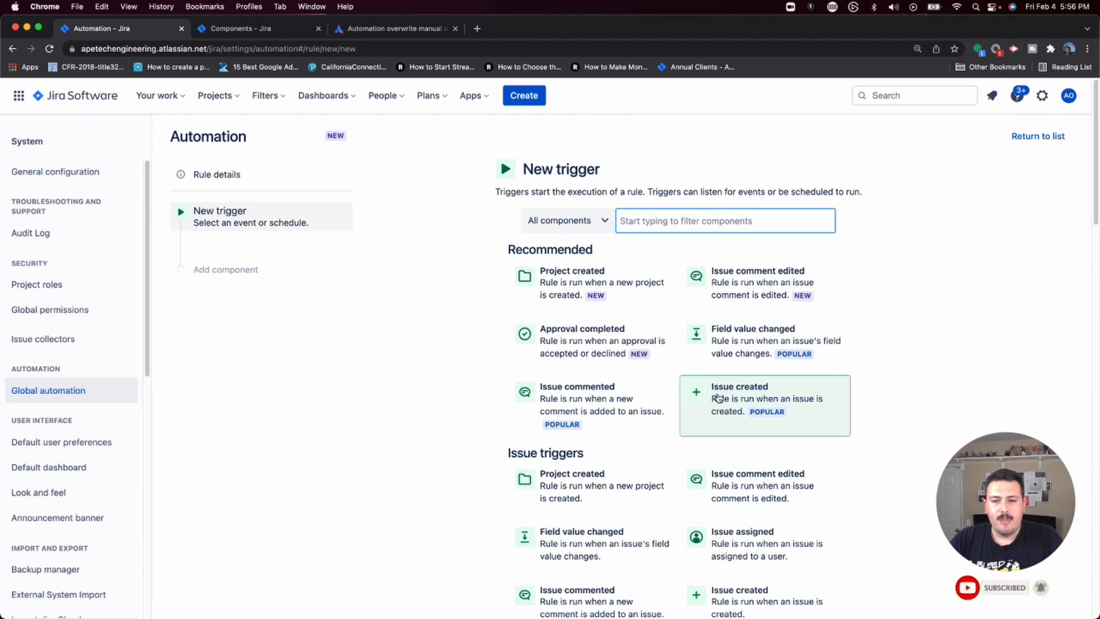
mouse_move(1009, 605)
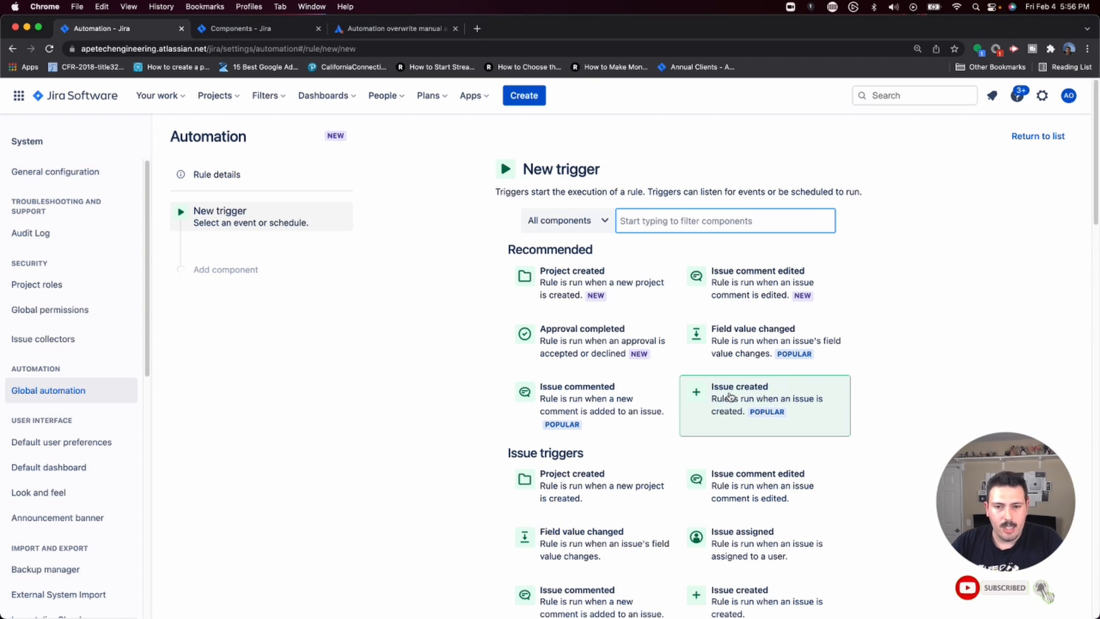
click(764, 405)
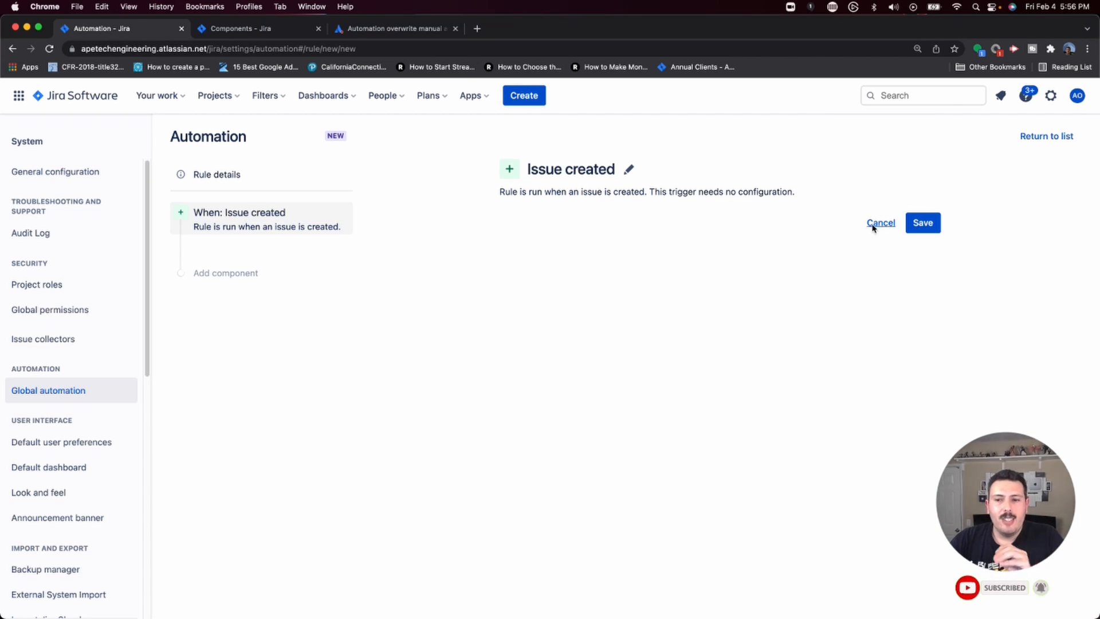
- Add an Issue fields condition 'Assignee is empty', discarding the attachments condition
click(225, 273)
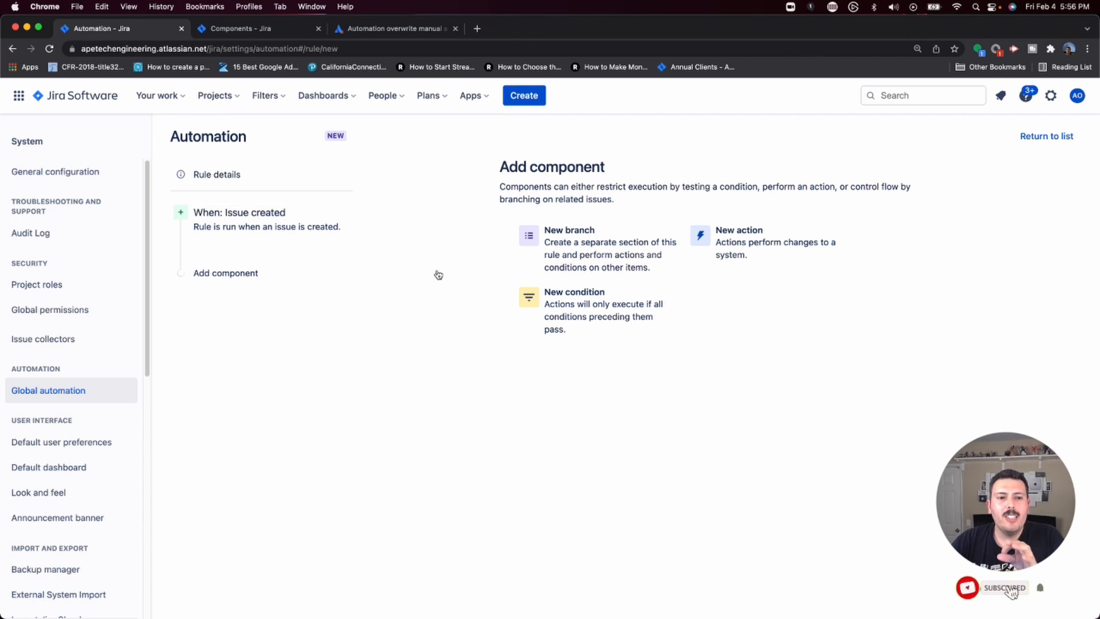
mouse_move(247, 279)
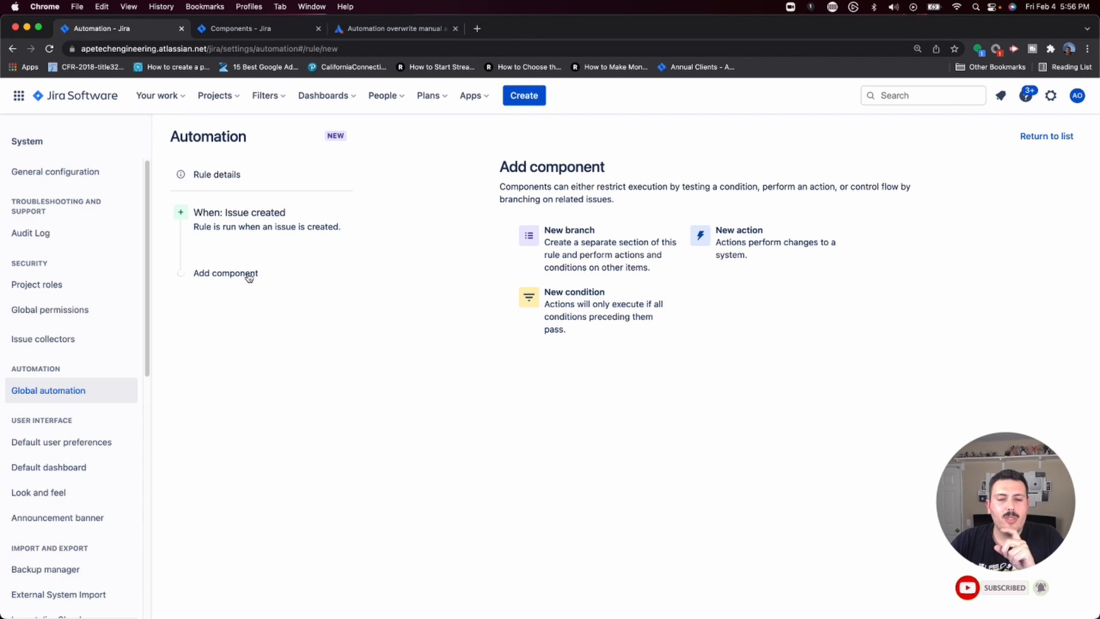
click(574, 291)
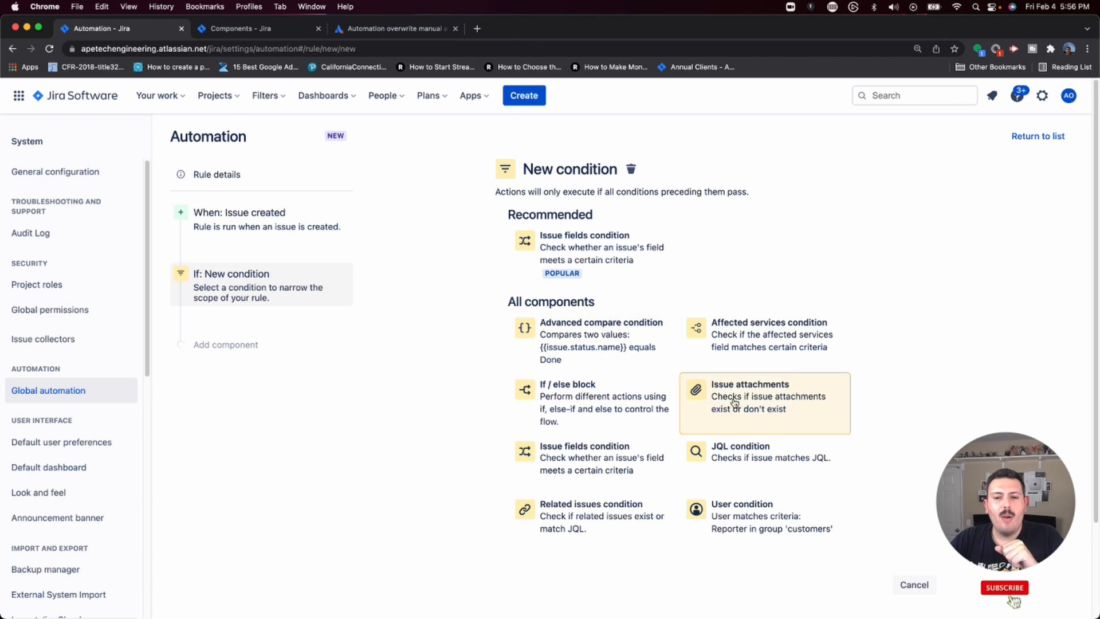
click(749, 396)
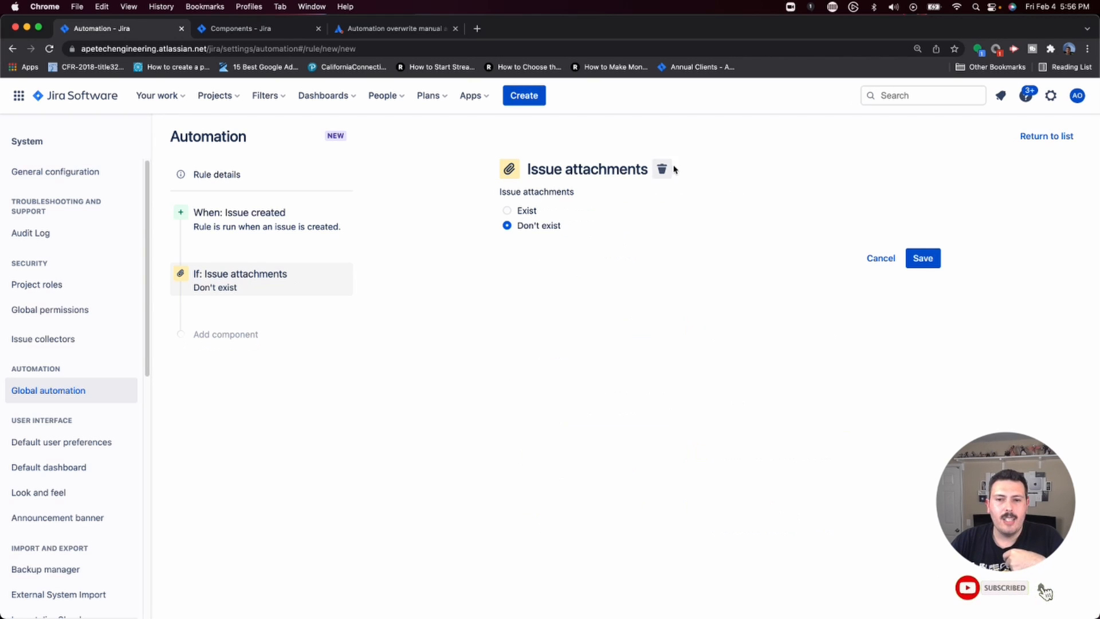
click(661, 169)
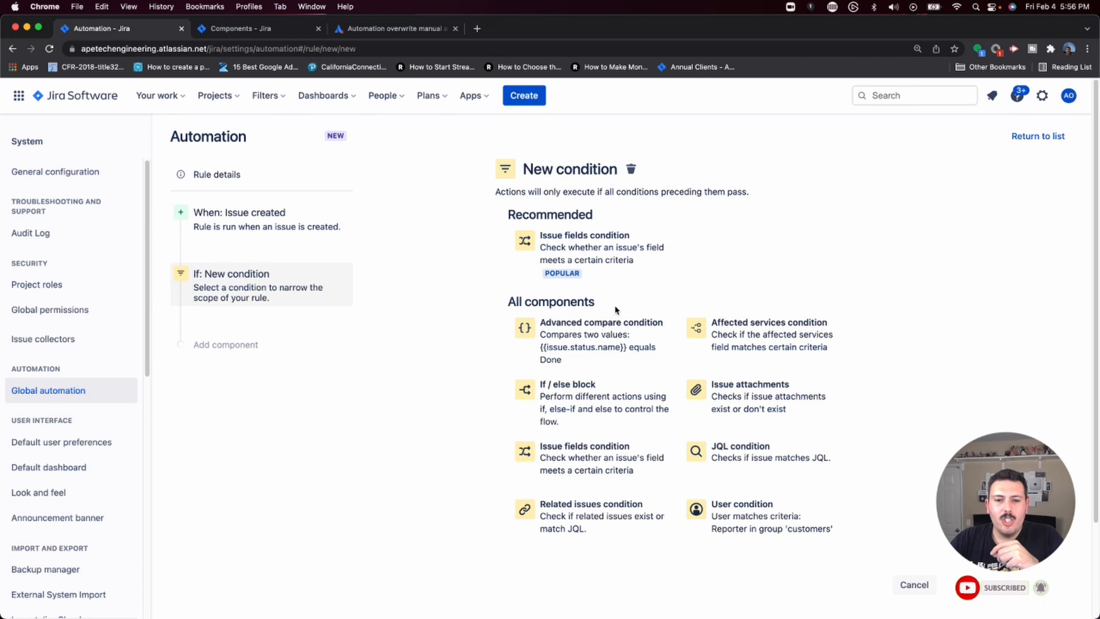
click(585, 247)
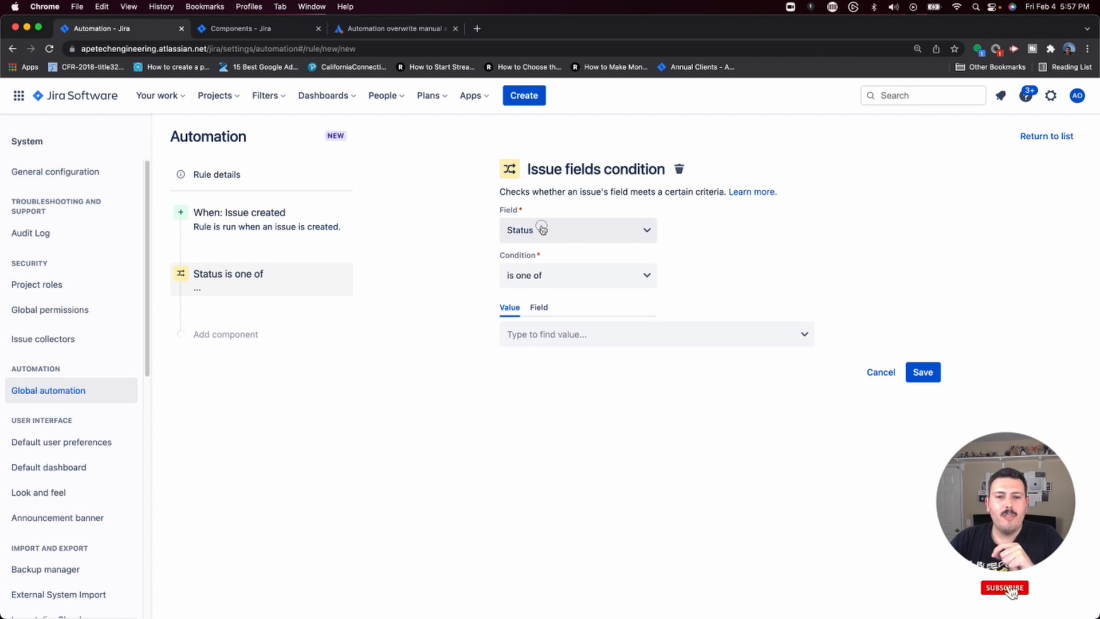
click(578, 229)
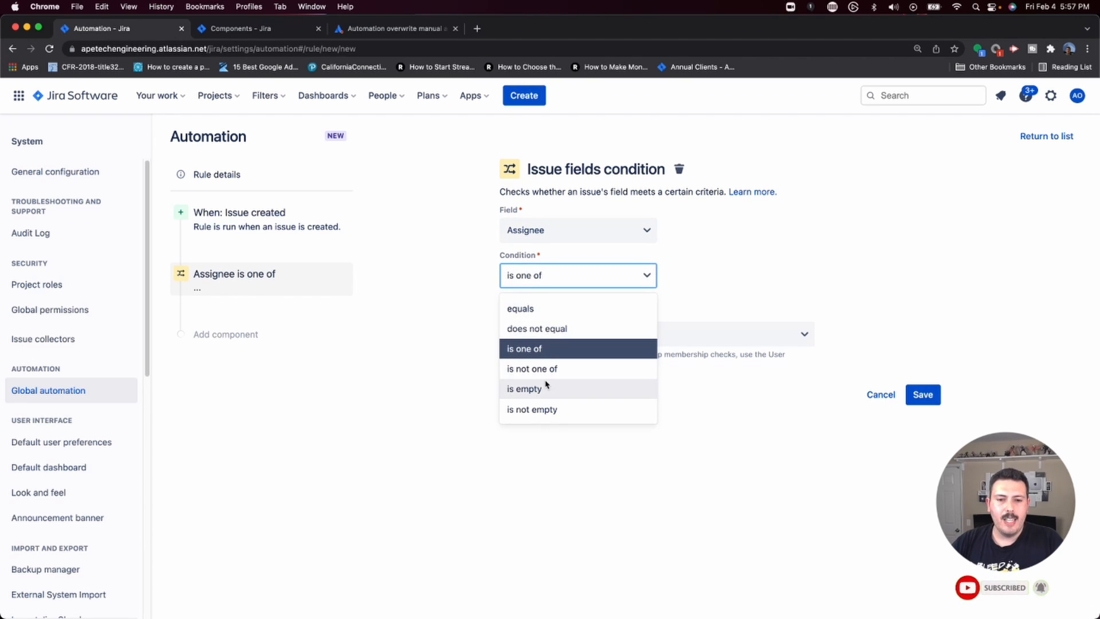
click(525, 389)
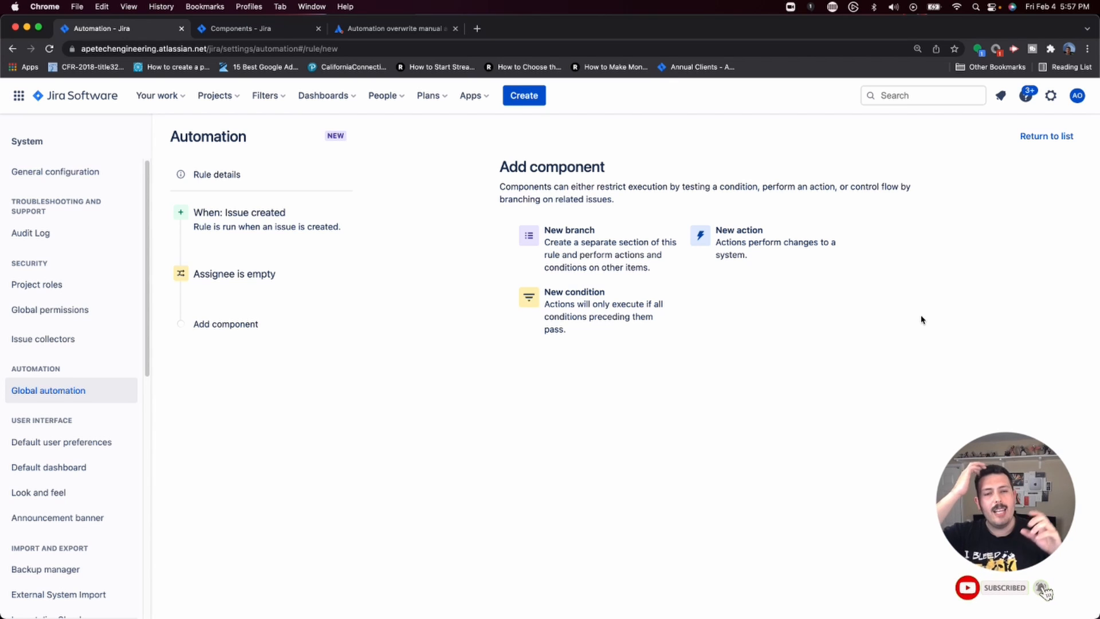
- Start a Story in Demonstration Project and view its Automatic Assignee field
click(241, 29)
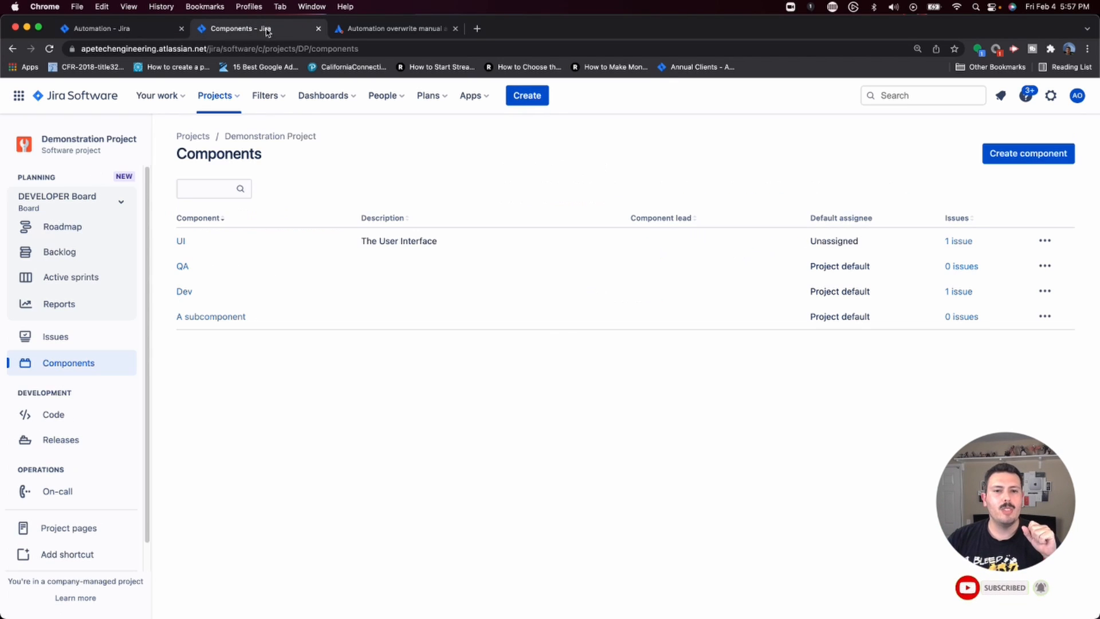
click(528, 95)
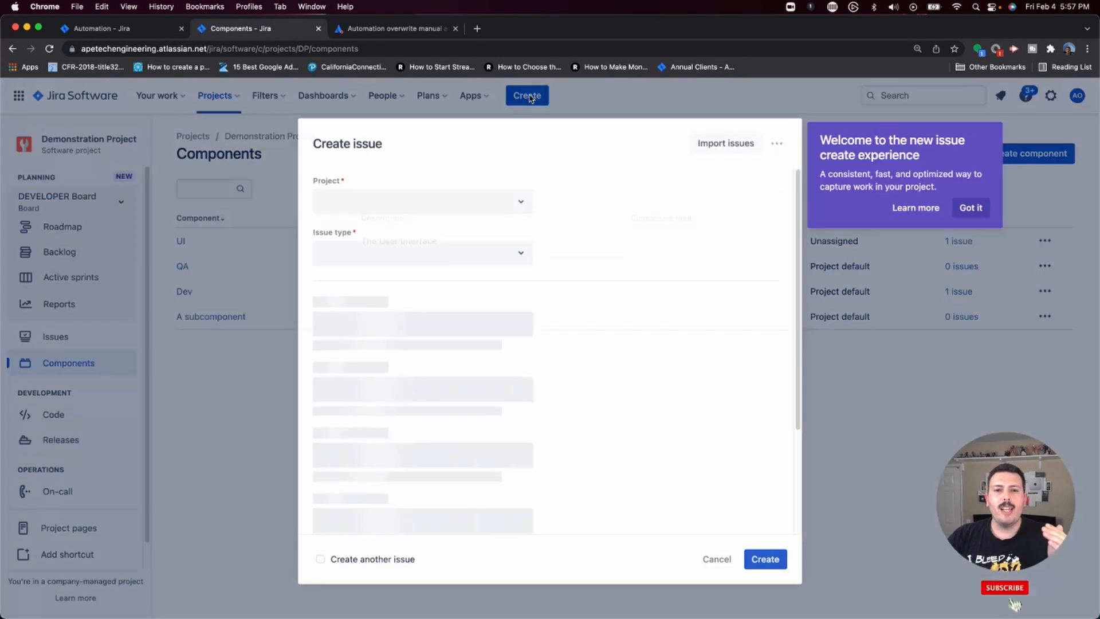
click(423, 250)
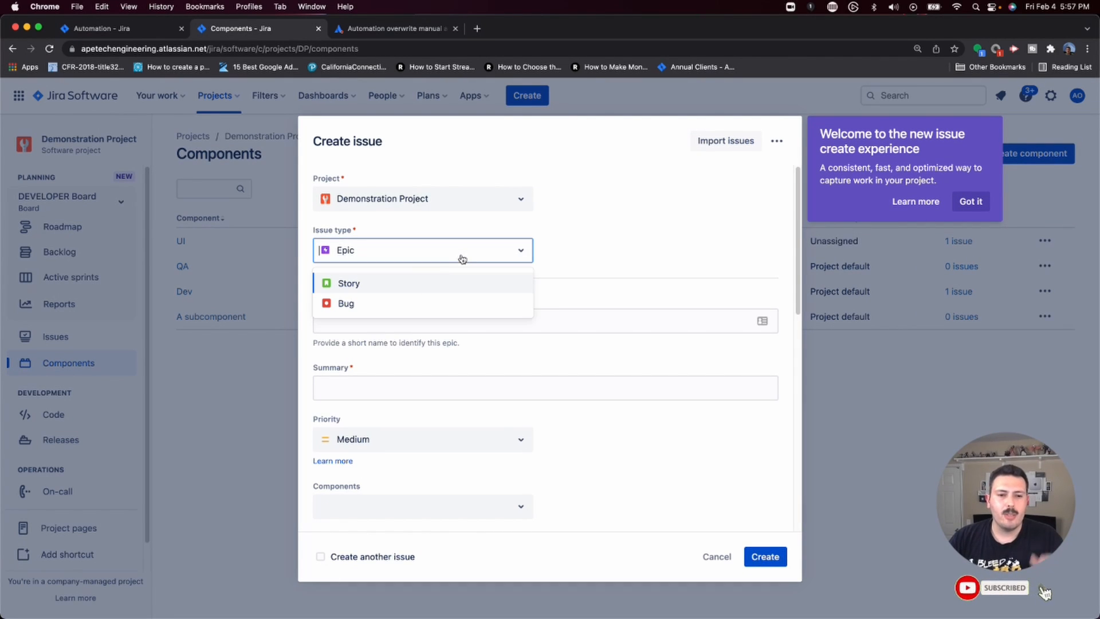
click(348, 283)
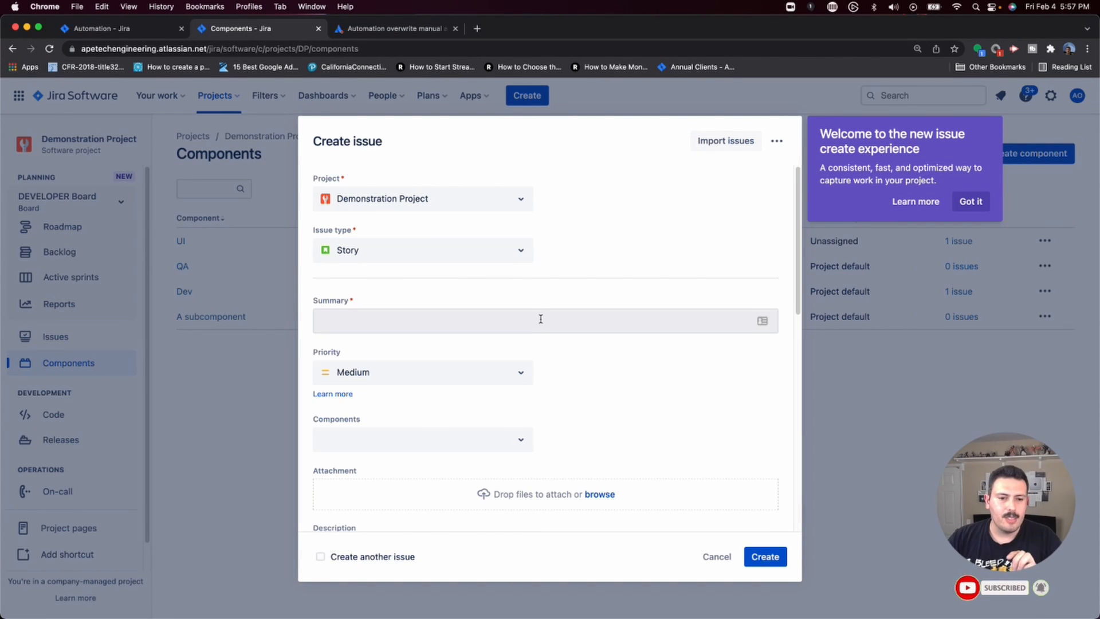
scroll(down, 3)
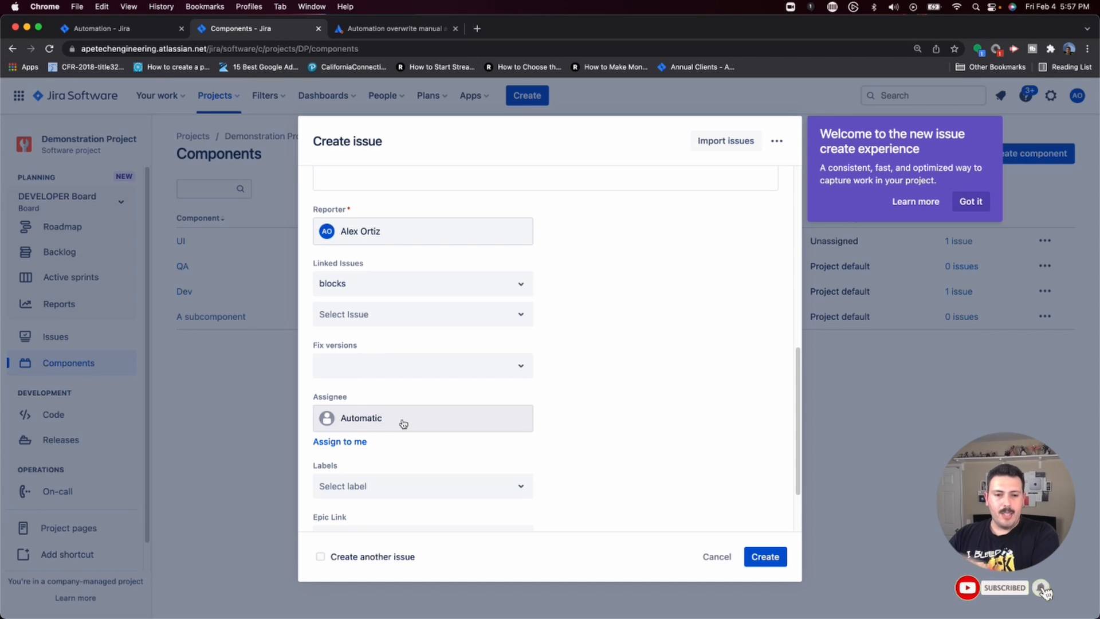
mouse_move(598, 535)
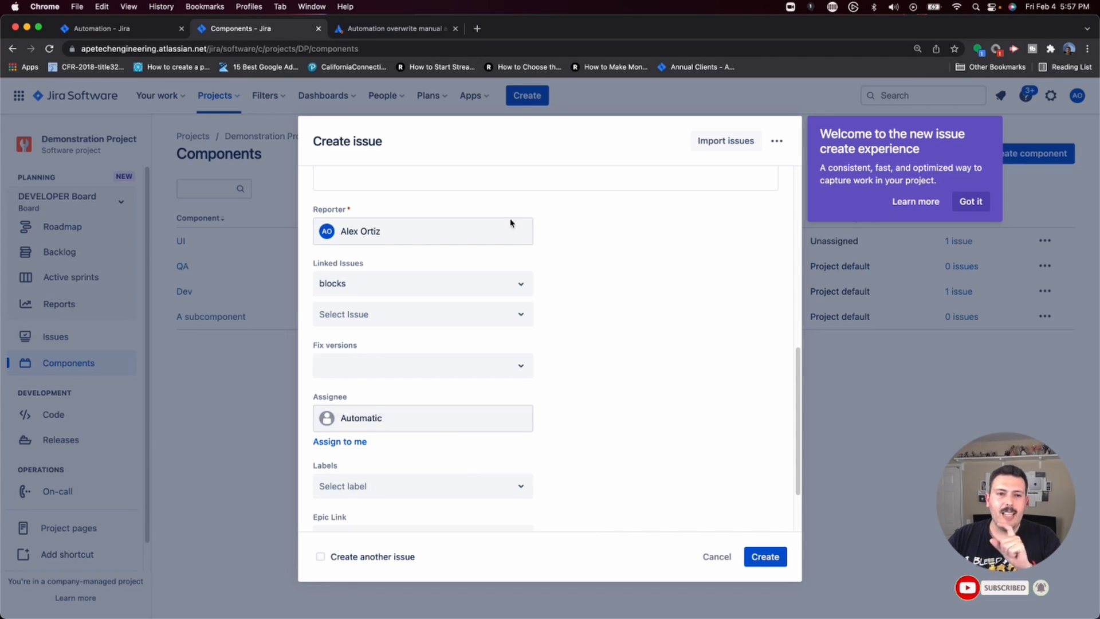
- Read the Community answer recommending assigning only when the assignee is empty
click(393, 29)
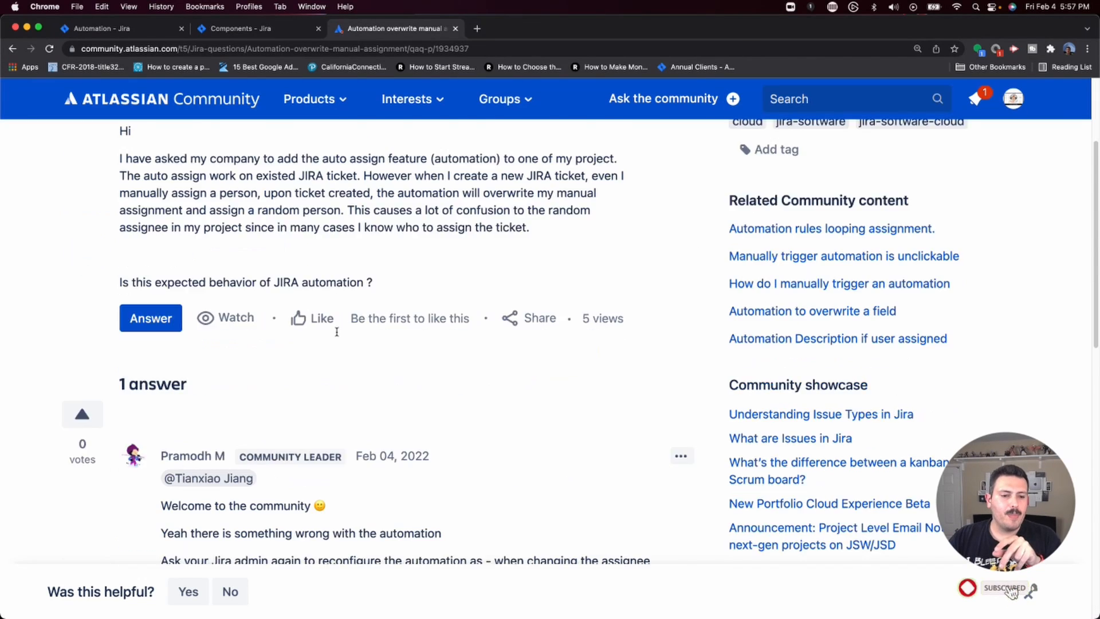
scroll(down, 3)
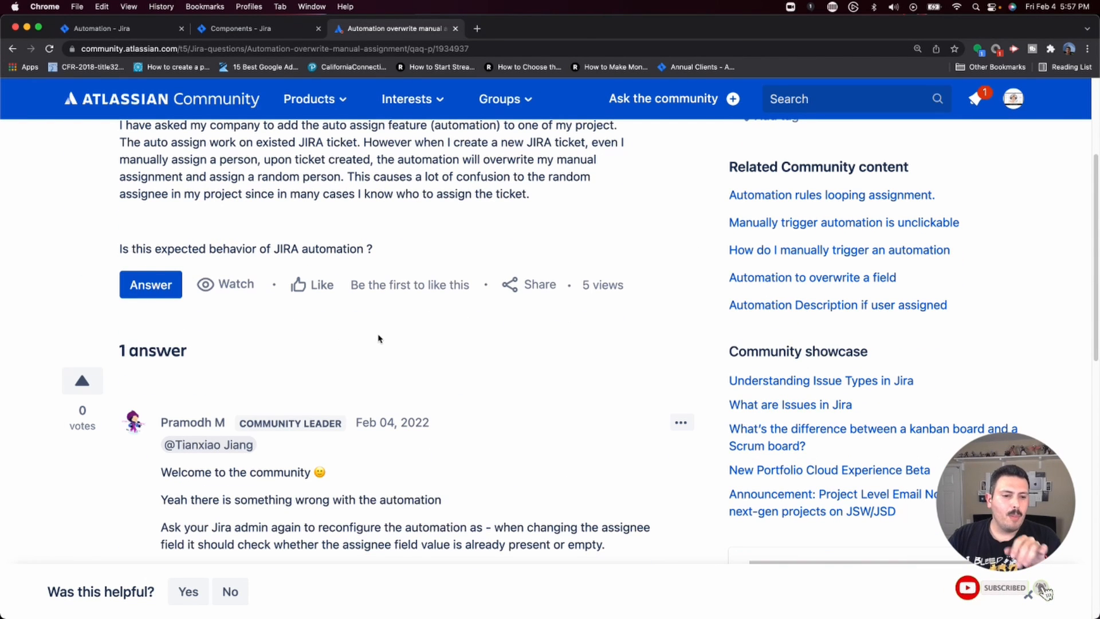
scroll(up, 3)
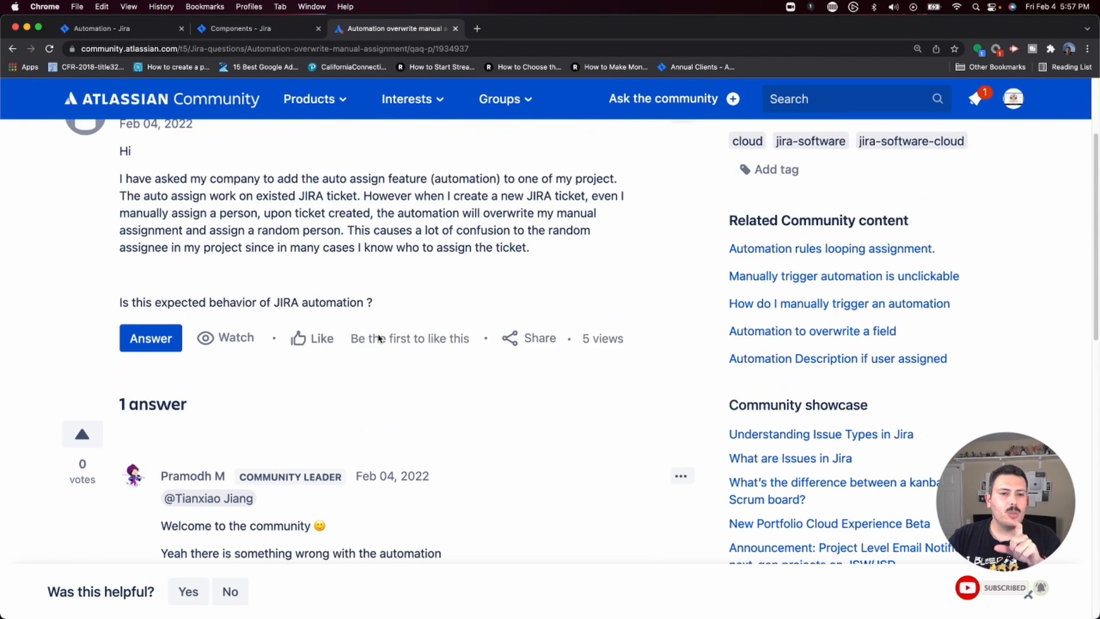
scroll(down, 3)
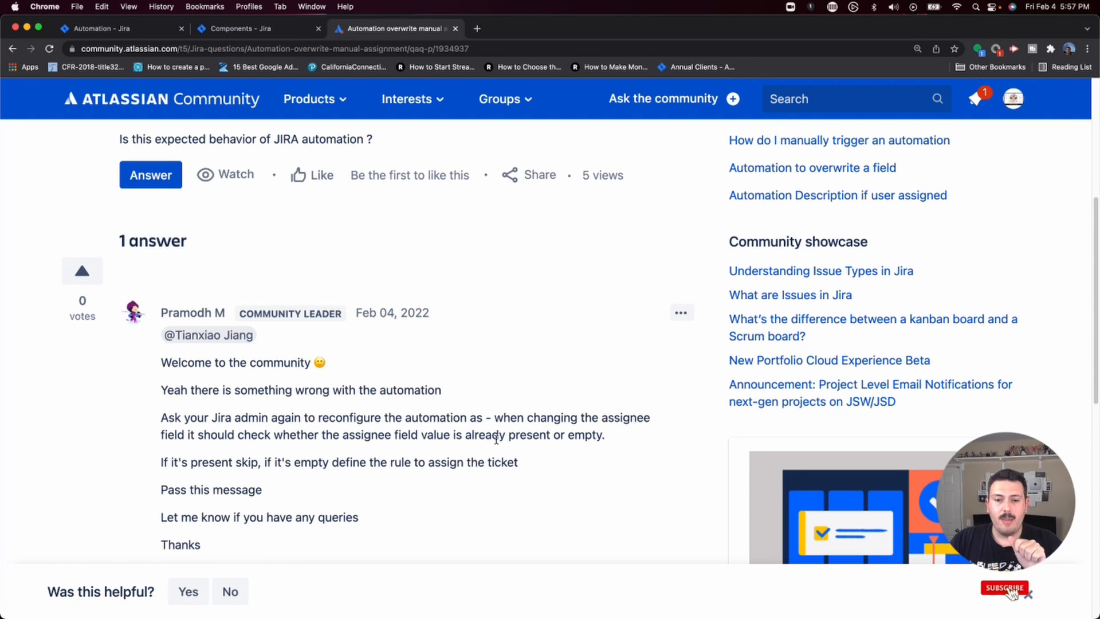
click(1007, 588)
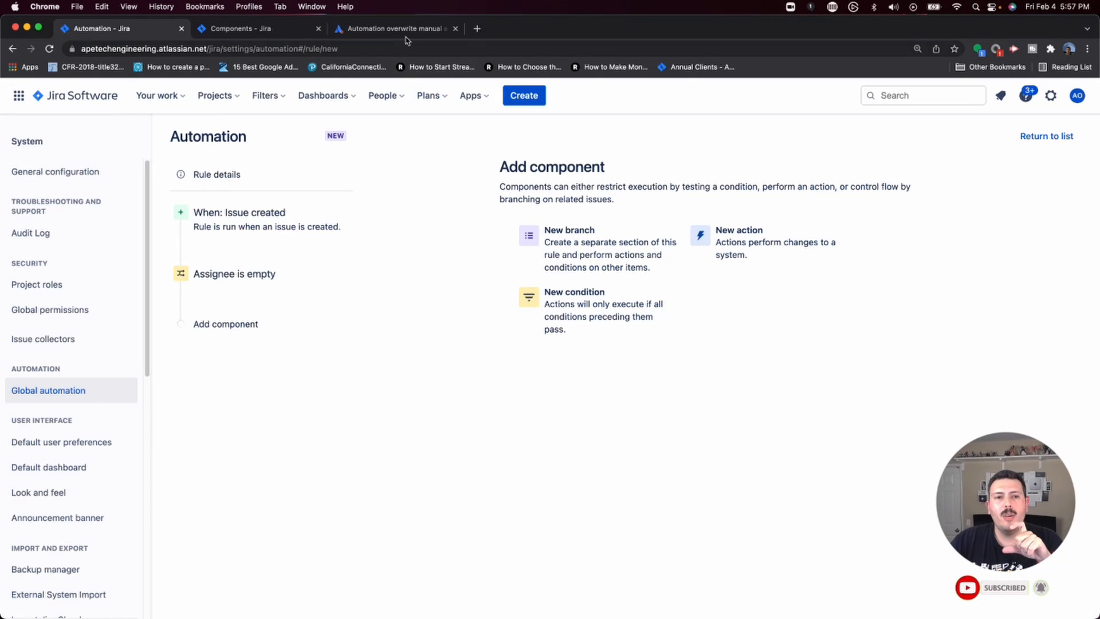
mouse_move(407, 37)
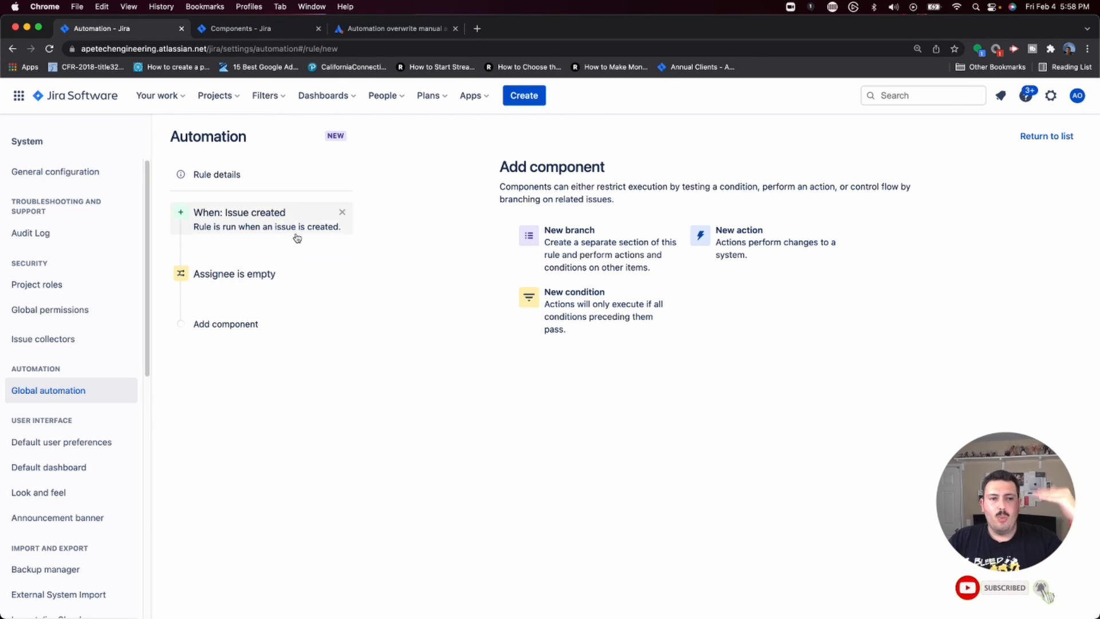
mouse_move(273, 317)
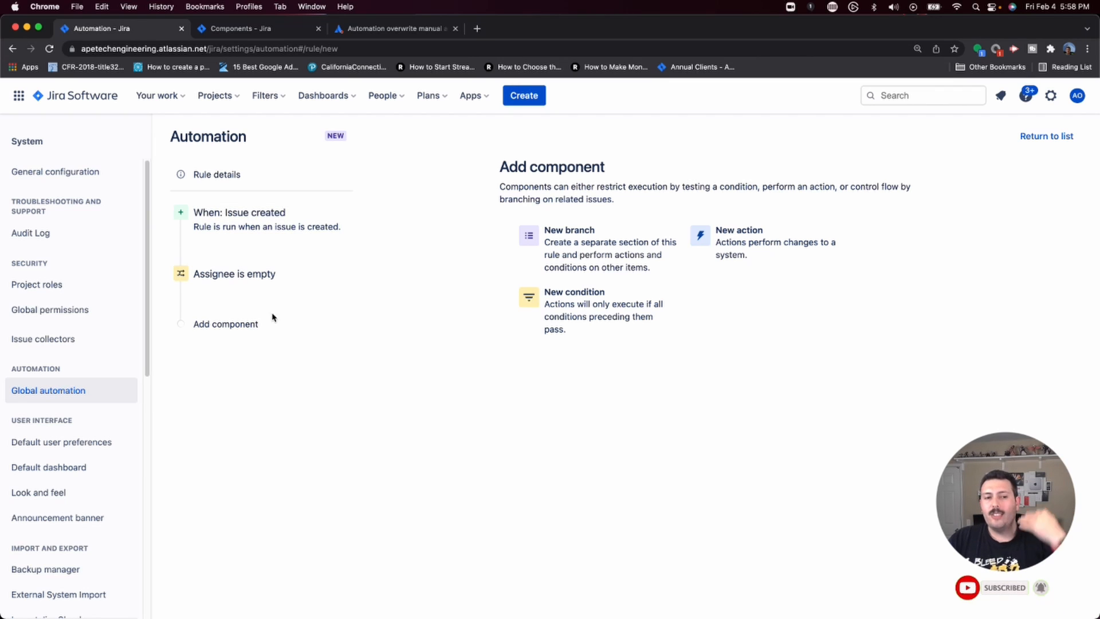
mouse_move(273, 335)
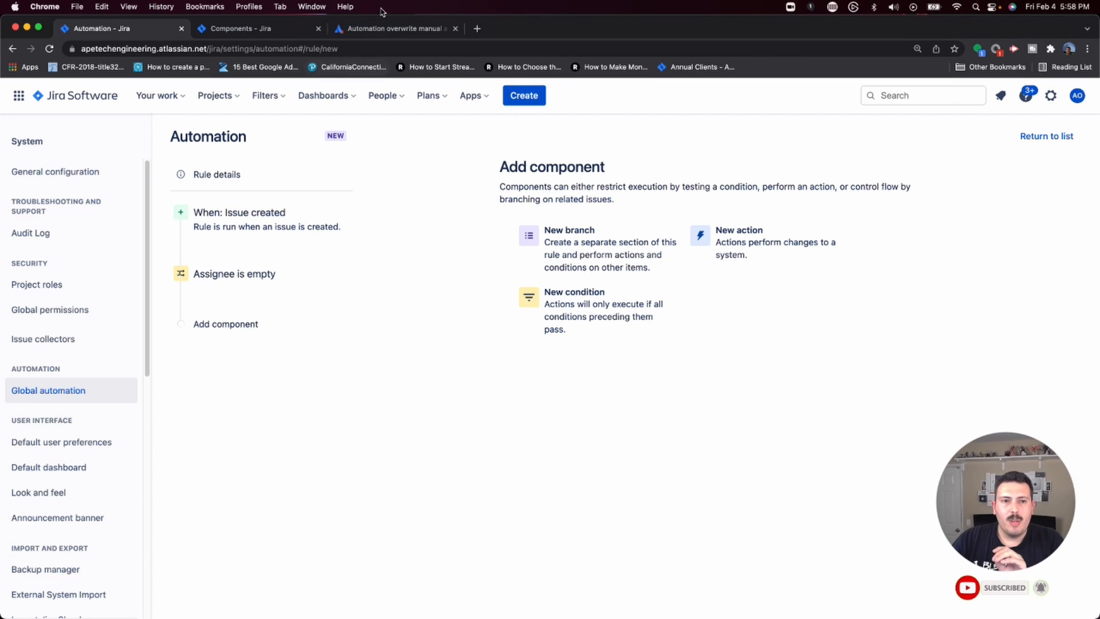
click(396, 28)
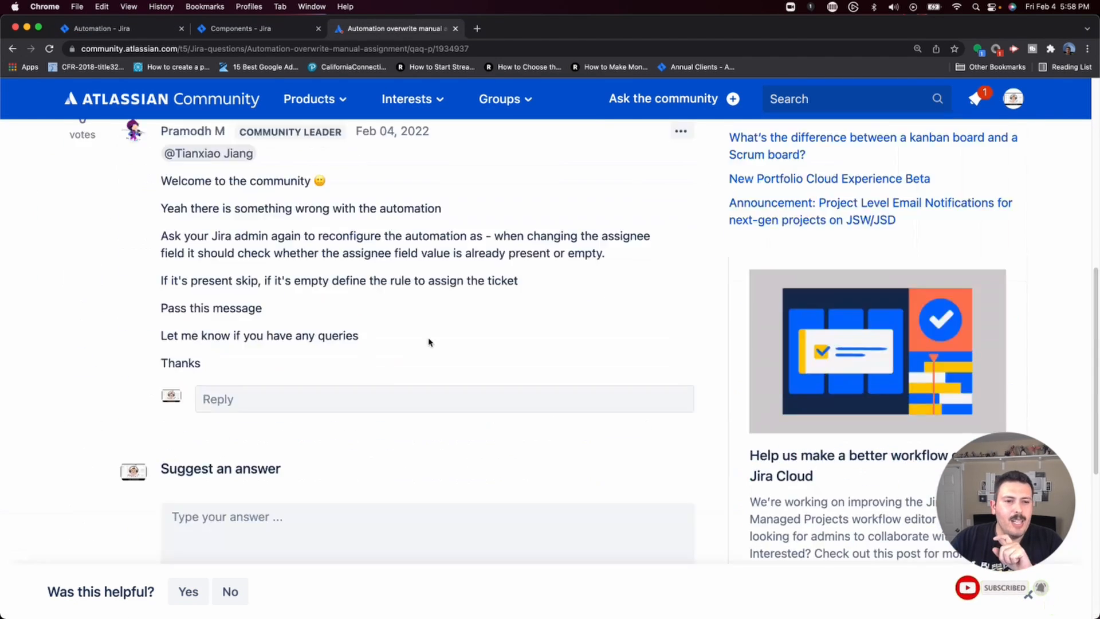
click(100, 29)
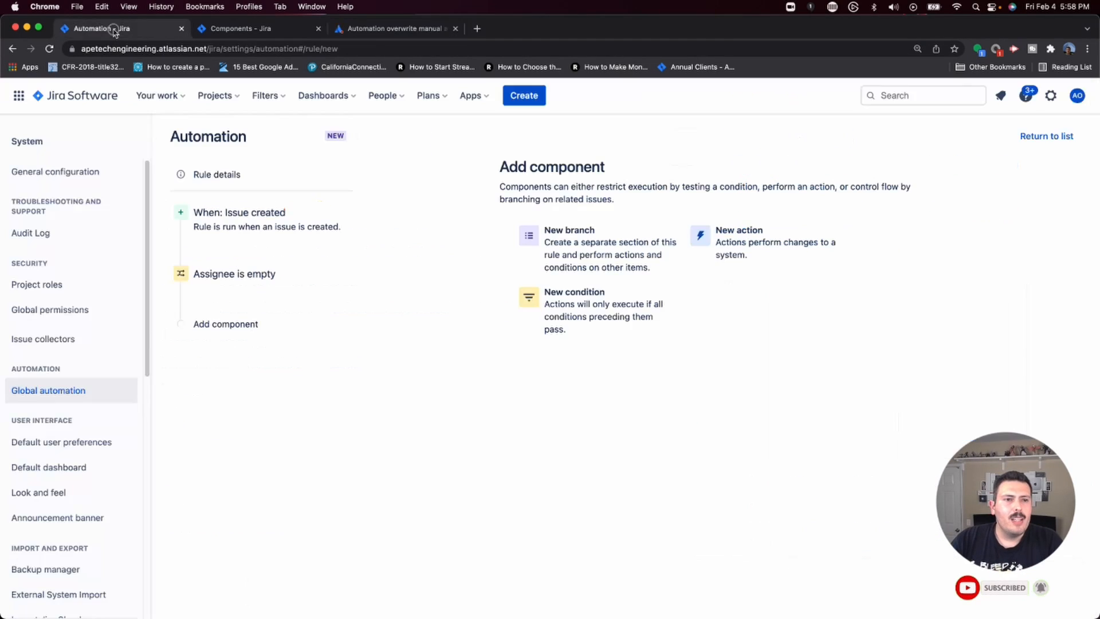
mouse_move(235, 328)
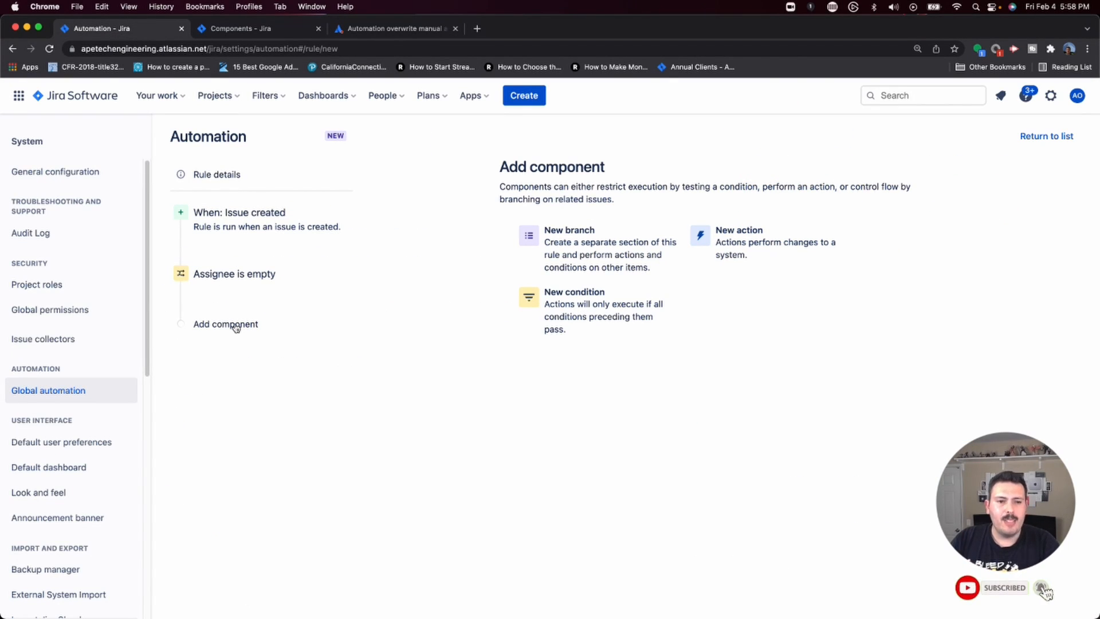
- Add an Edit issue action after the 'Assignee is empty' condition that sets the Assignee field
click(226, 325)
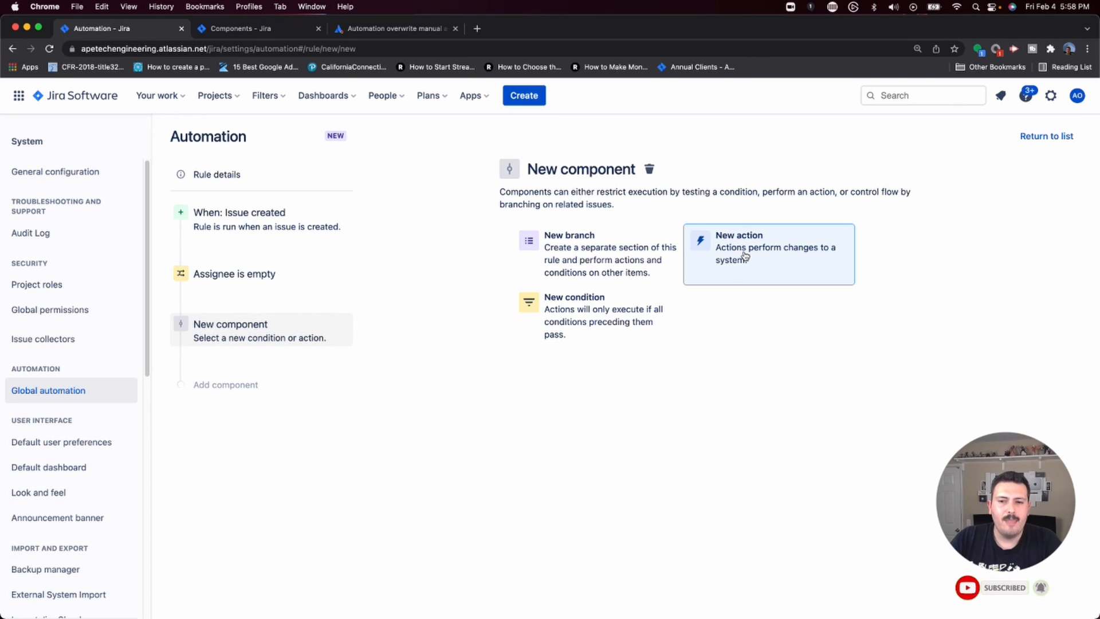
click(769, 254)
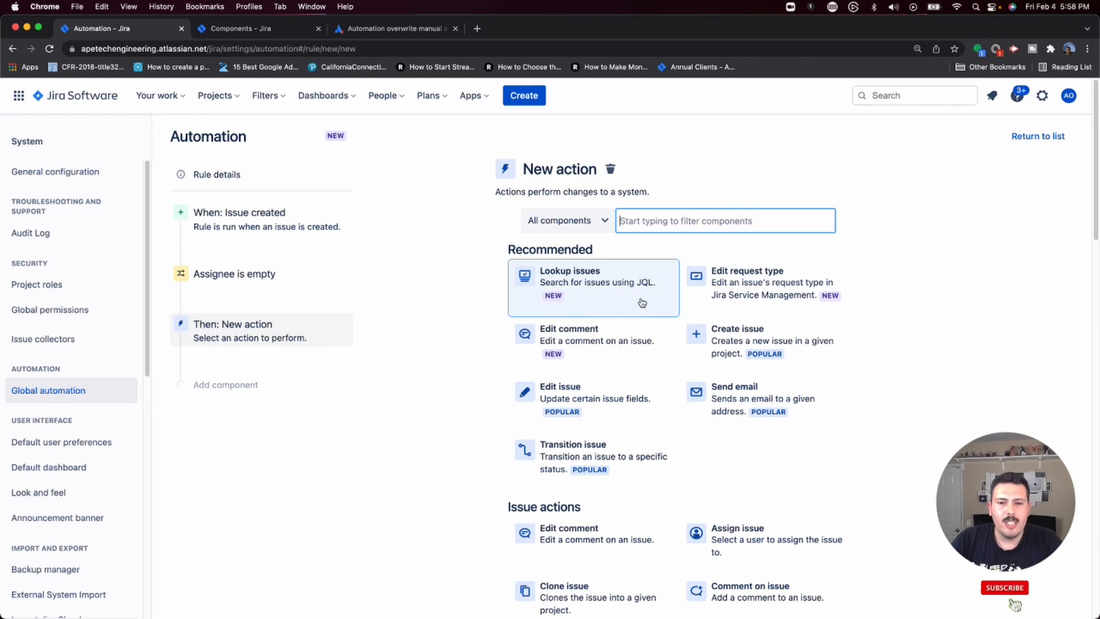
mouse_move(549, 437)
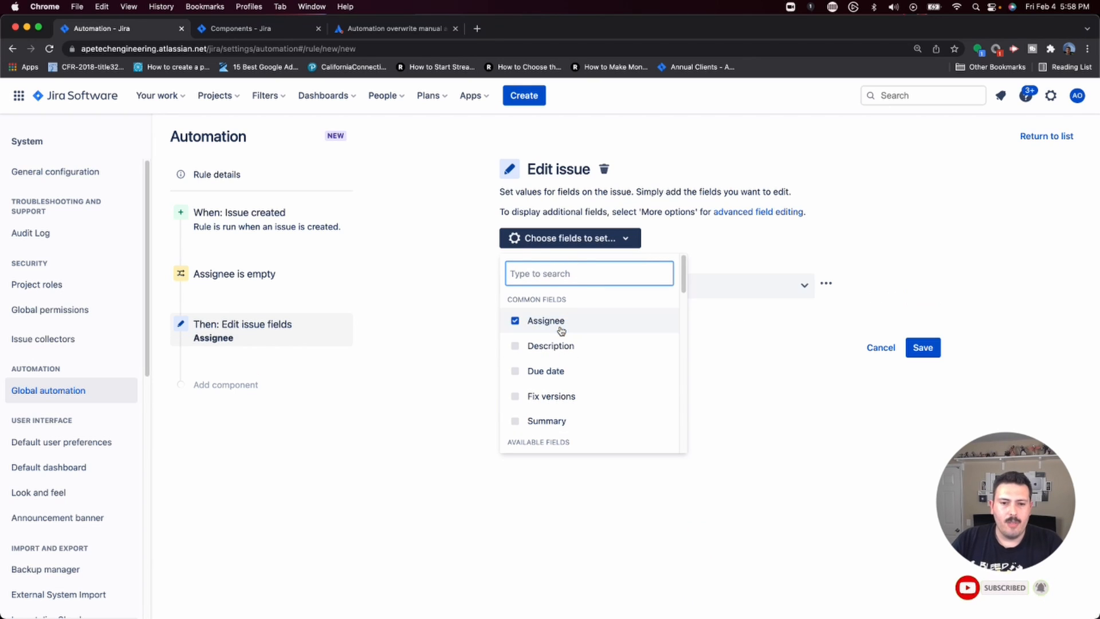
click(655, 285)
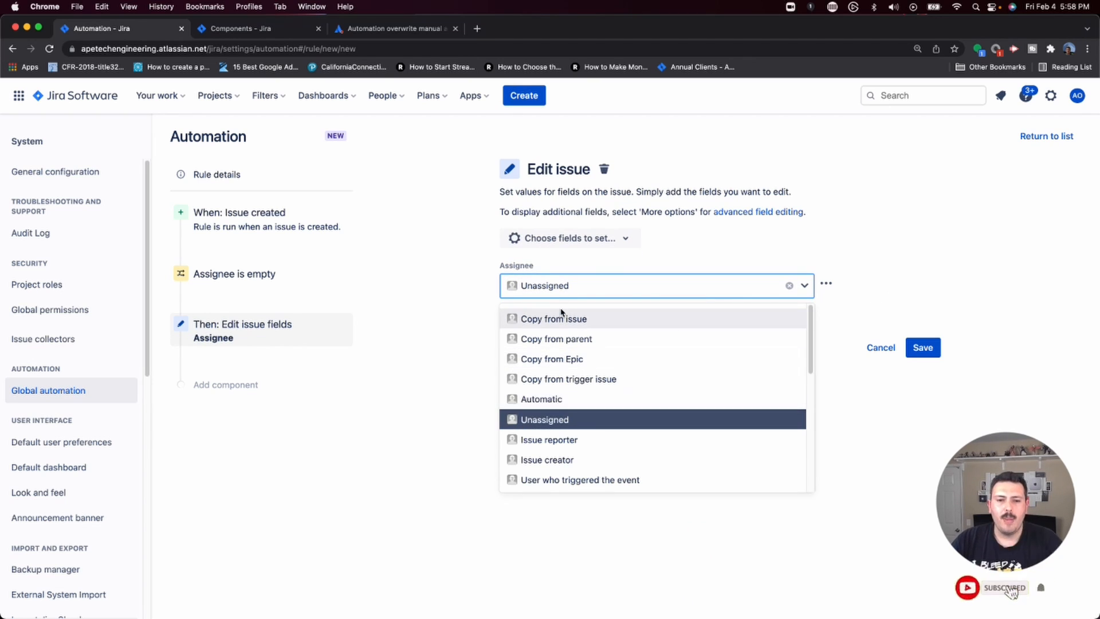
mouse_move(609, 342)
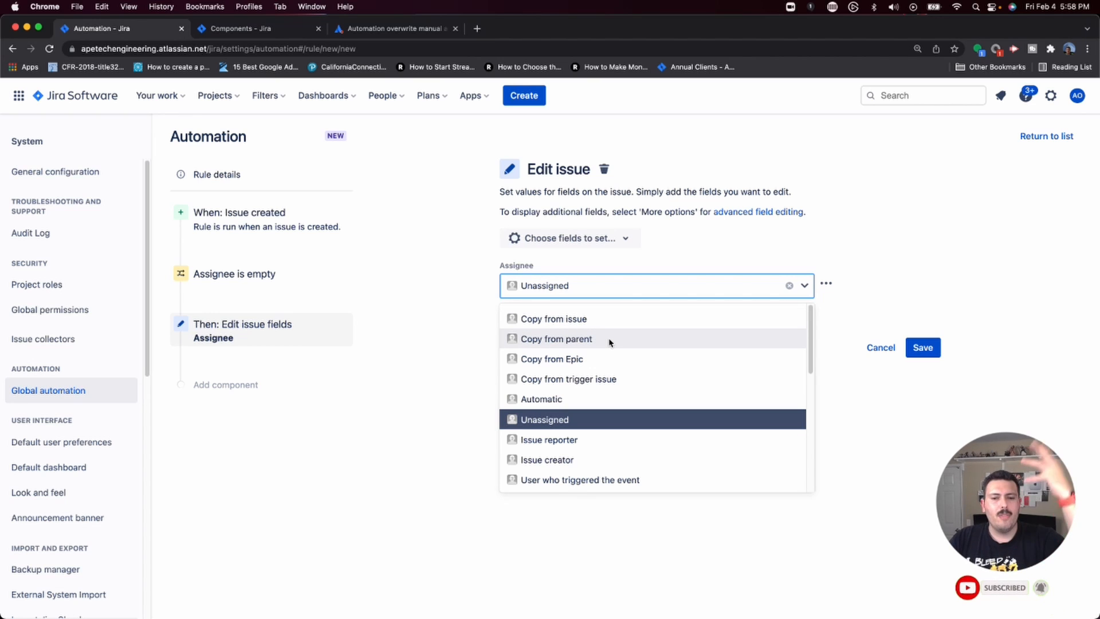
mouse_move(631, 380)
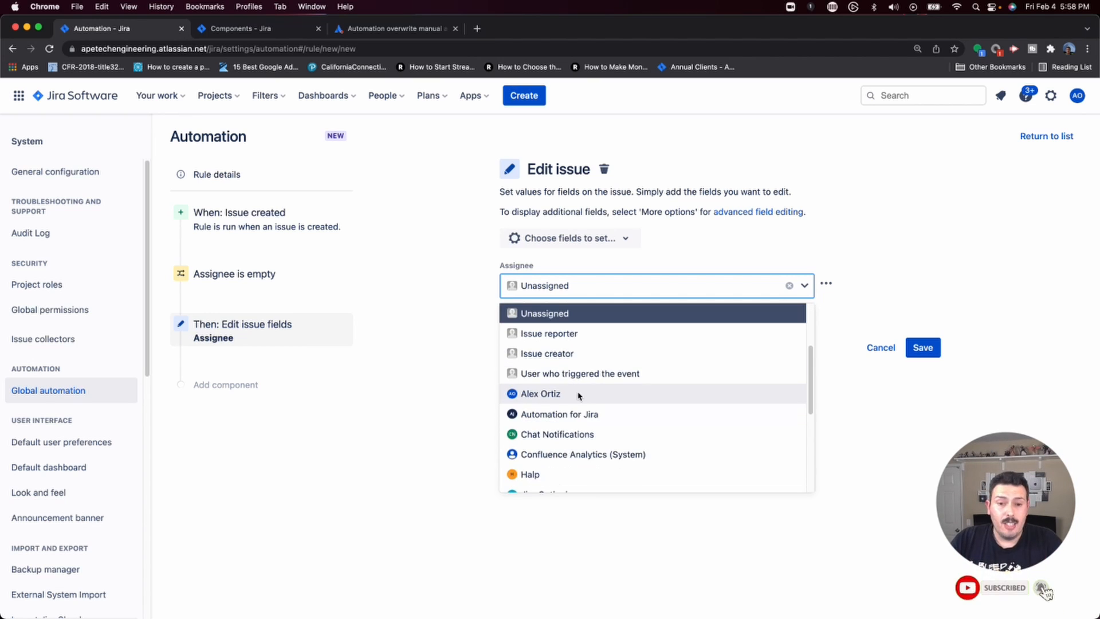
mouse_move(605, 336)
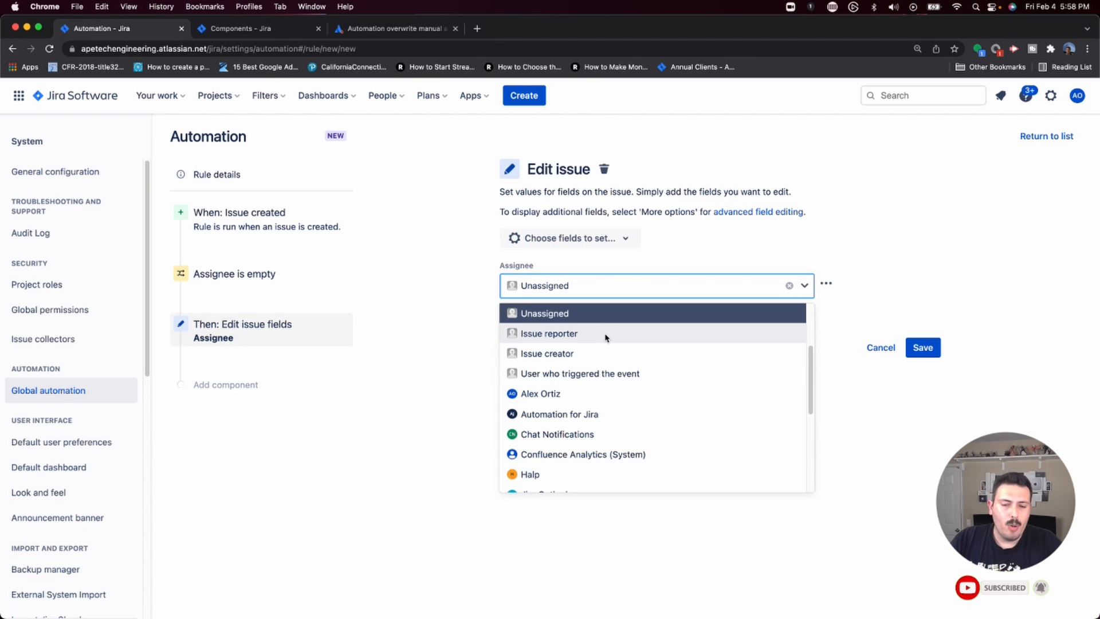
mouse_move(616, 359)
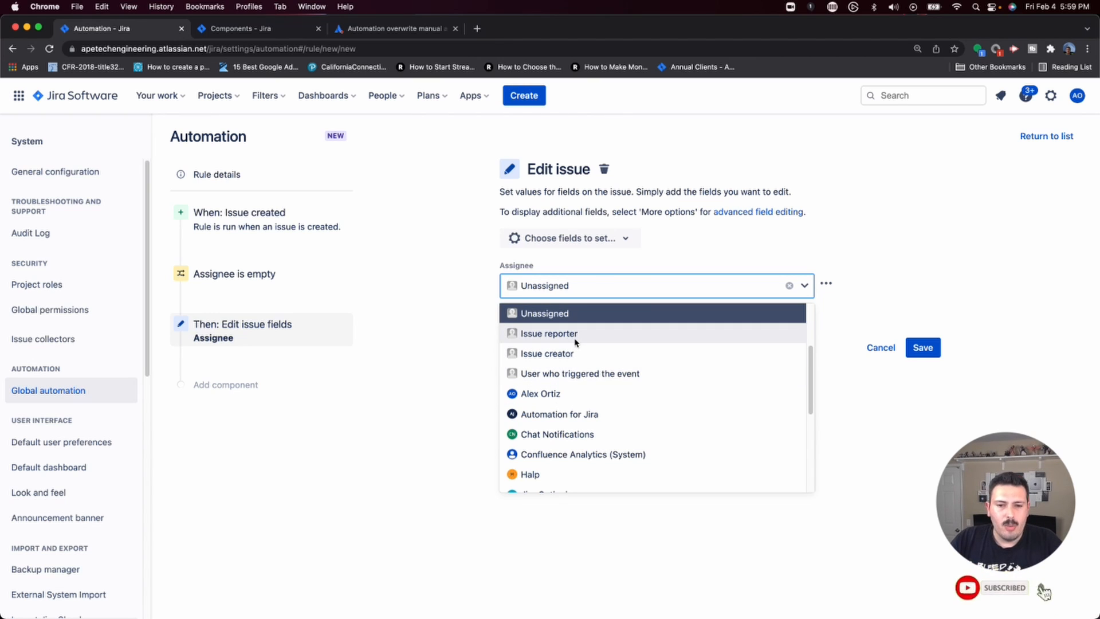
scroll(down, 3)
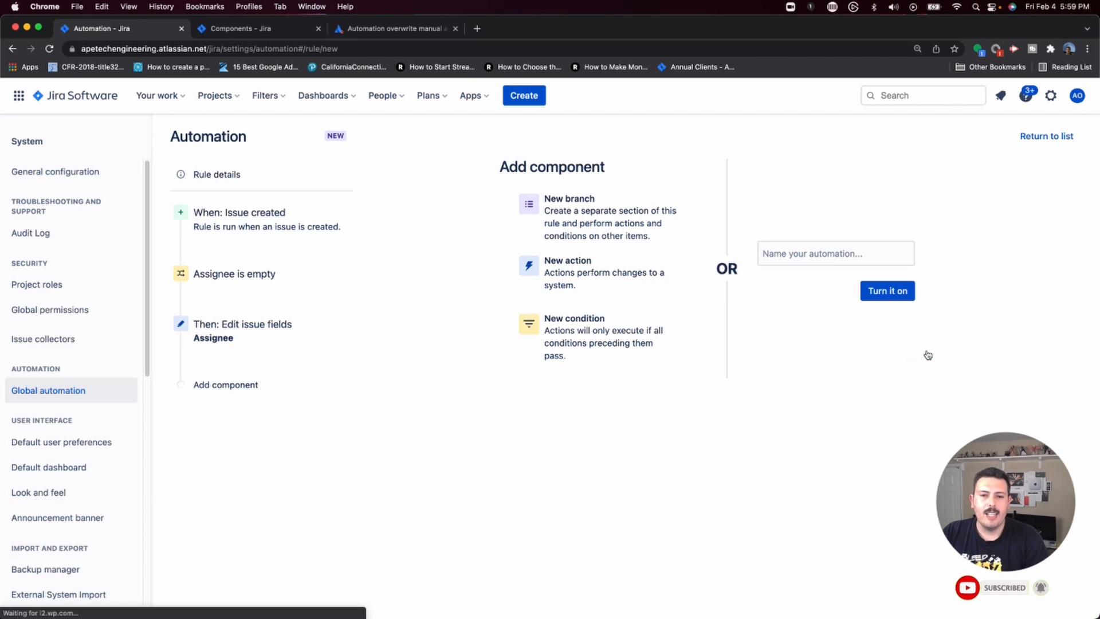
- Name the rule 'Auto Assign if Empty' and turn it on
text(Auto Assign if Emp)
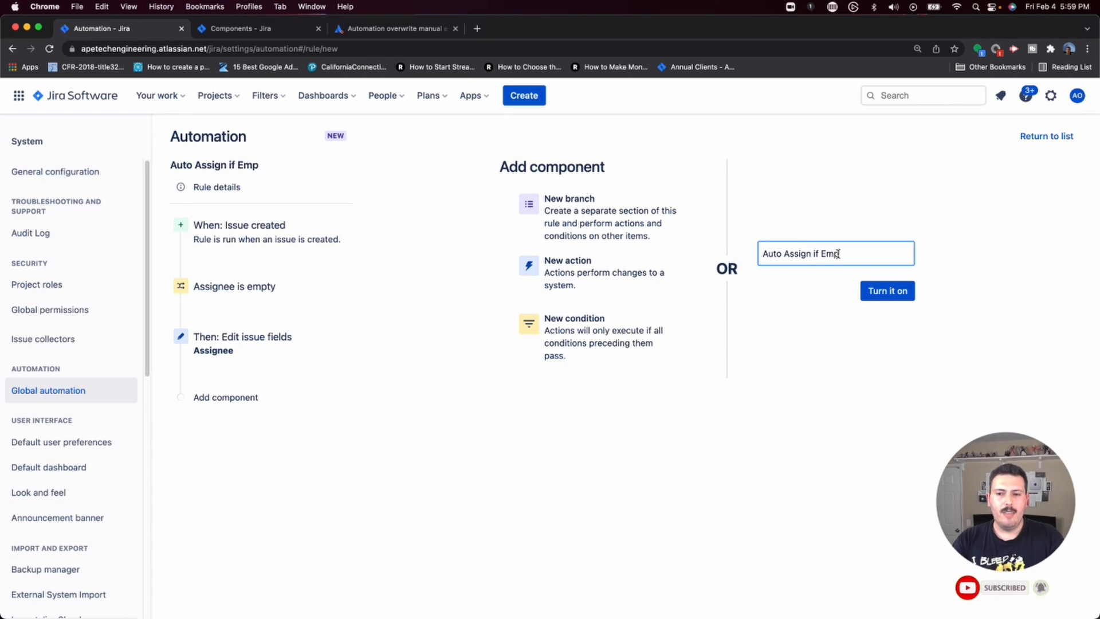
text(ty)
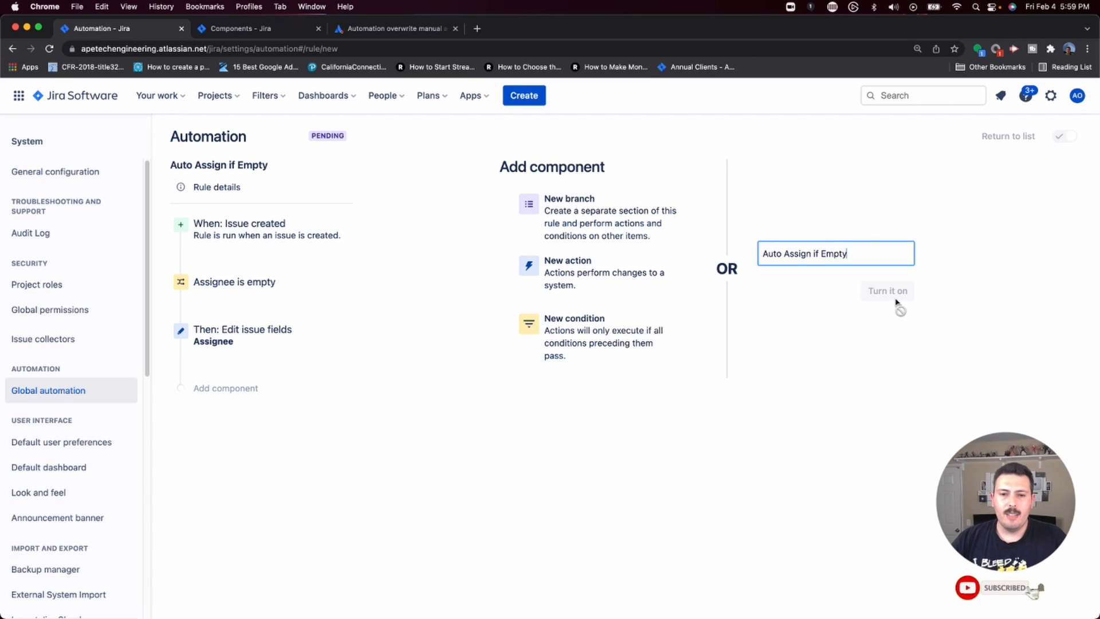
click(887, 290)
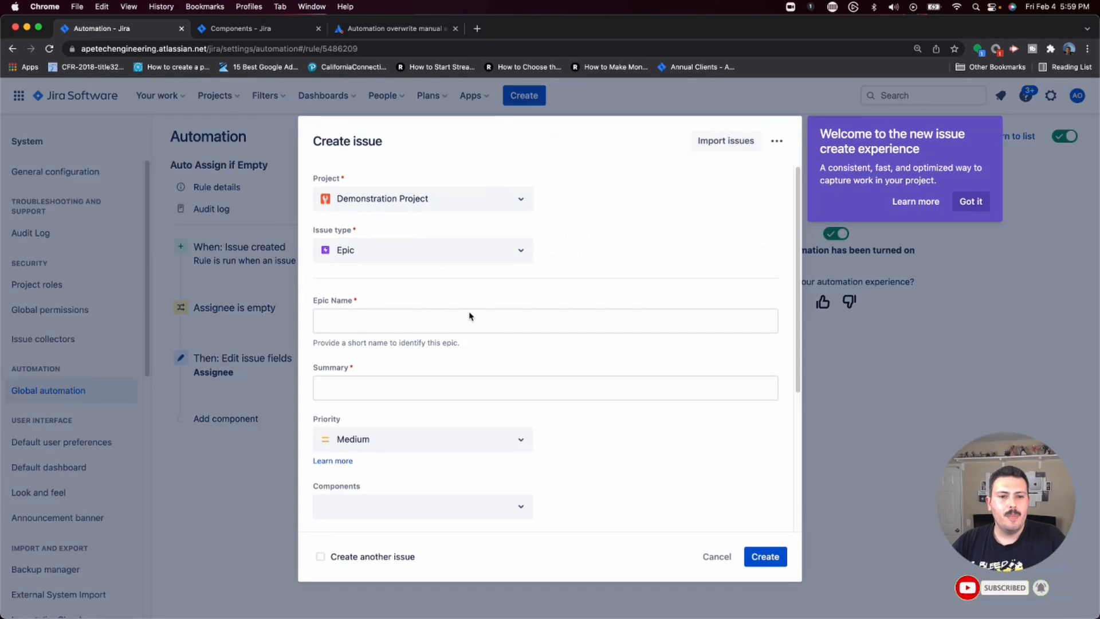
- Create a Story 'test automatin 1' in Demonstration Project, producing DP-38
click(422, 251)
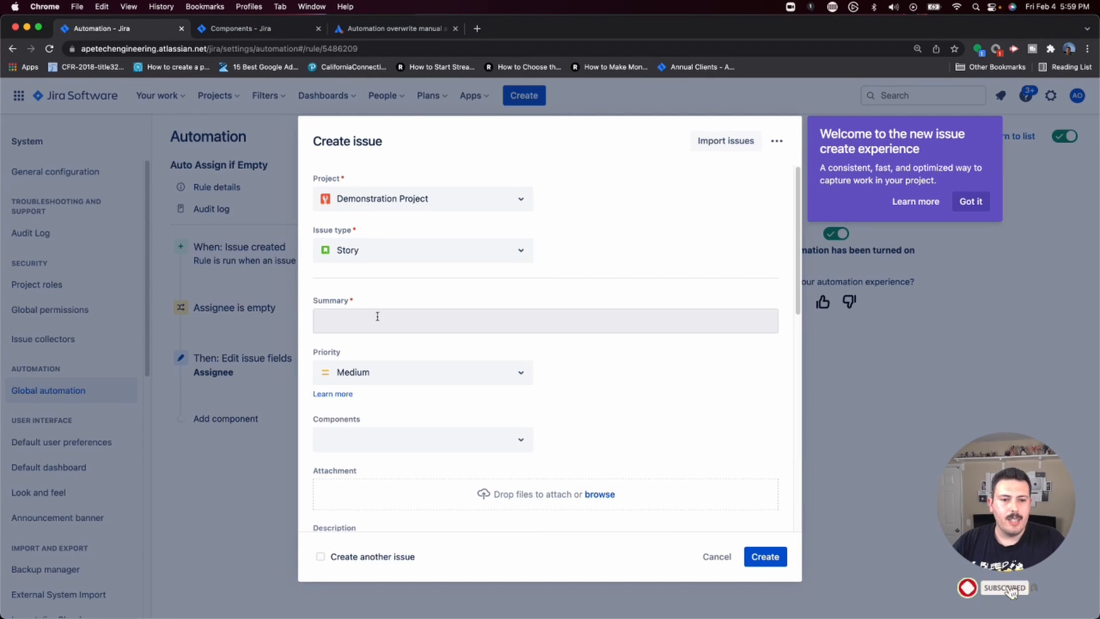
text(test automatin 1)
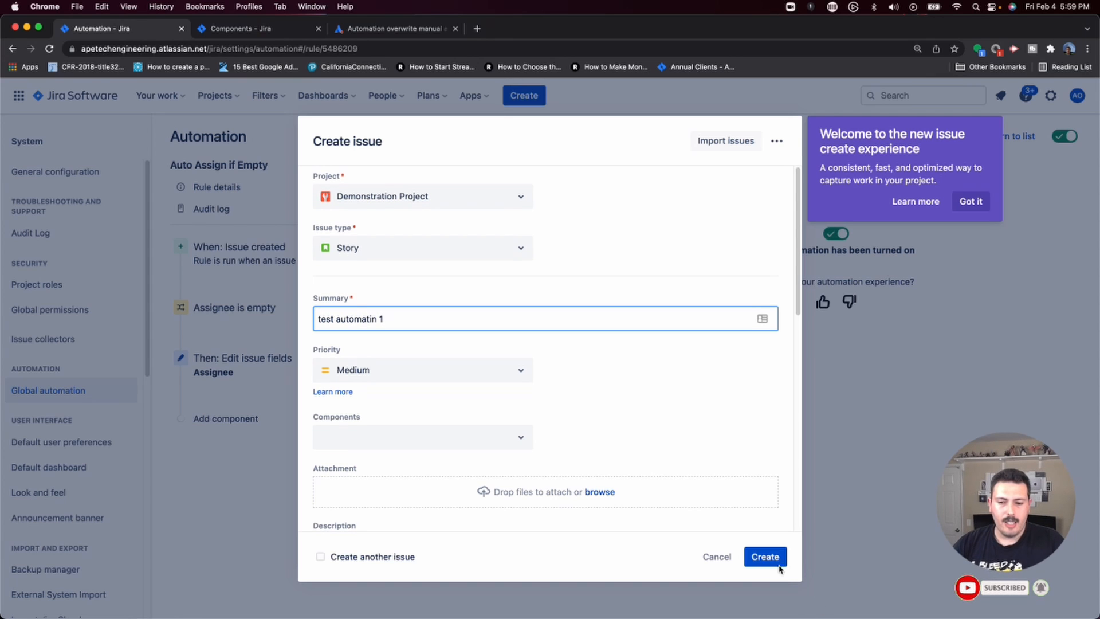
click(764, 557)
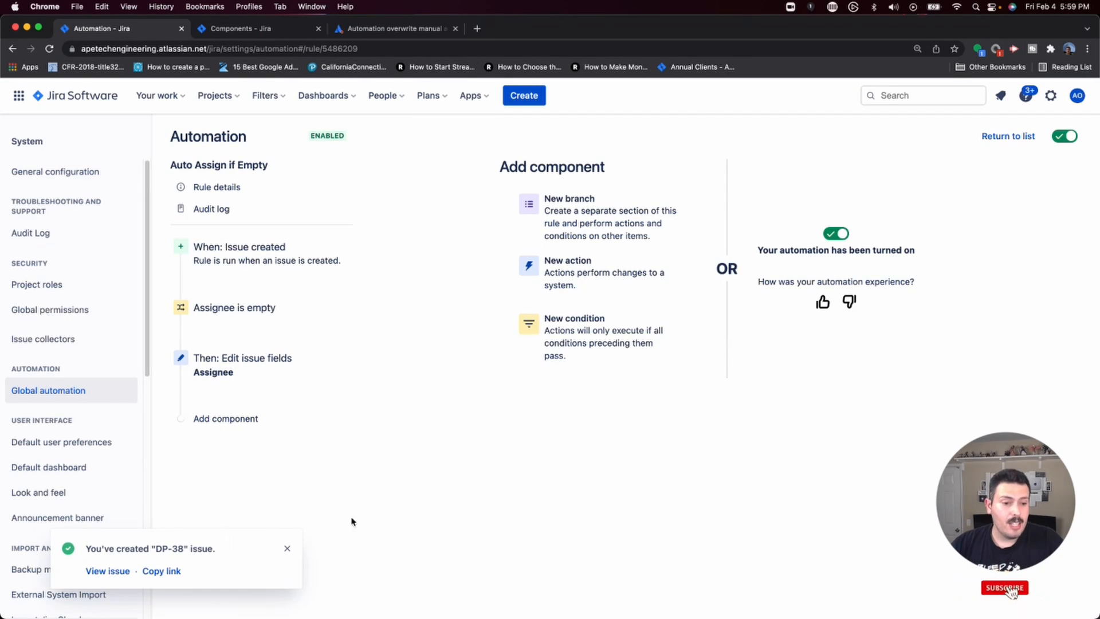
click(108, 571)
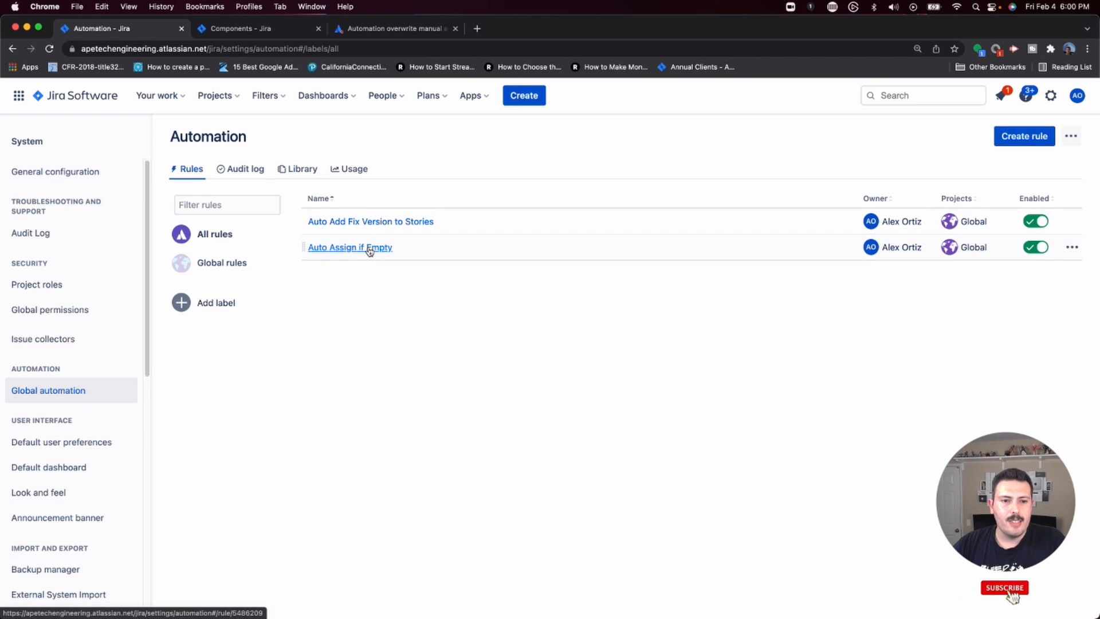
- Confirm in the rule's audit log that DP-38 was edited, then switch to the other Jira tab
click(350, 247)
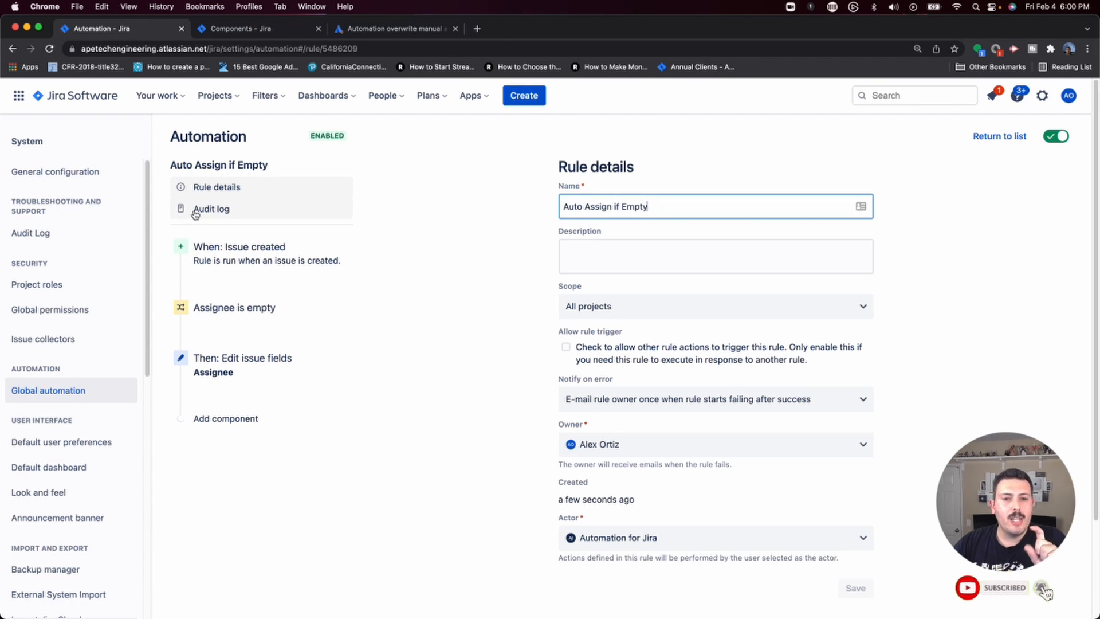
click(211, 208)
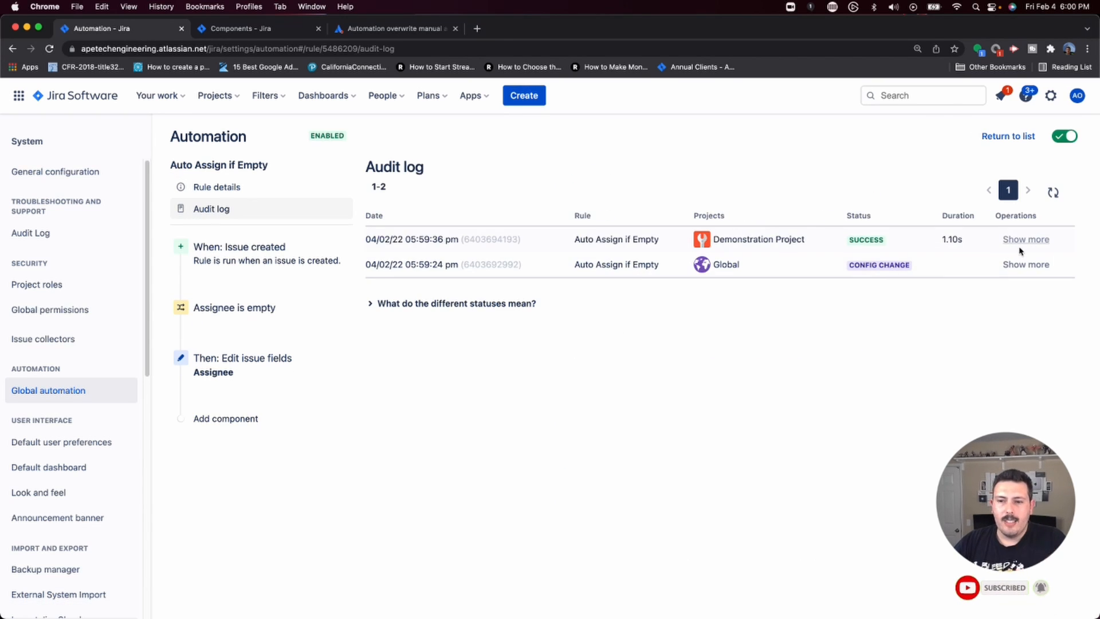
click(1026, 239)
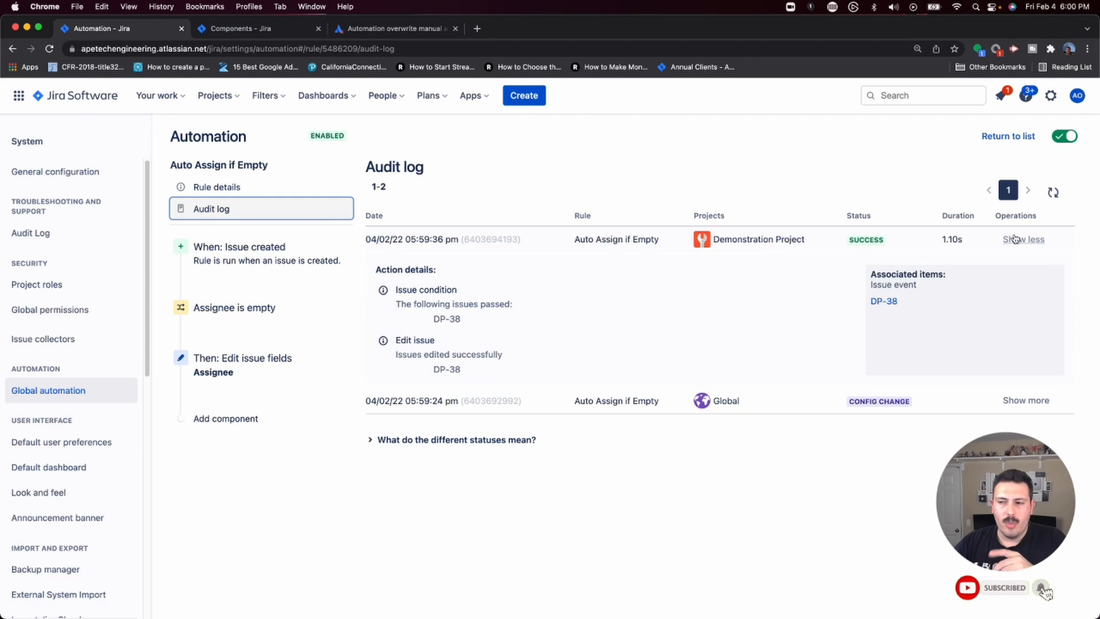
mouse_move(895, 308)
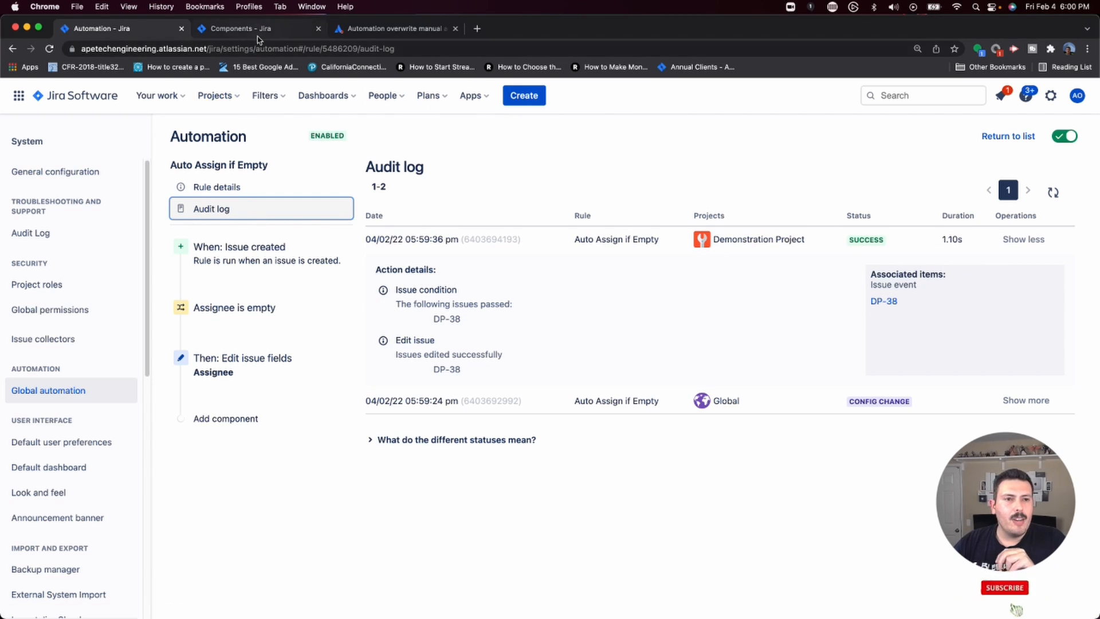
click(244, 28)
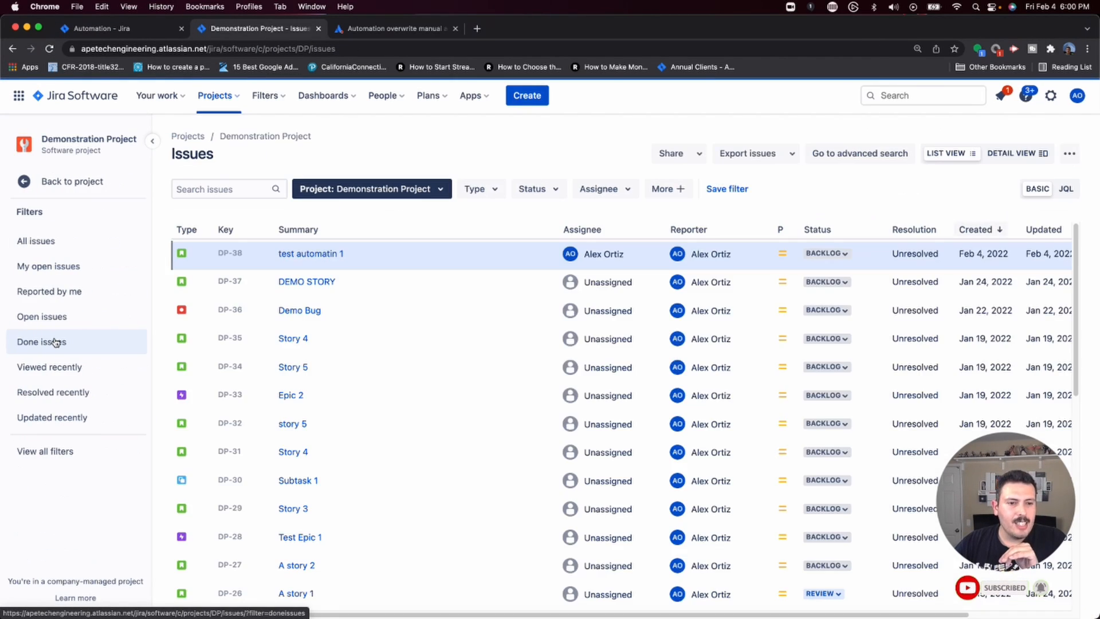
click(310, 254)
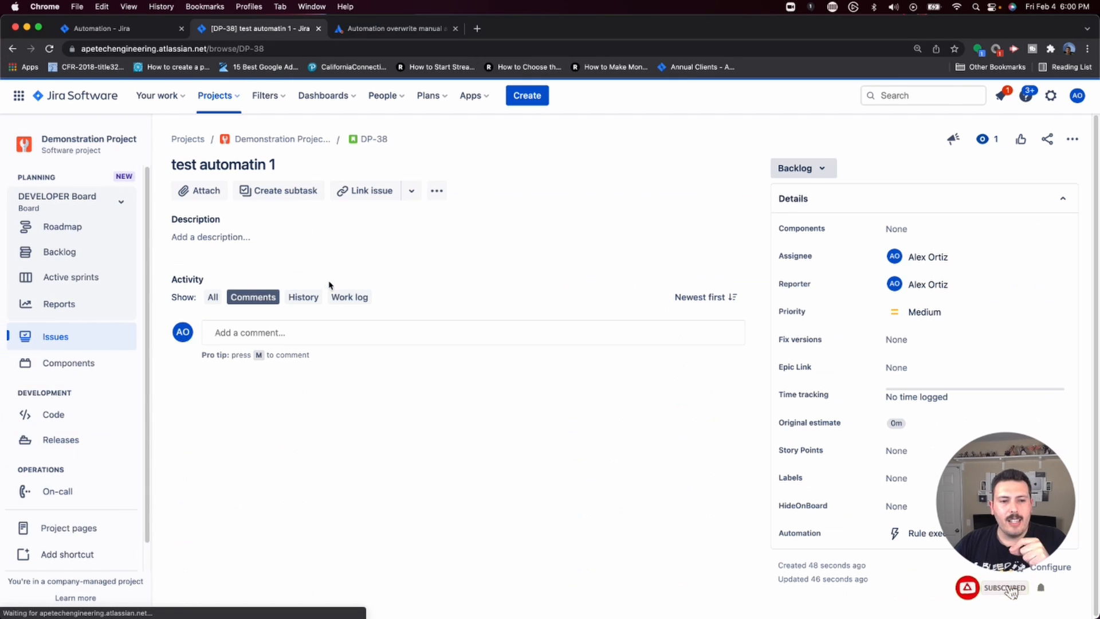
click(303, 297)
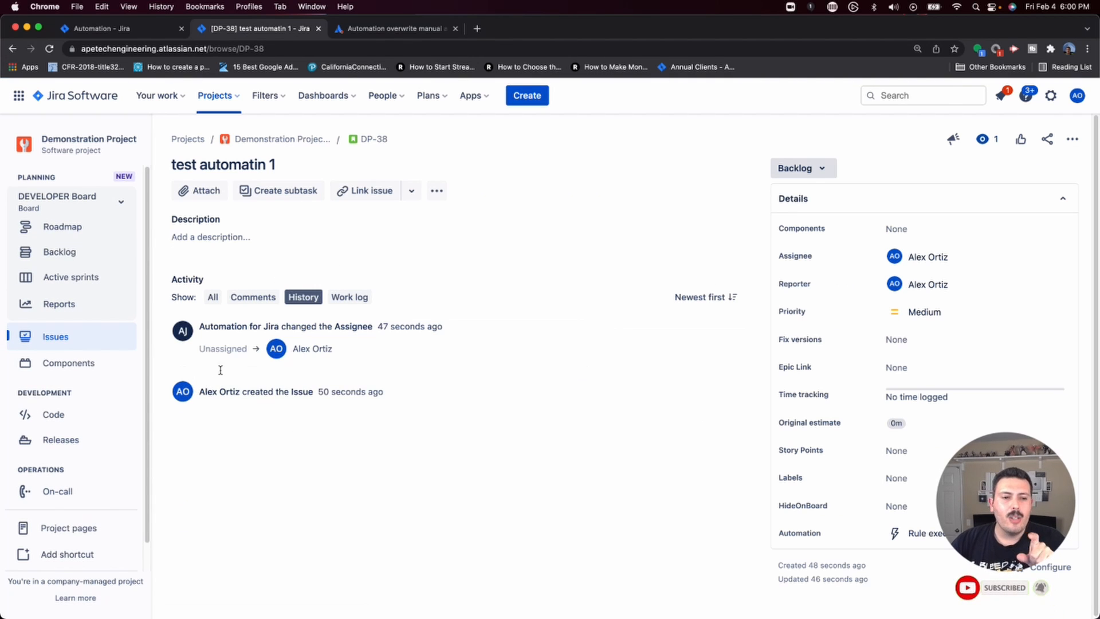
mouse_move(384, 408)
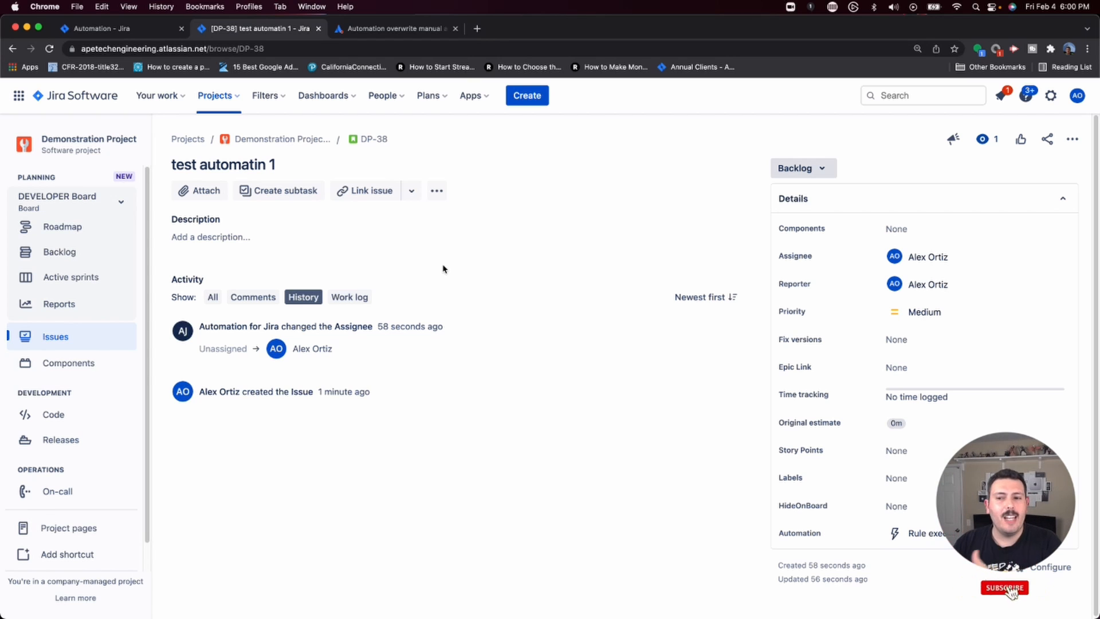
click(1006, 589)
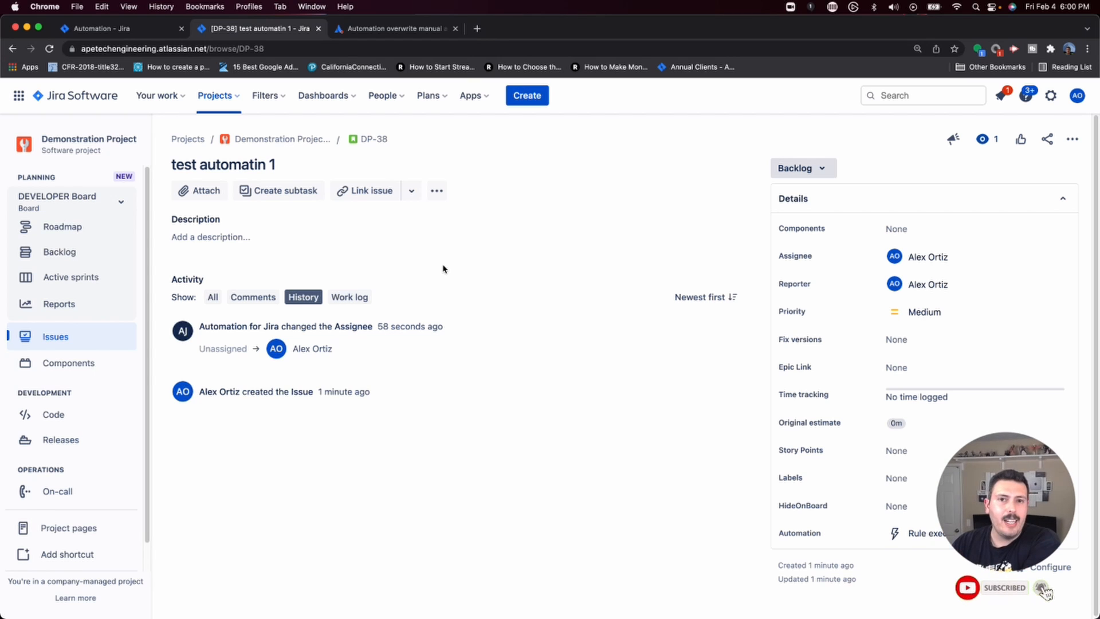